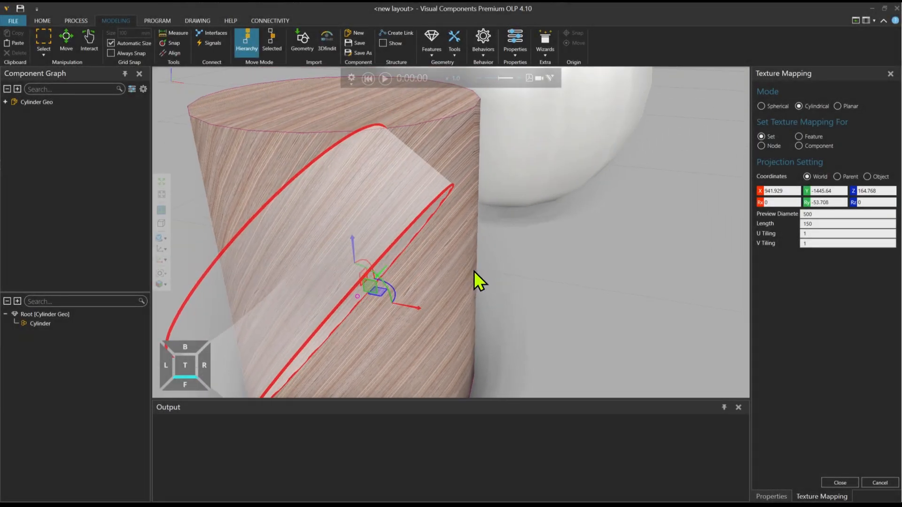
- Return to the HOME tab showing the untextured cube, cylinder, sphere and weld part
{"action": "left_click", "coordinate": [838, 105]}
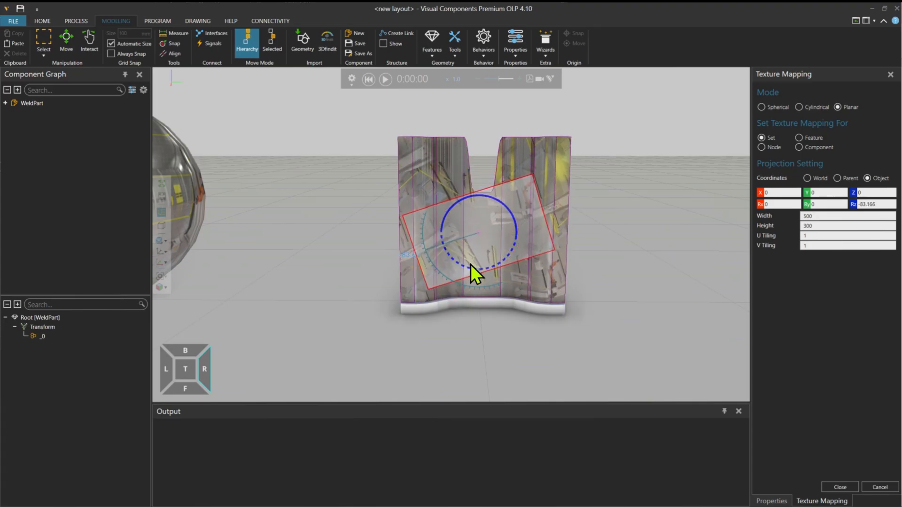
{"action": "left_click", "coordinate": [41, 21]}
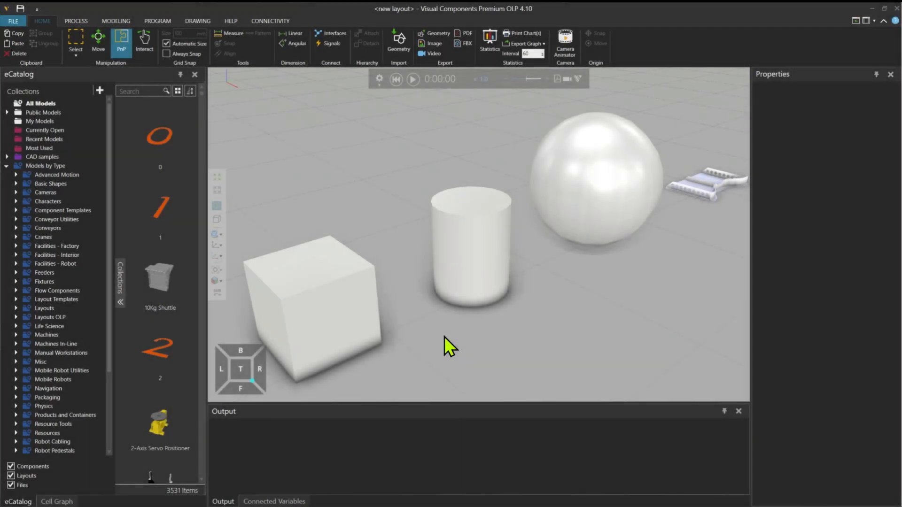
{"action": "mouse_move", "coordinate": [707, 198]}
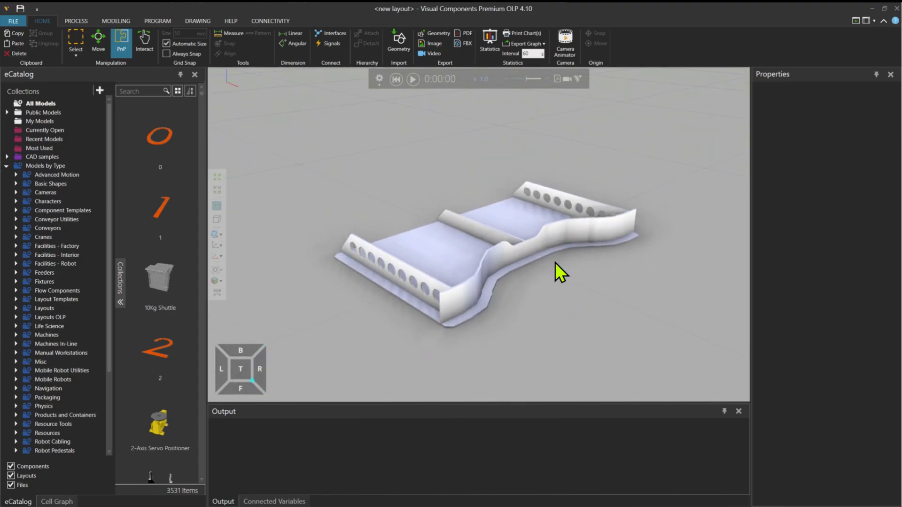
{"action": "mouse_move", "coordinate": [553, 279]}
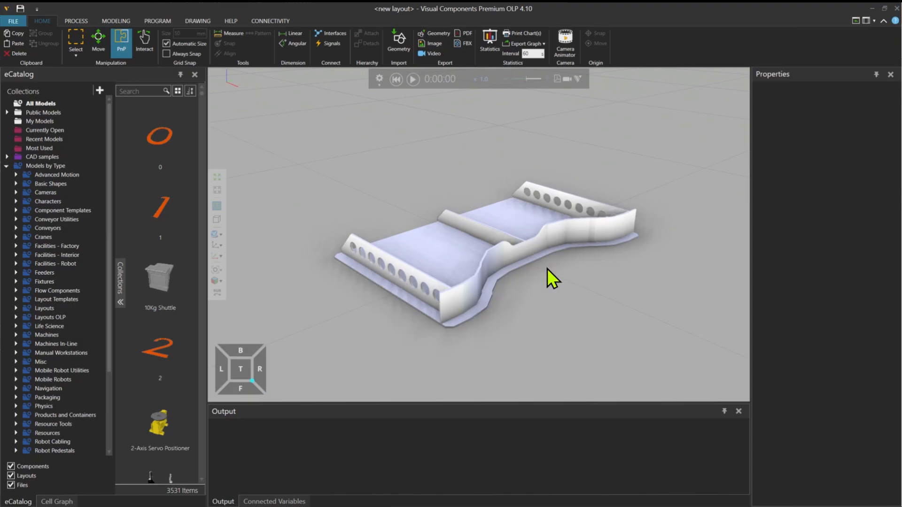
- Zoom in on the weld part in the layout
{"action": "scroll", "scroll_direction": "down", "scroll_amount": 3}
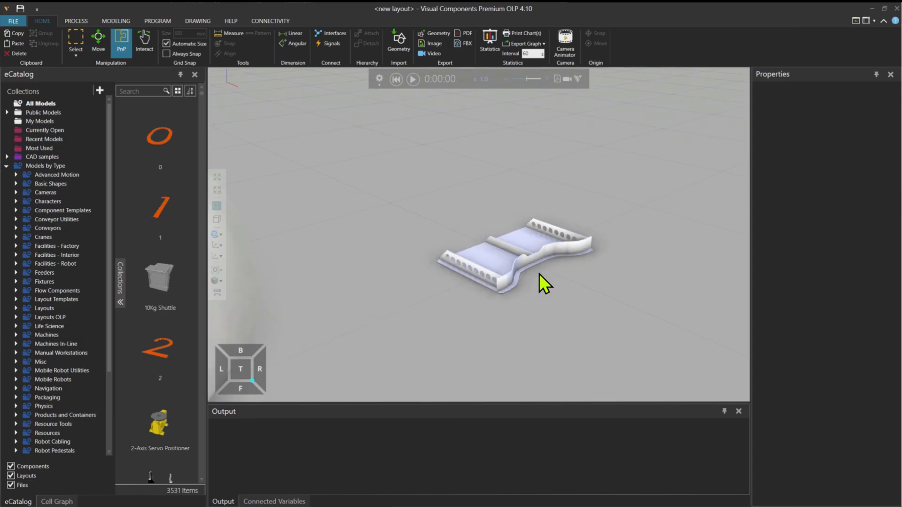
{"action": "mouse_move", "coordinate": [418, 322]}
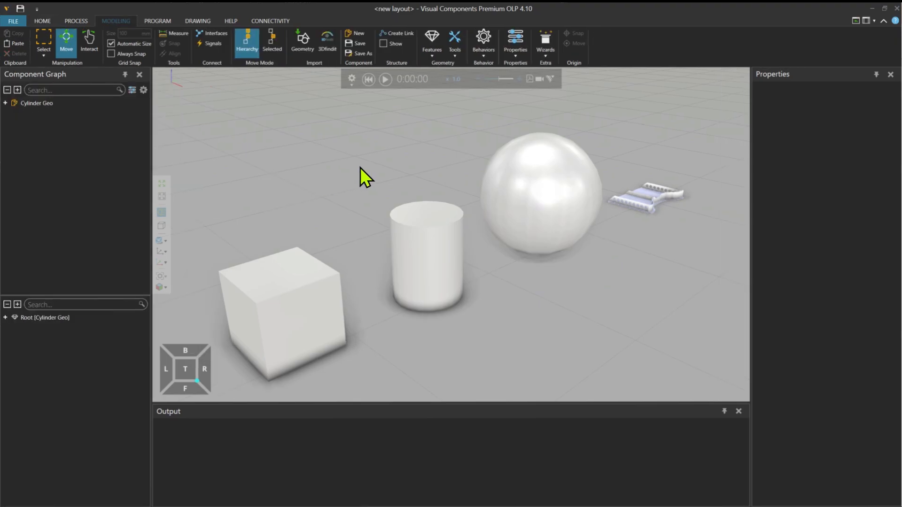
- Pick wood_plywoodlayer from the material Library and apply it to the cube and cylinder
{"action": "left_click", "coordinate": [454, 40]}
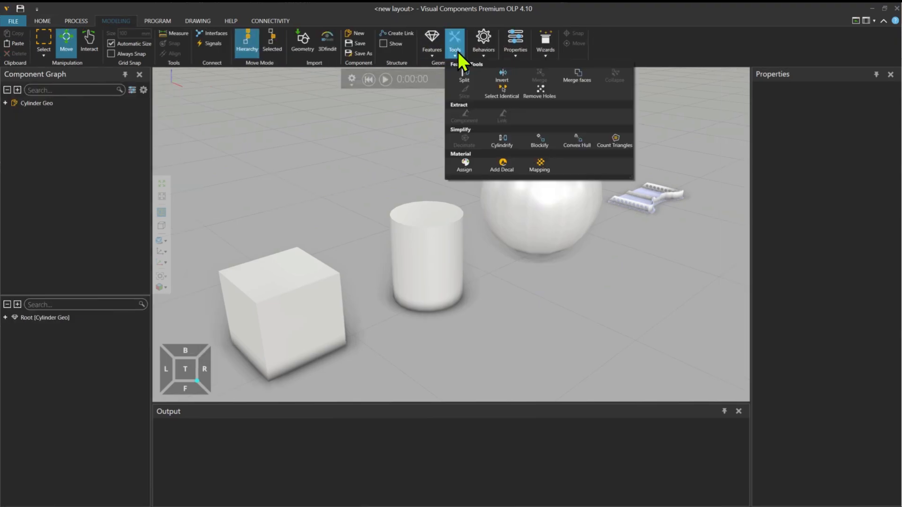
{"action": "left_click", "coordinate": [464, 166]}
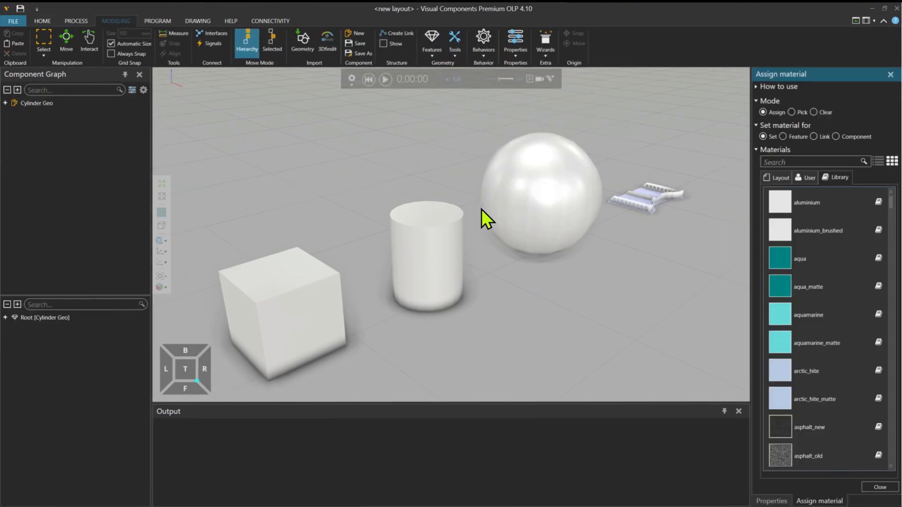
{"action": "mouse_move", "coordinate": [653, 265]}
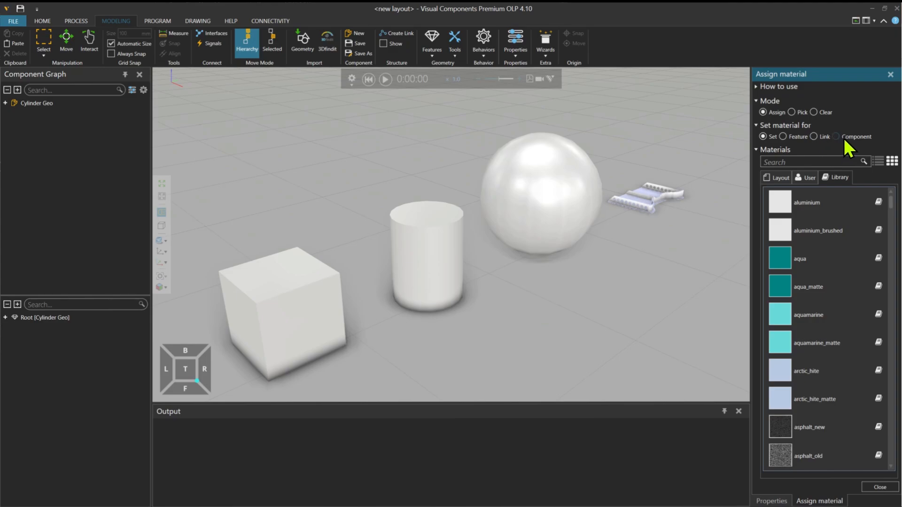
{"action": "mouse_move", "coordinate": [891, 221]}
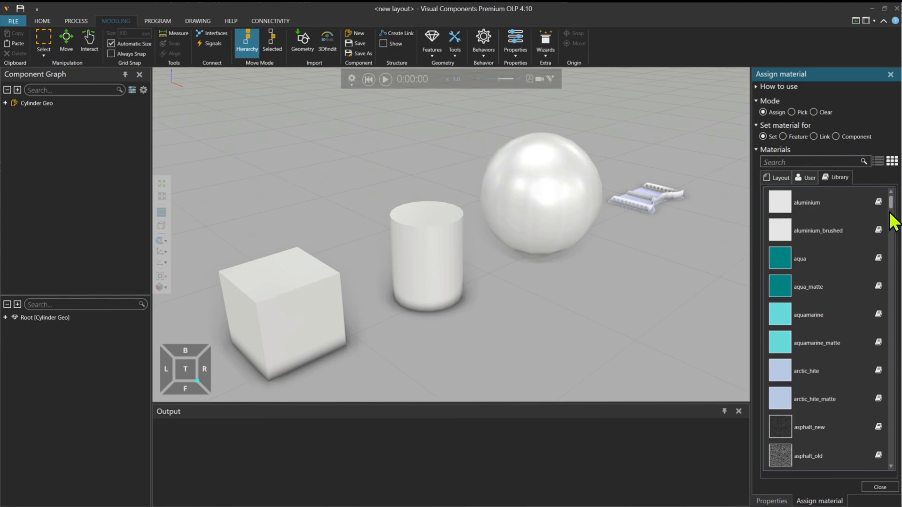
{"action": "scroll", "scroll_direction": "down", "scroll_amount": 3}
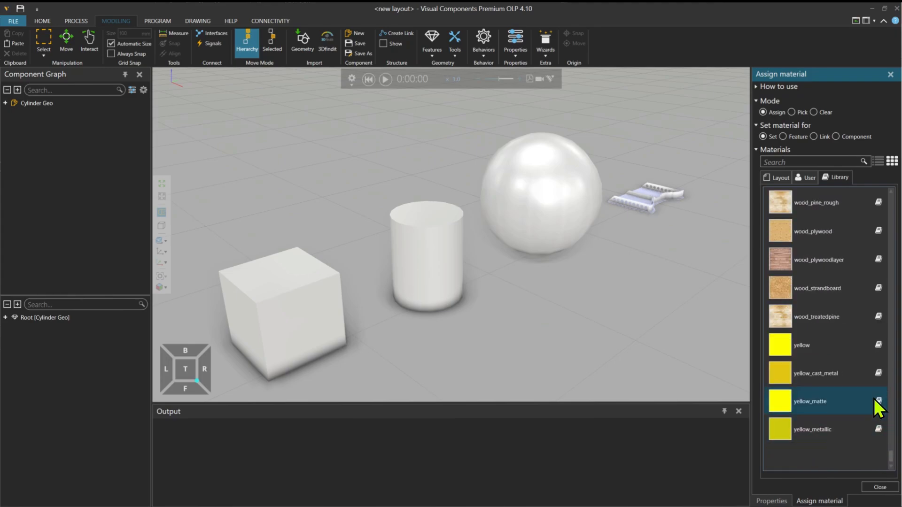
{"action": "left_click", "coordinate": [817, 259]}
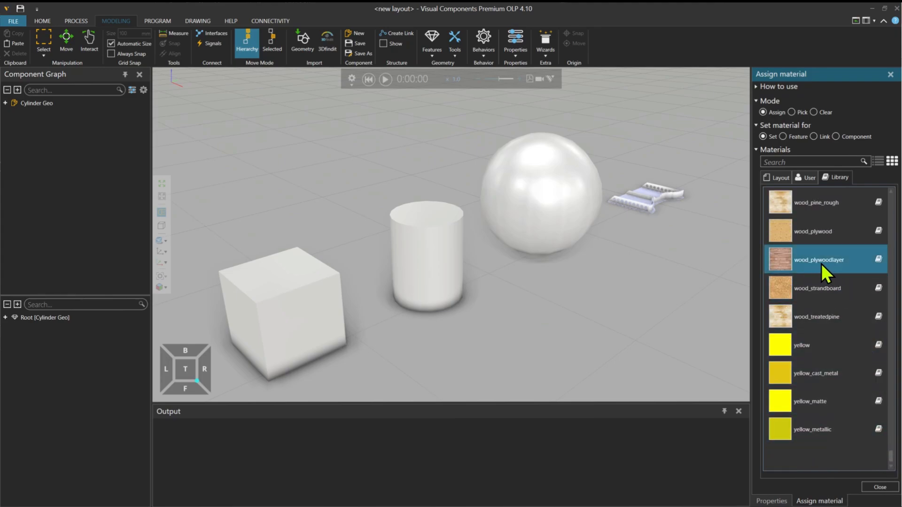
{"action": "left_click", "coordinate": [279, 310]}
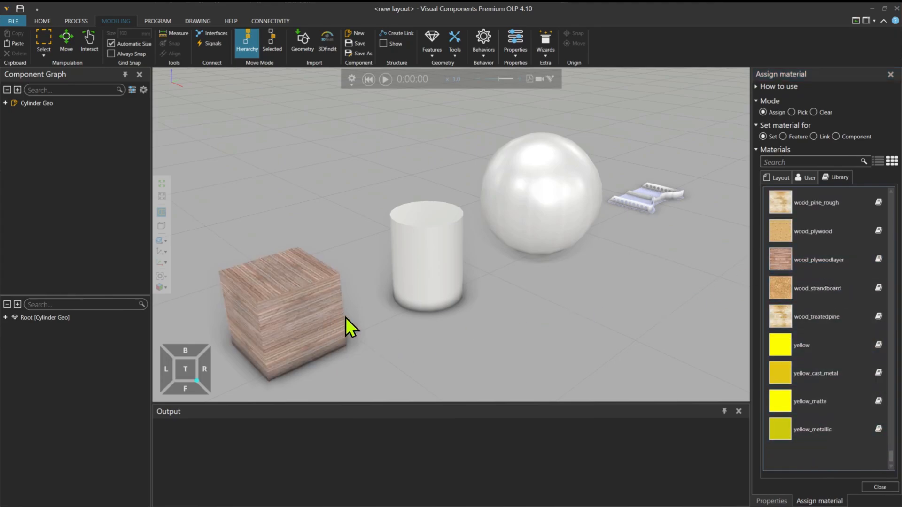
{"action": "left_click", "coordinate": [426, 253]}
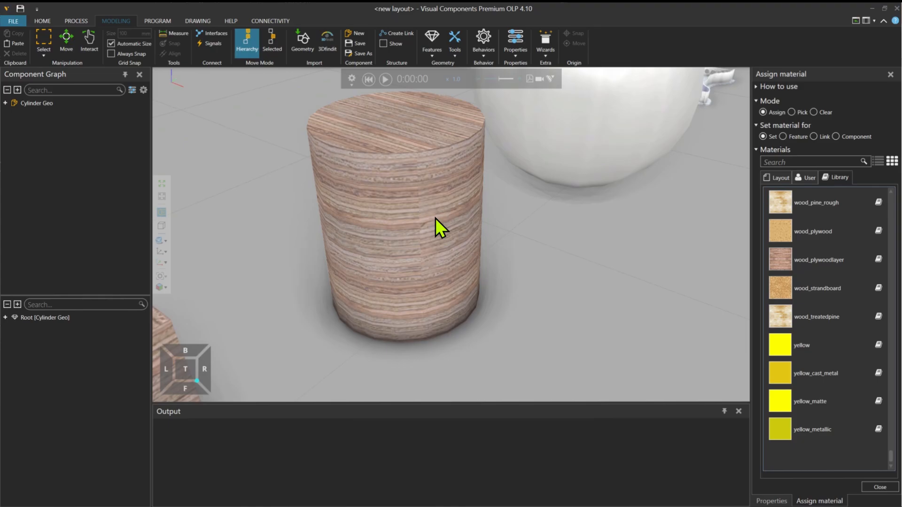
{"action": "mouse_move", "coordinate": [426, 213]}
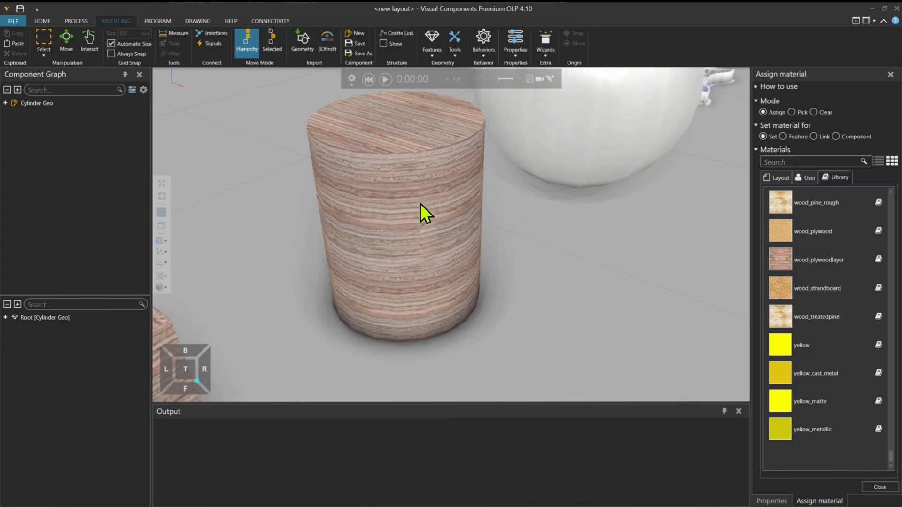
{"action": "mouse_move", "coordinate": [483, 41]}
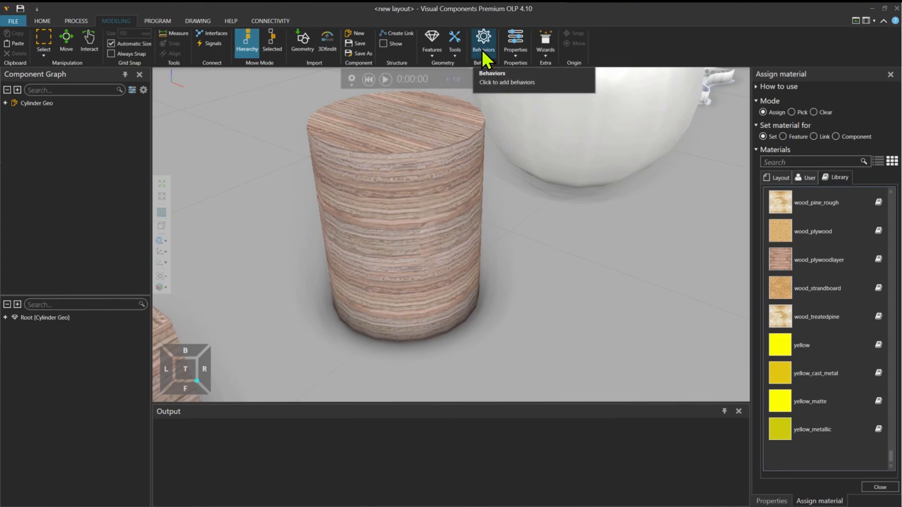
- Start the Texture Mapping tool from the geometry Tools menu
{"action": "left_click", "coordinate": [455, 41]}
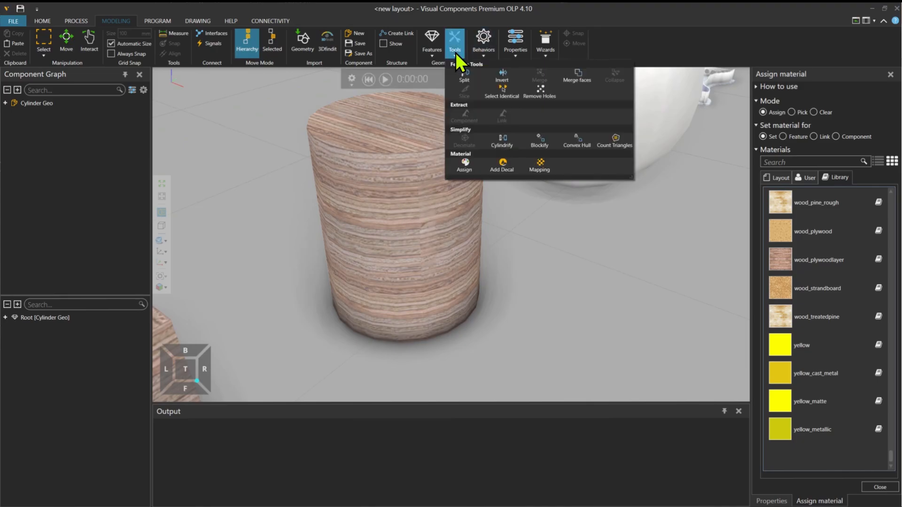
{"action": "left_click", "coordinate": [539, 164]}
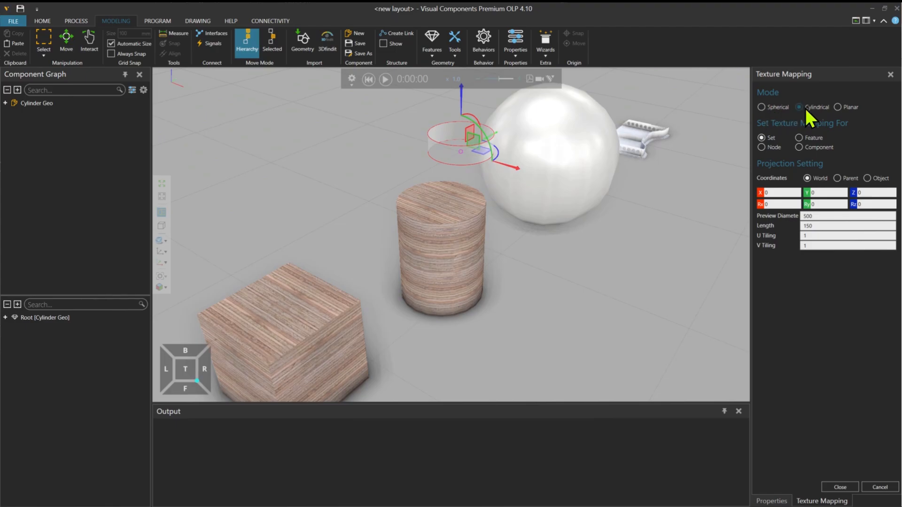
{"action": "mouse_move", "coordinate": [786, 116]}
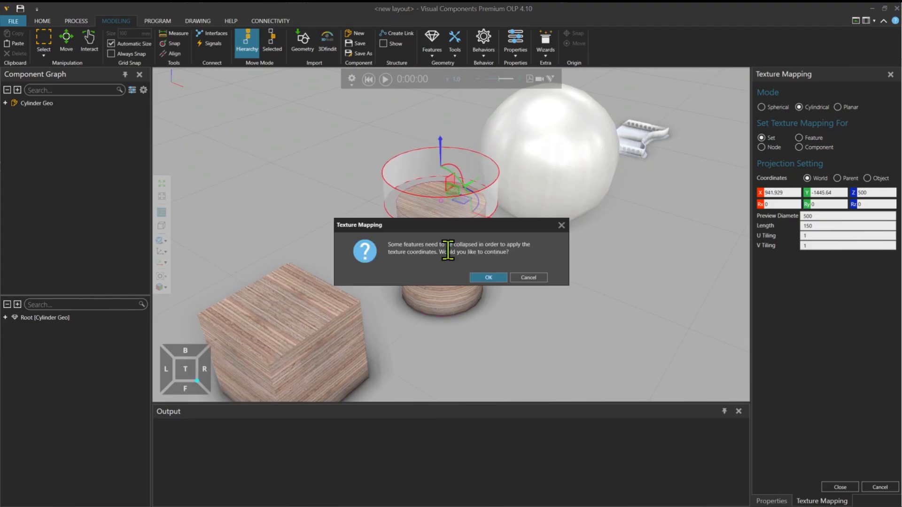
{"action": "mouse_move", "coordinate": [439, 239]}
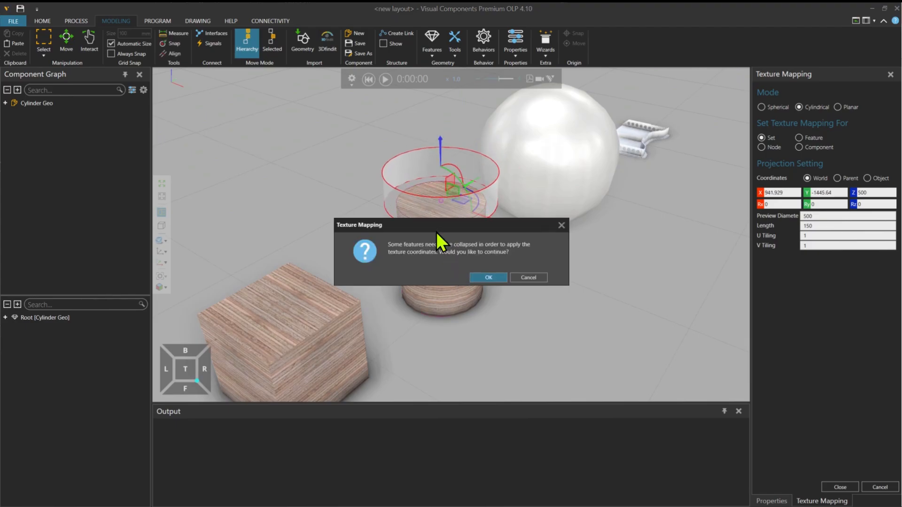
- Confirm collapsing features, then select the Cylinder feature and show Cylinder Geo's properties
{"action": "left_click", "coordinate": [487, 277]}
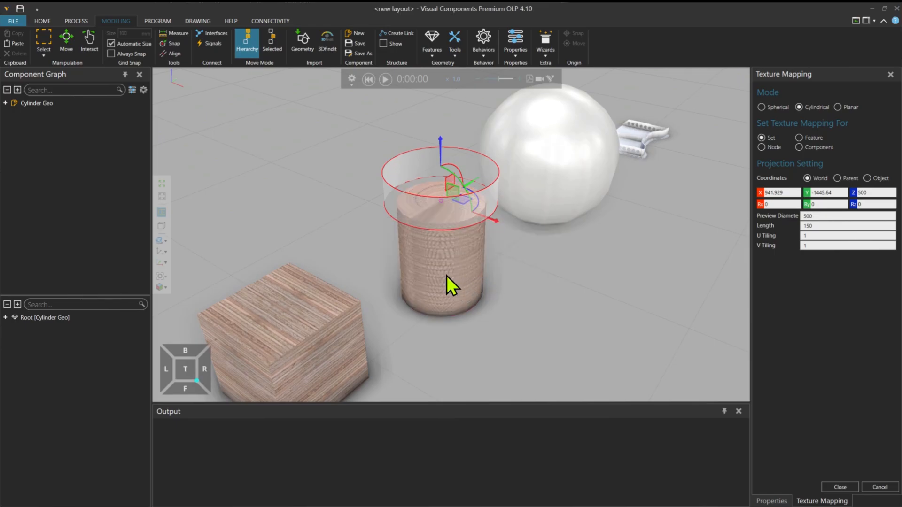
{"action": "mouse_move", "coordinate": [429, 251]}
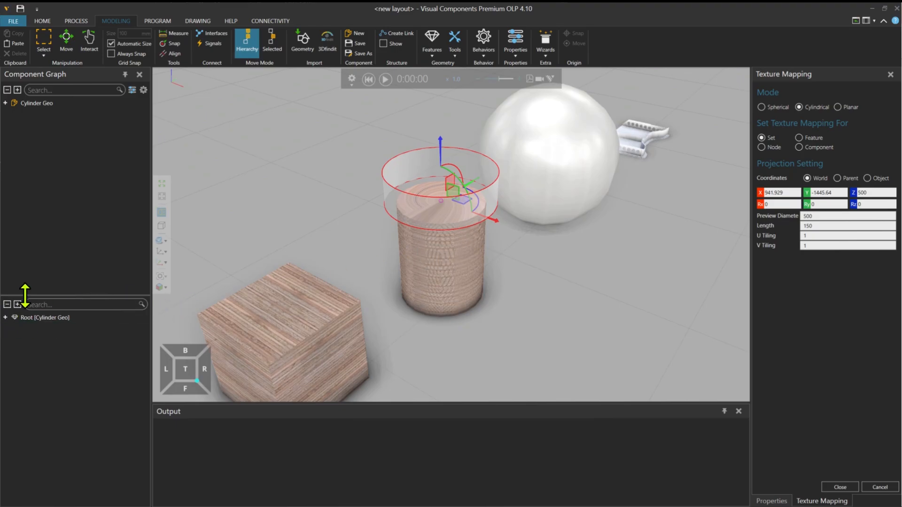
{"action": "left_click", "coordinate": [18, 304]}
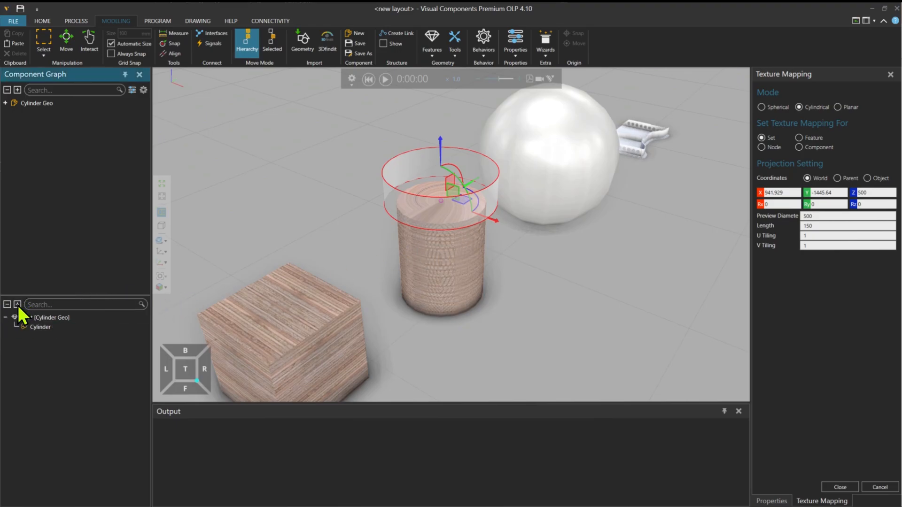
{"action": "left_click", "coordinate": [41, 327]}
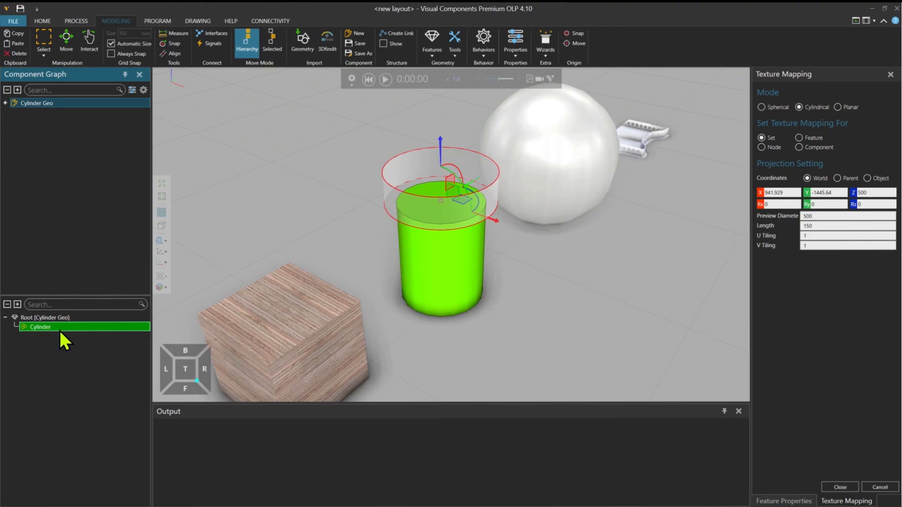
{"action": "mouse_move", "coordinate": [32, 333]}
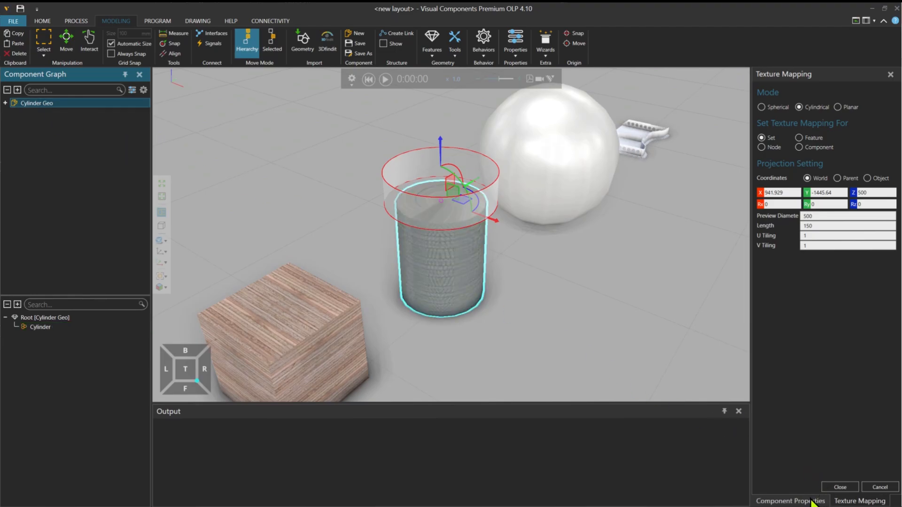
{"action": "left_click", "coordinate": [790, 500]}
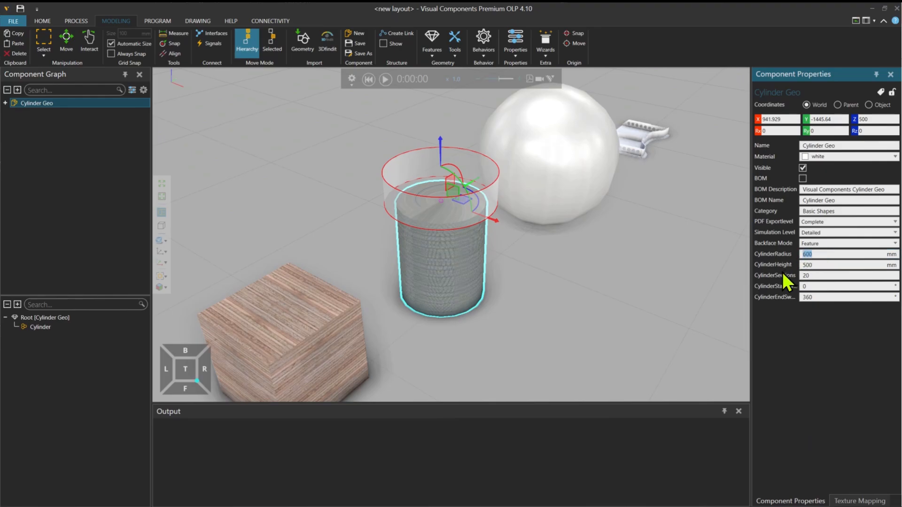
{"action": "mouse_move", "coordinate": [497, 288]}
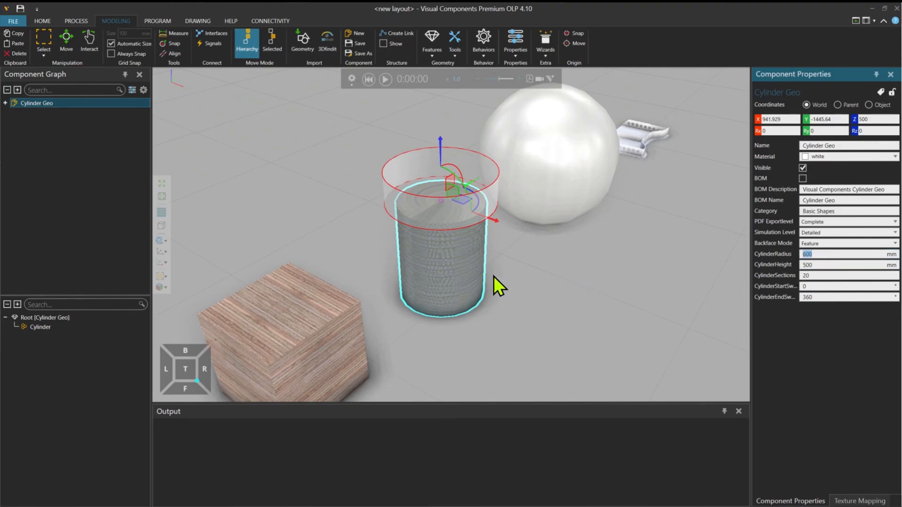
{"action": "mouse_move", "coordinate": [462, 266]}
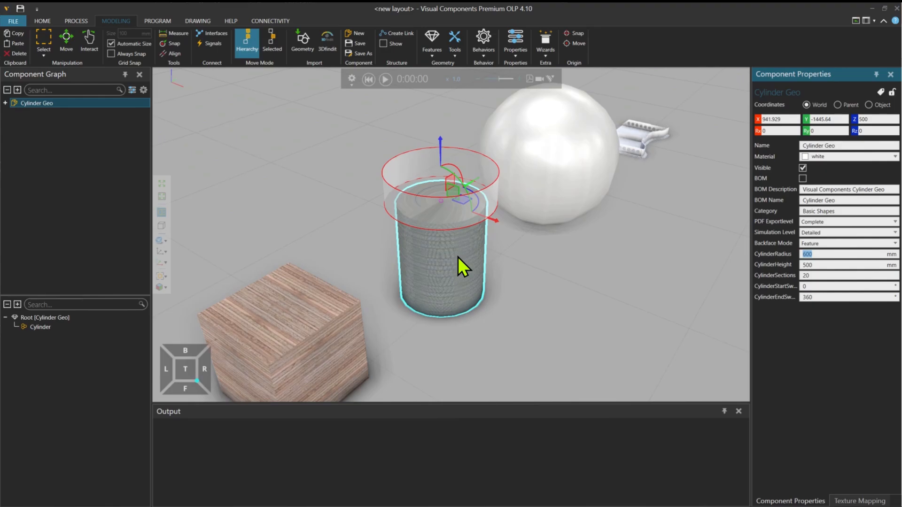
{"action": "mouse_move", "coordinate": [464, 261]}
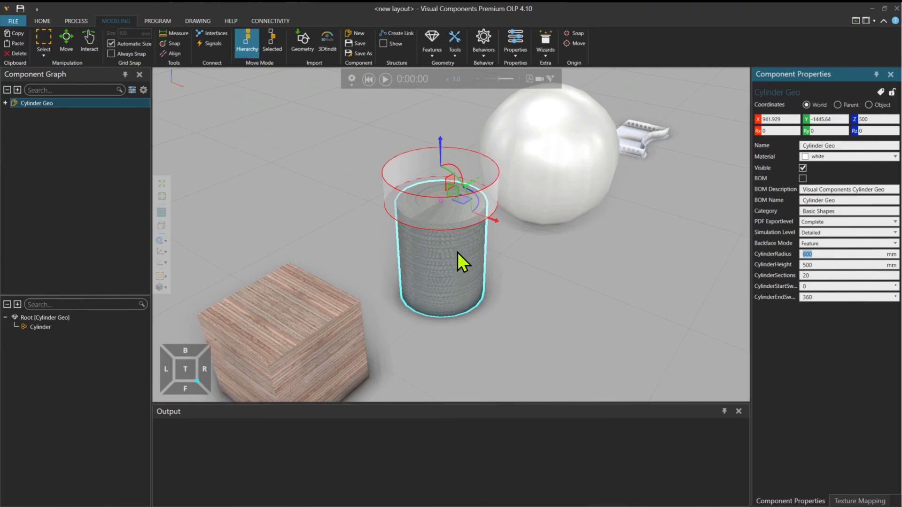
{"action": "mouse_move", "coordinate": [488, 236]}
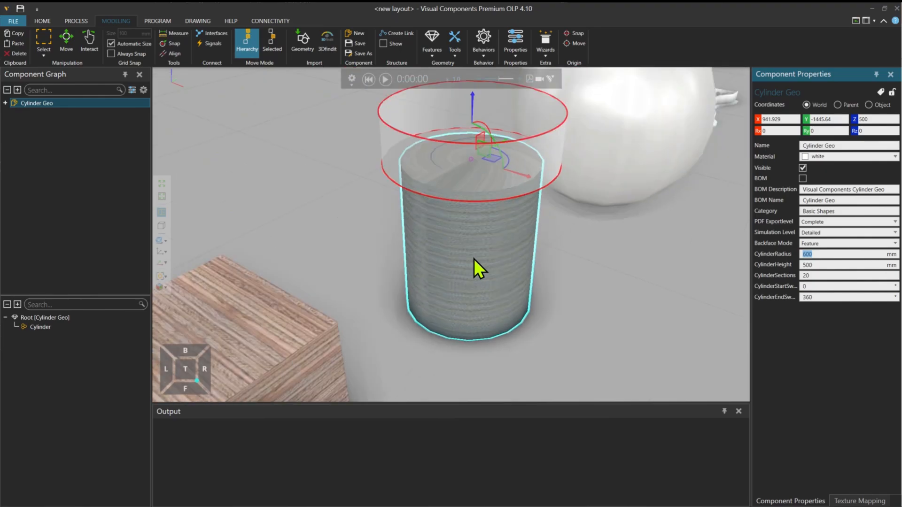
{"action": "scroll", "scroll_direction": "up", "scroll_amount": 3}
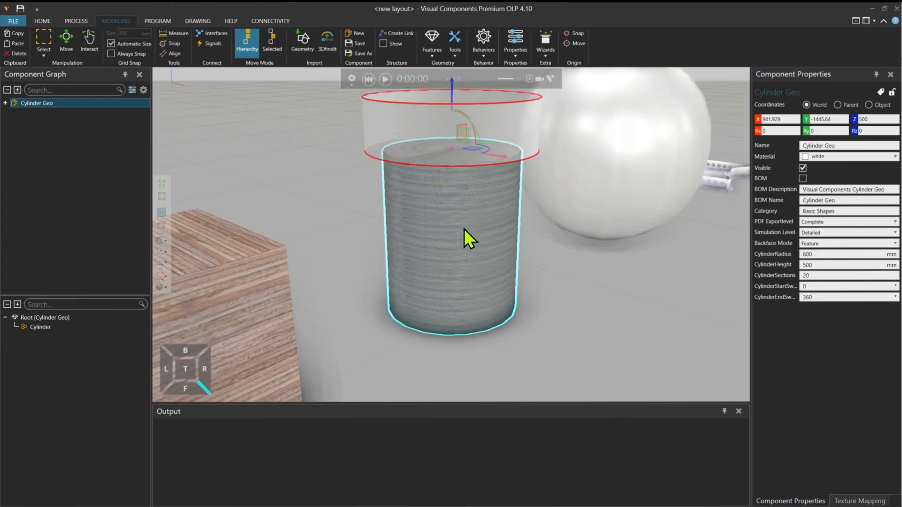
- Lower the cylindrical projection to 164.768 mm and tilt it -53.7° about Y
{"action": "left_click", "coordinate": [454, 40]}
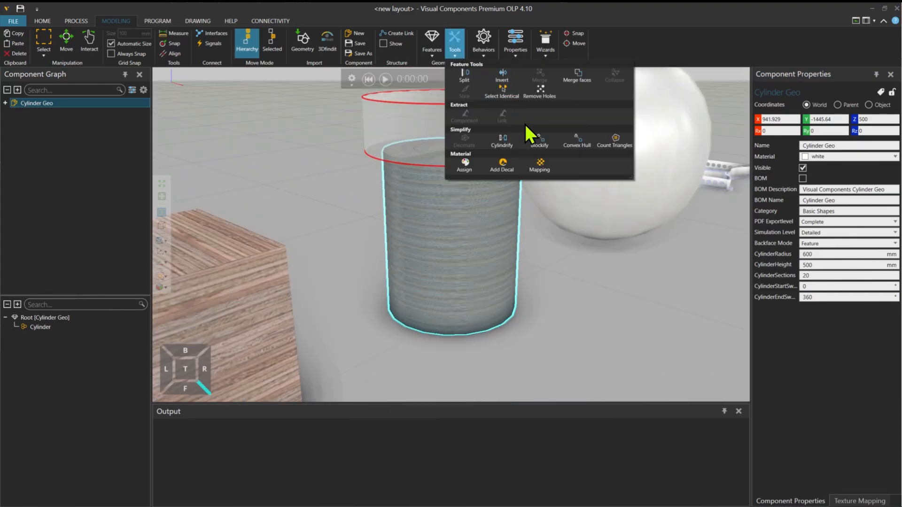
{"action": "left_click", "coordinate": [539, 165]}
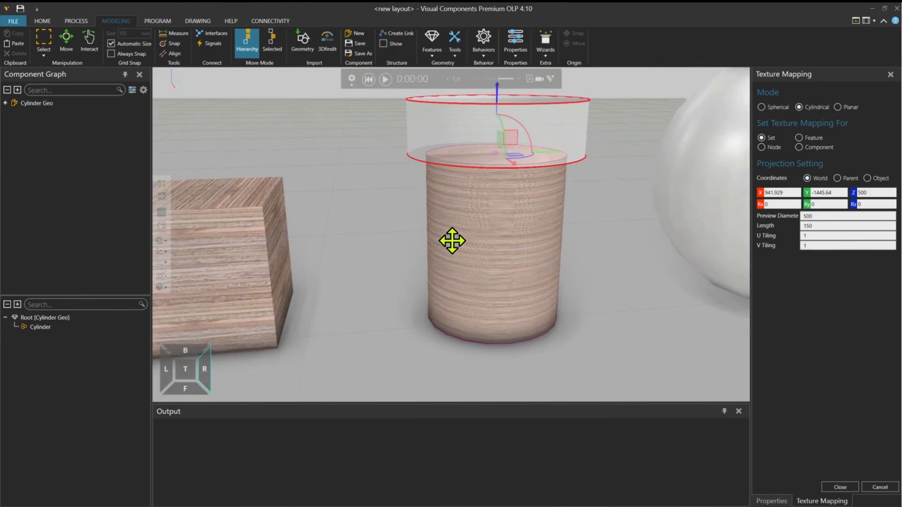
{"action": "scroll", "scroll_direction": "up", "scroll_amount": 3}
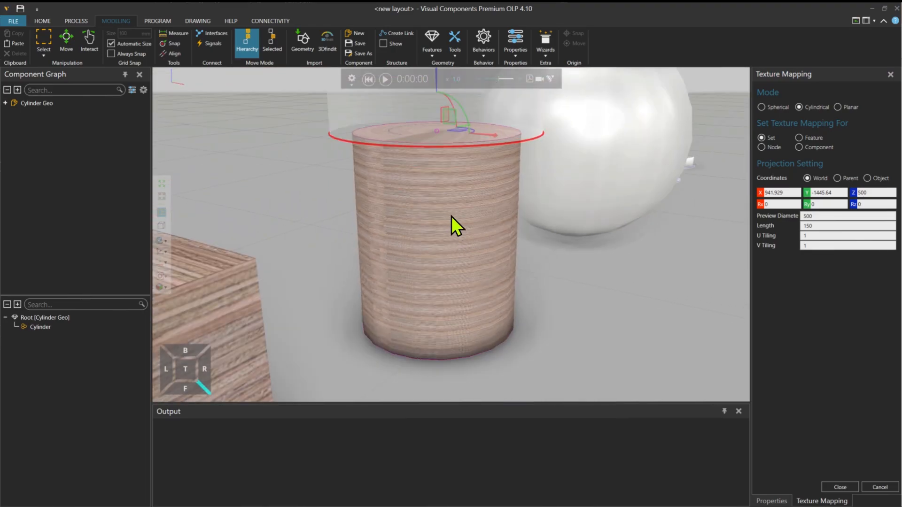
{"action": "mouse_move", "coordinate": [423, 221]}
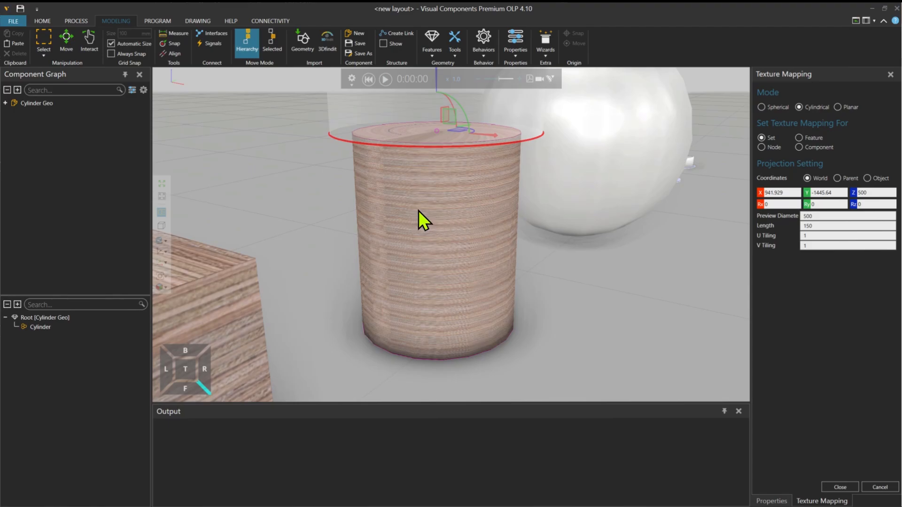
{"action": "mouse_move", "coordinate": [461, 203]}
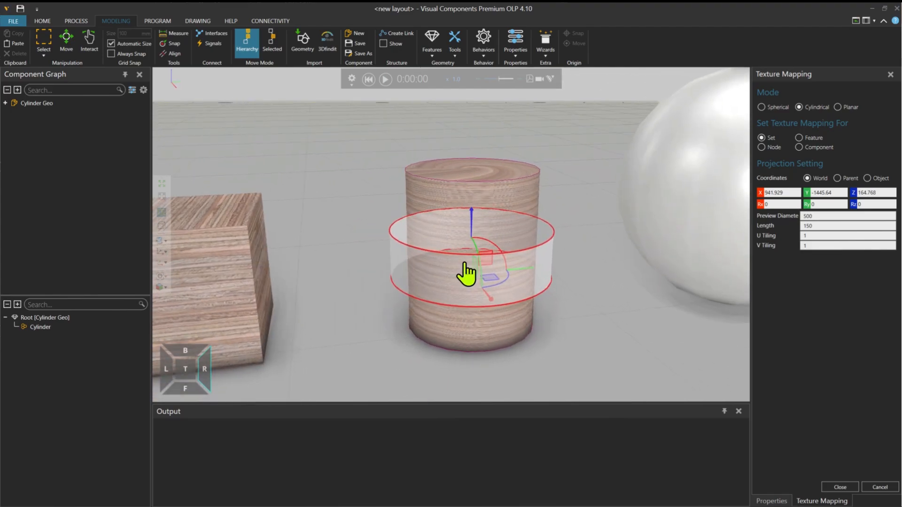
{"action": "scroll", "scroll_direction": "up", "scroll_amount": 3}
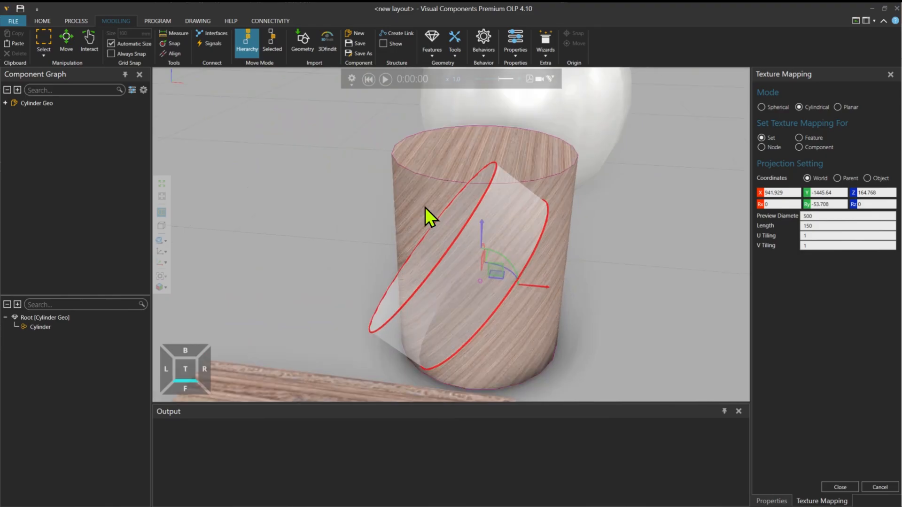
{"action": "mouse_move", "coordinate": [426, 331]}
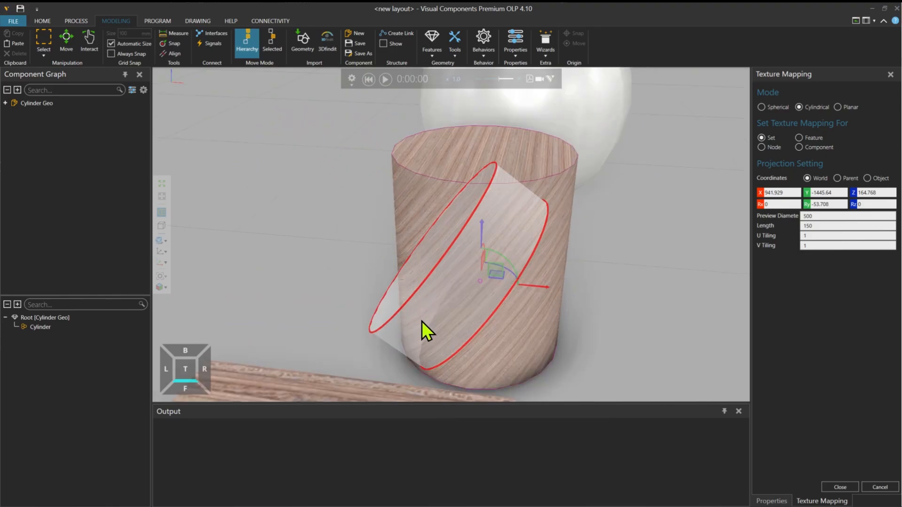
{"action": "mouse_move", "coordinate": [487, 299]}
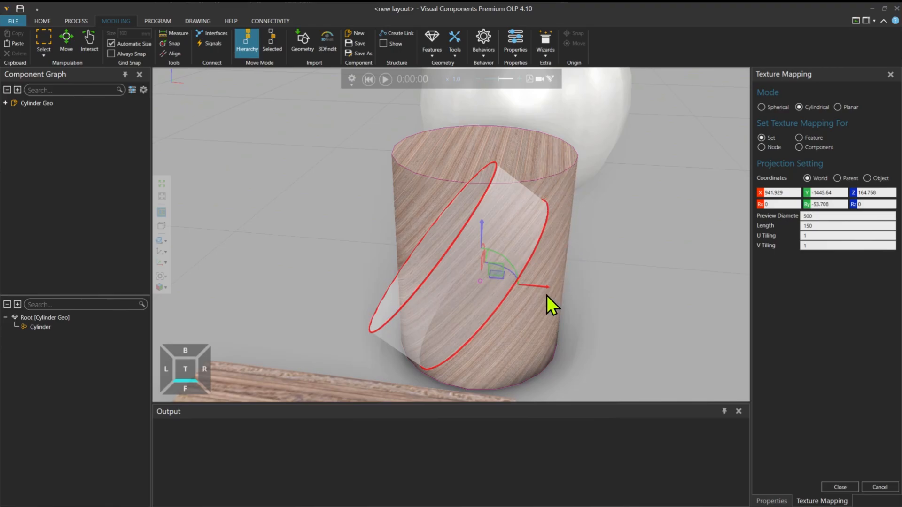
{"action": "mouse_move", "coordinate": [540, 282]}
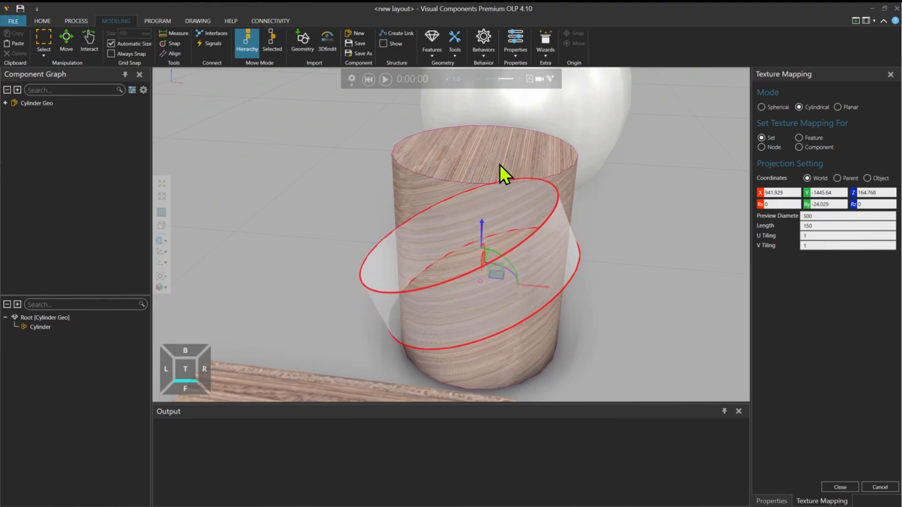
{"action": "mouse_move", "coordinate": [487, 230]}
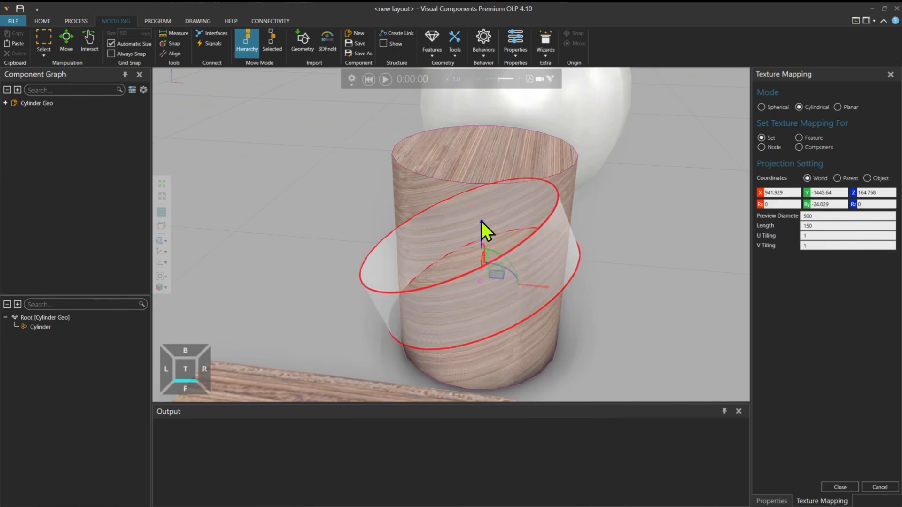
{"action": "mouse_move", "coordinate": [523, 216]}
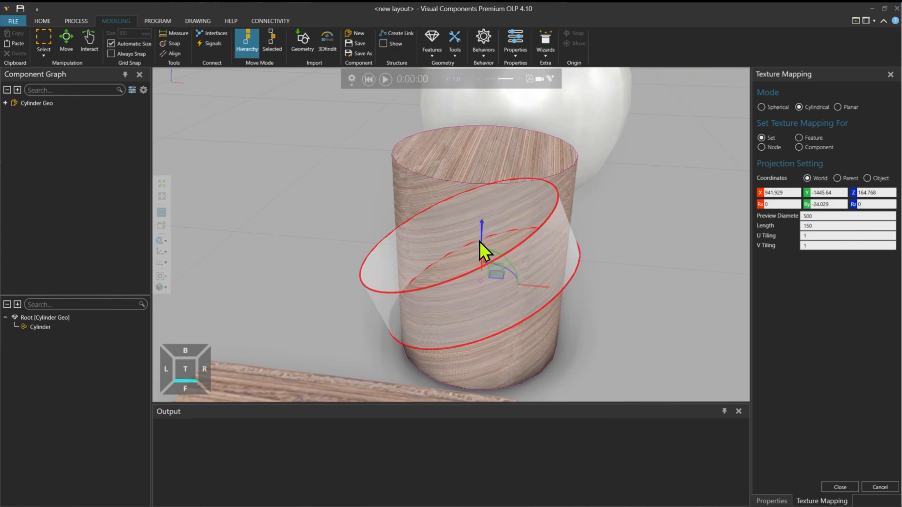
{"action": "mouse_move", "coordinate": [448, 169]}
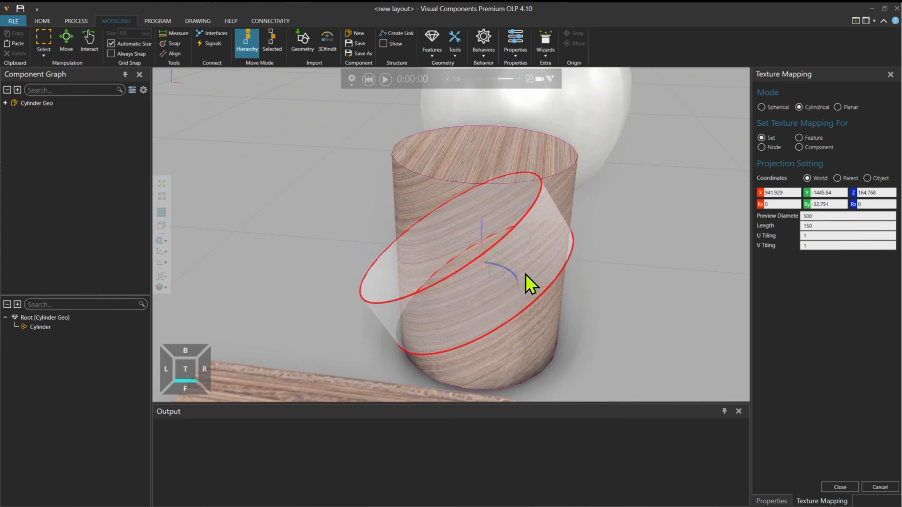
- Set the projection Length to 400 and select the Preview Diameter value
{"action": "scroll", "scroll_direction": "up", "scroll_amount": 3}
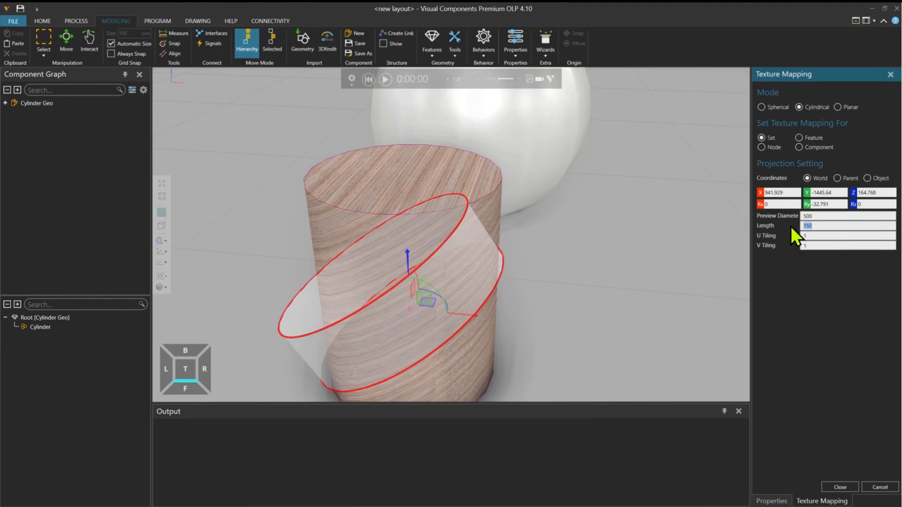
{"action": "type", "text": "400"}
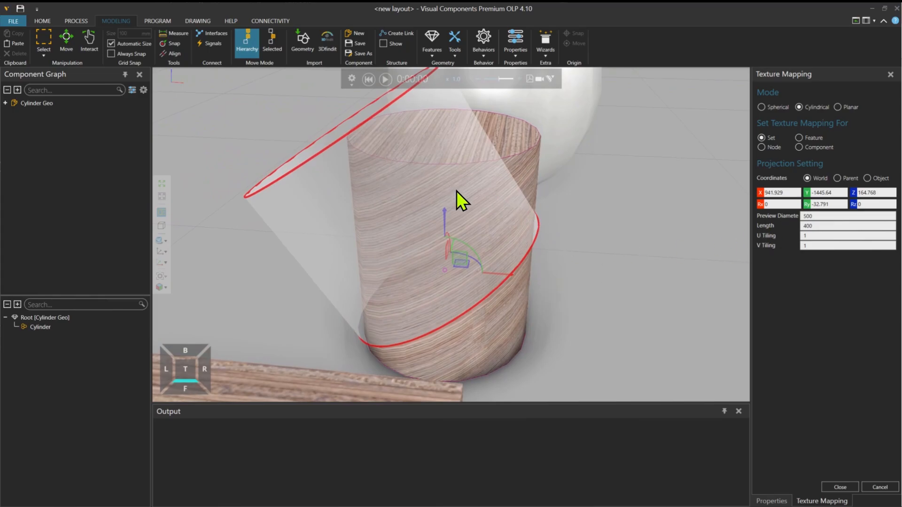
{"action": "left_click", "coordinate": [845, 226]}
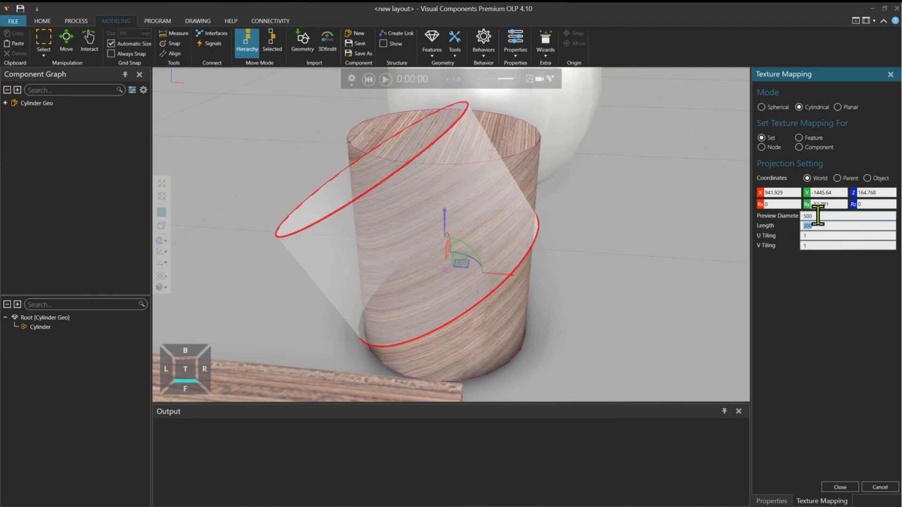
{"action": "left_click", "coordinate": [846, 225]}
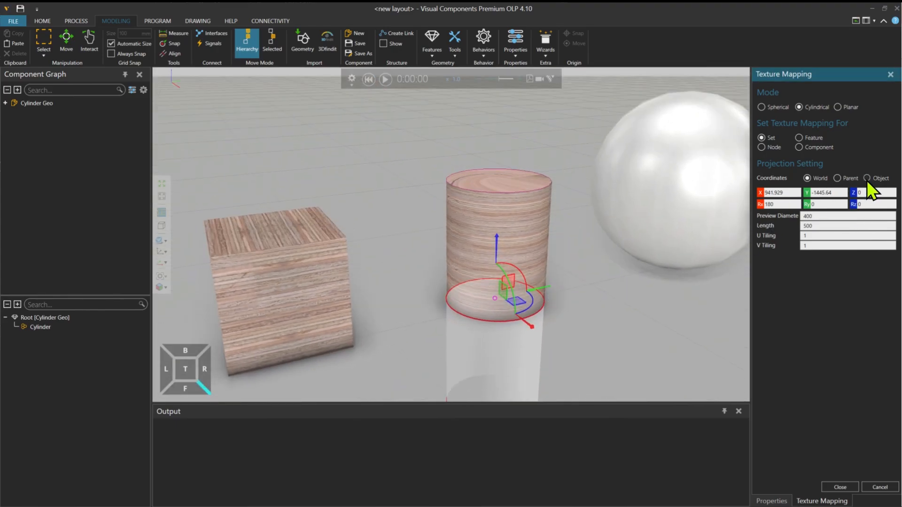
- Switch projection Coordinates to Object, then close Texture Mapping
{"action": "left_click", "coordinate": [868, 178]}
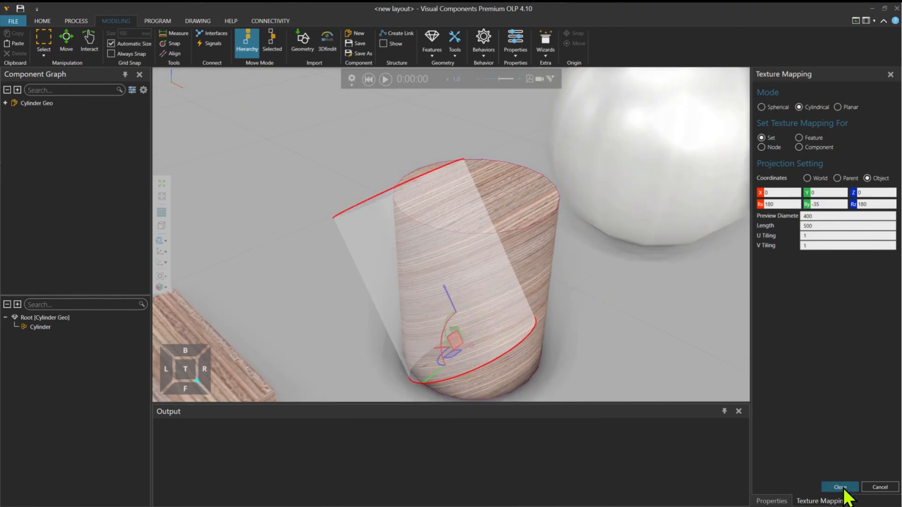
{"action": "left_click", "coordinate": [840, 487]}
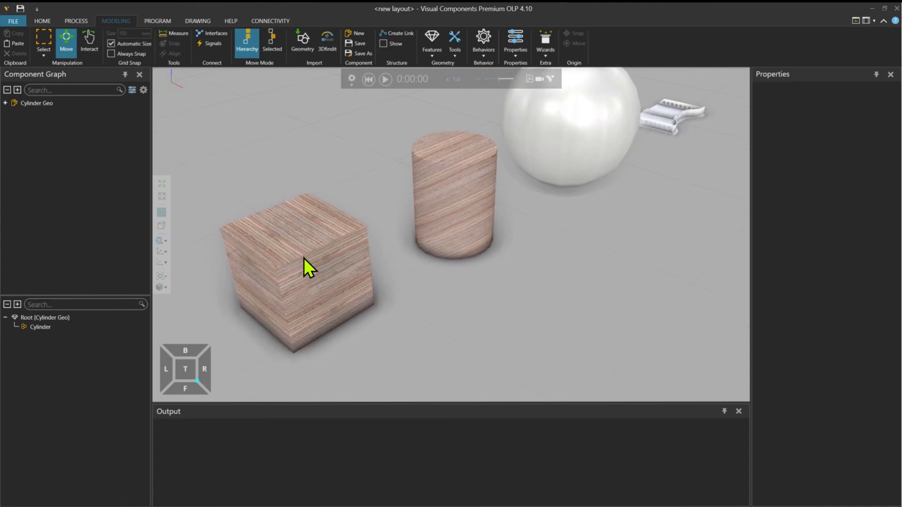
- Show the user-created materials in Assign material and select Material1 and Material0
{"action": "left_click", "coordinate": [454, 41]}
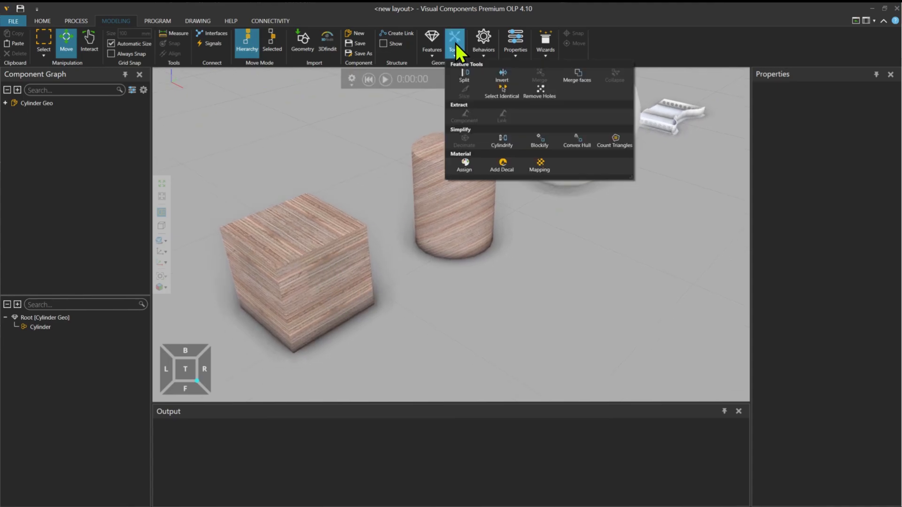
{"action": "left_click", "coordinate": [464, 164]}
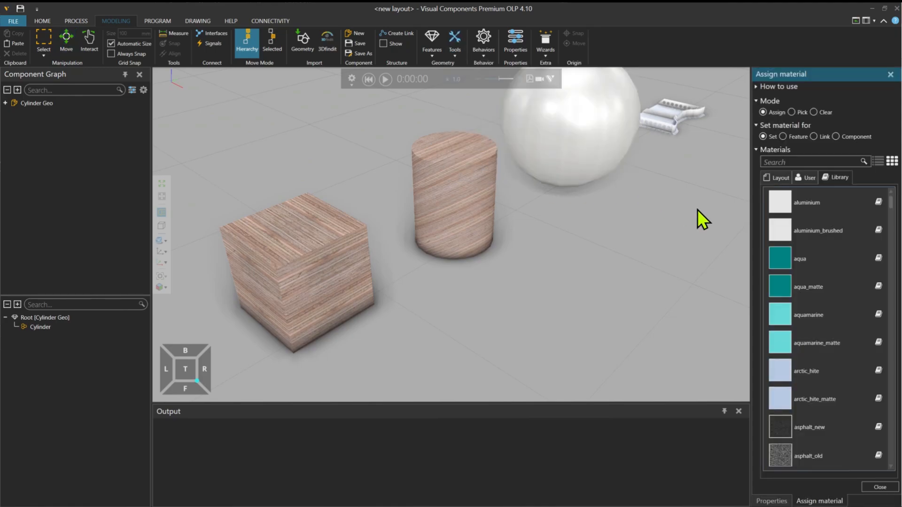
{"action": "left_click", "coordinate": [808, 177]}
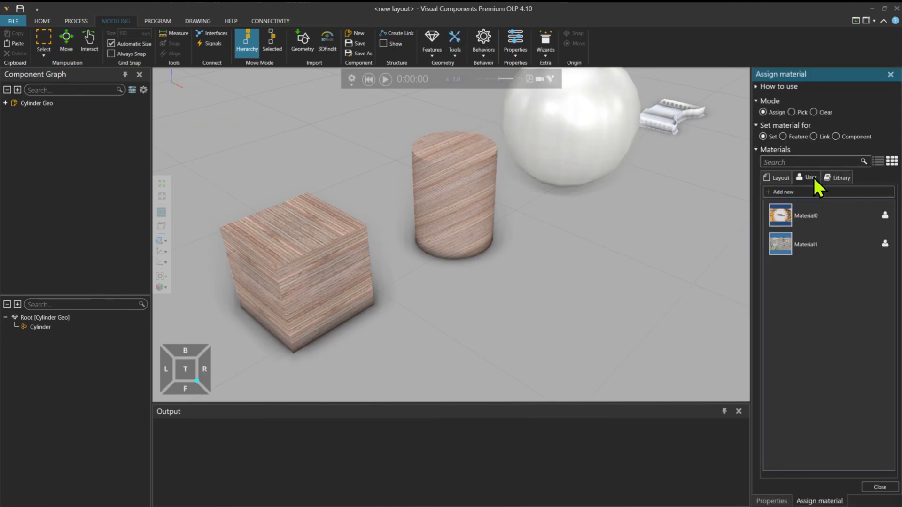
{"action": "left_click", "coordinate": [805, 244]}
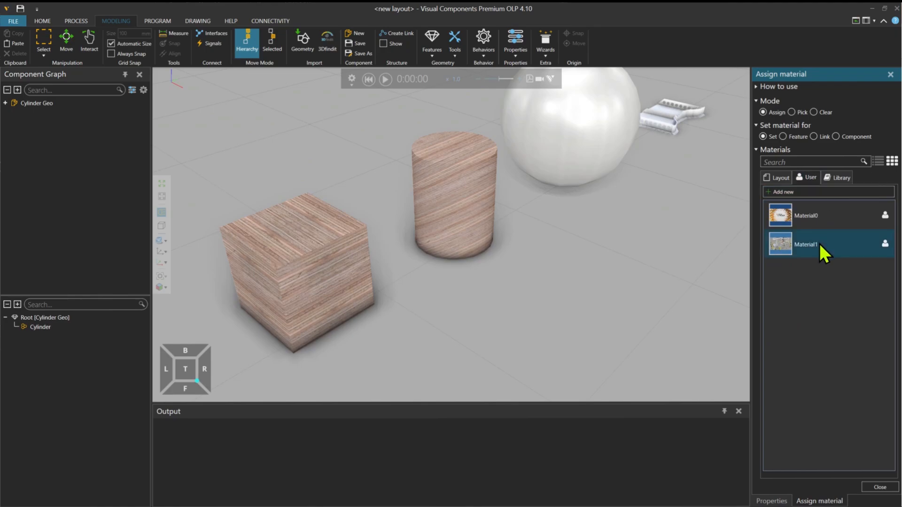
{"action": "left_click", "coordinate": [805, 216]}
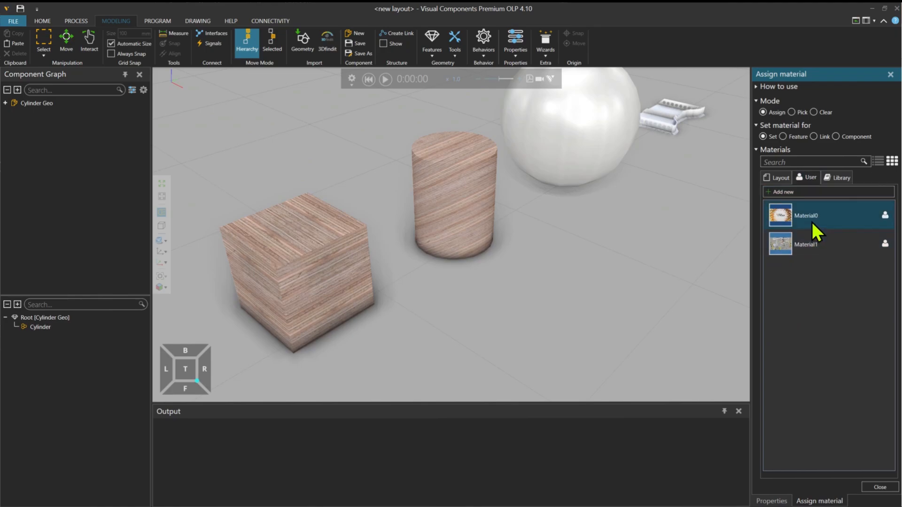
{"action": "mouse_move", "coordinate": [812, 230]}
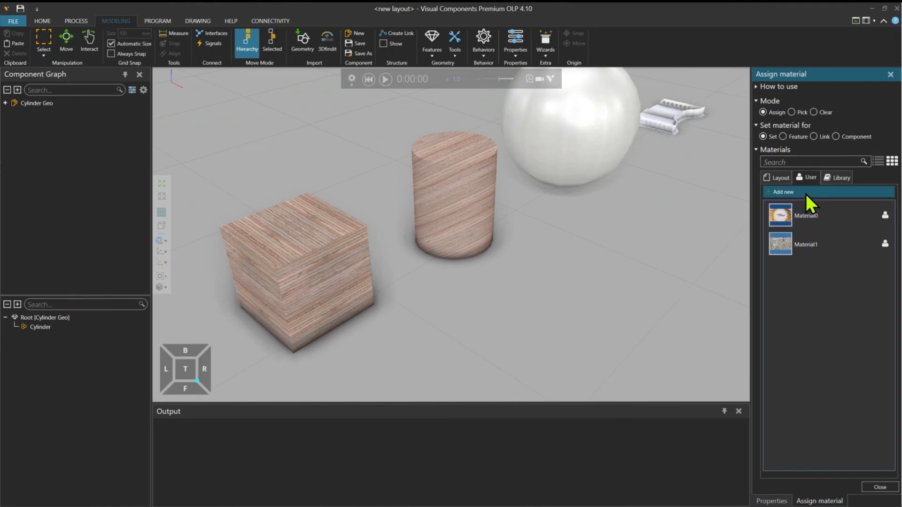
- Create Material2: black color, Roughness and Metallic 1.00, then finish editing
{"action": "left_click", "coordinate": [782, 192]}
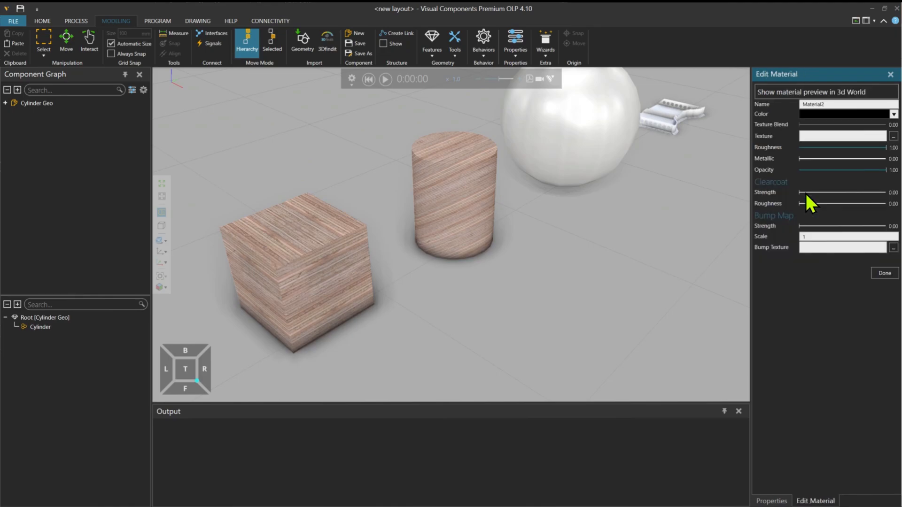
{"action": "triple_click", "coordinate": [846, 105]}
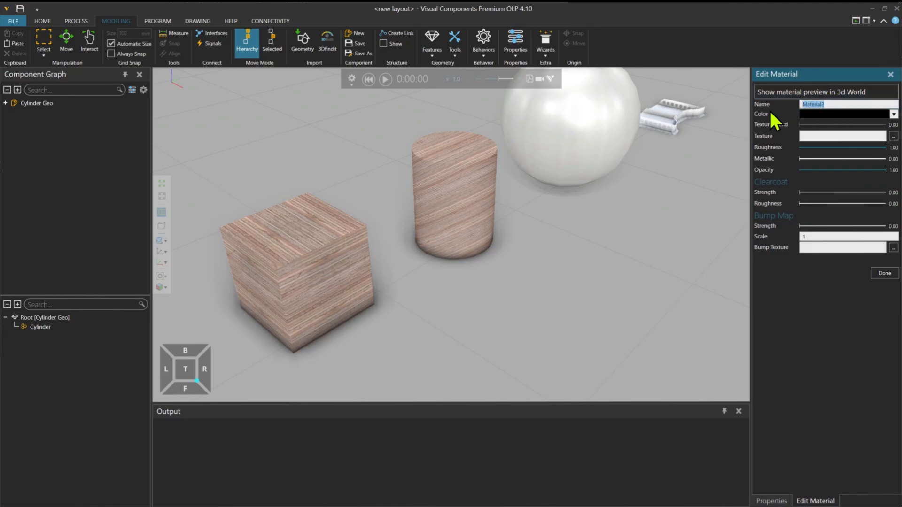
{"action": "mouse_move", "coordinate": [786, 135]}
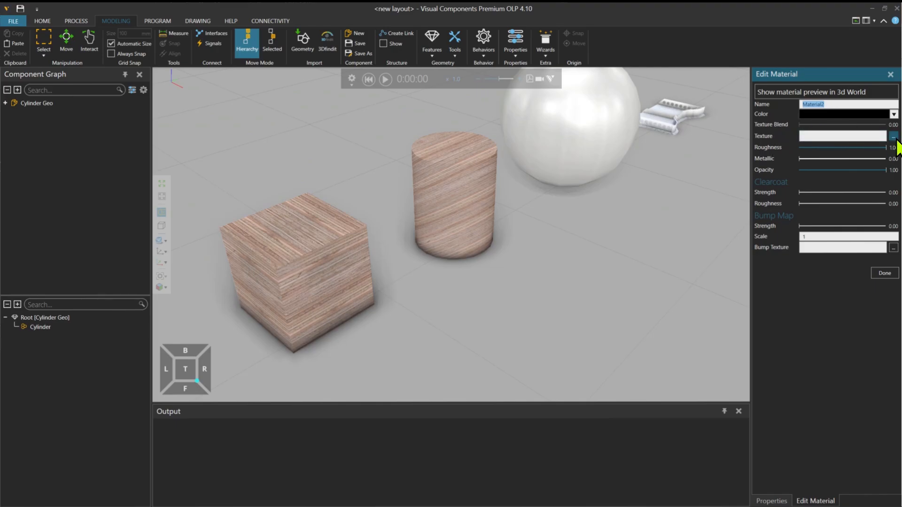
{"action": "left_click", "coordinate": [893, 136]}
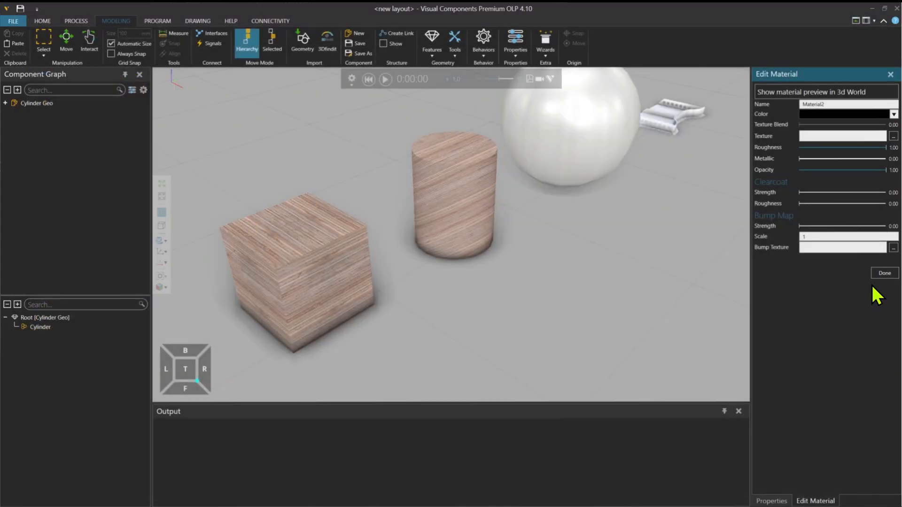
{"action": "mouse_move", "coordinate": [888, 156]}
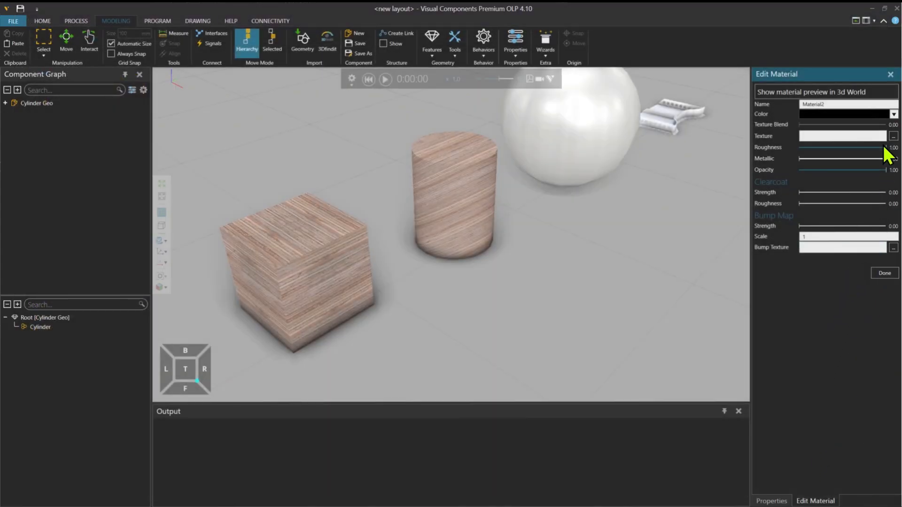
{"action": "left_click", "coordinate": [884, 272]}
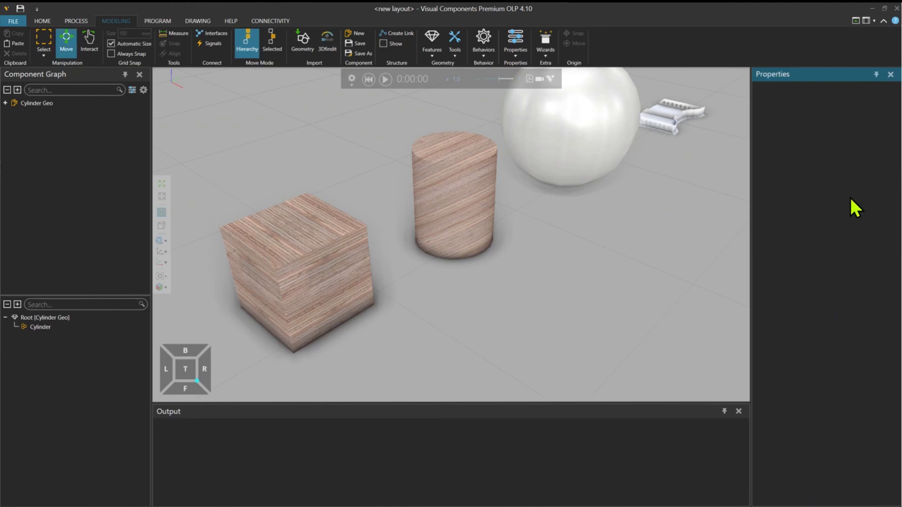
- Edit Material0 to Roughness 1.00 and Bump Strength 0.26
{"action": "left_click", "coordinate": [454, 41]}
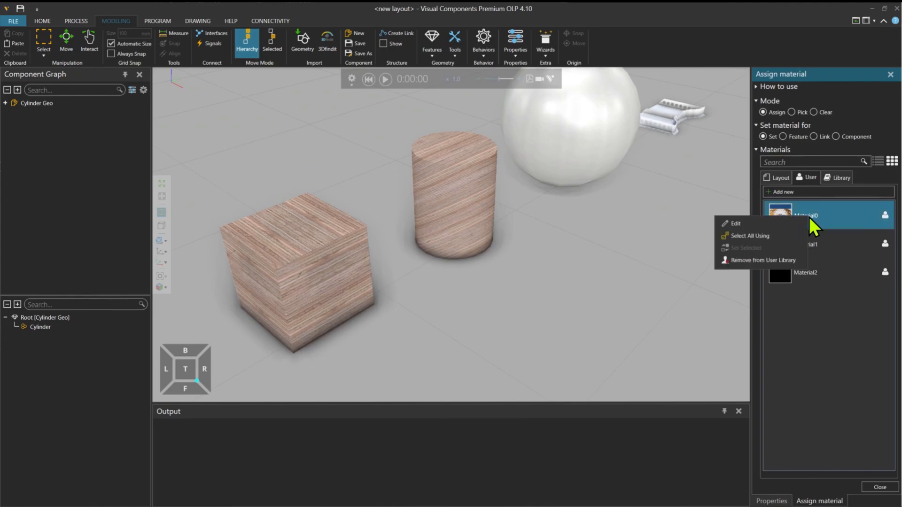
{"action": "left_click", "coordinate": [736, 223]}
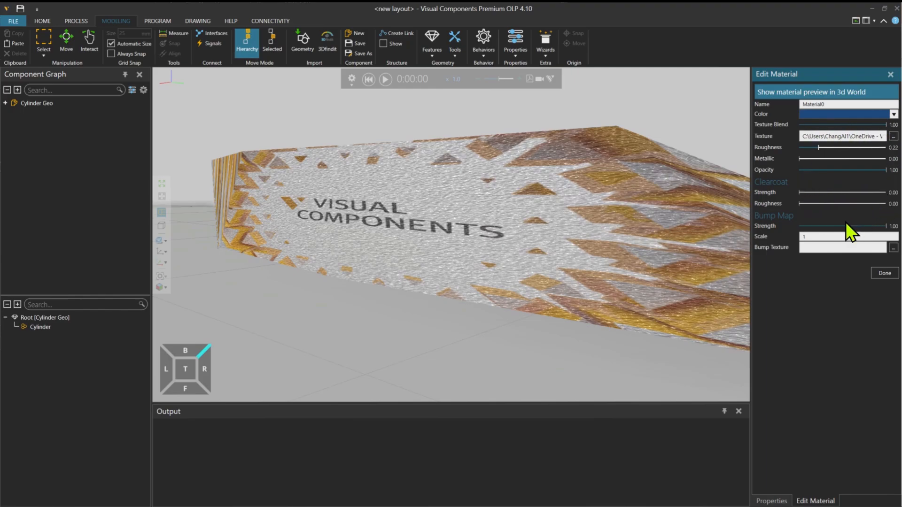
{"action": "mouse_move", "coordinate": [860, 208]}
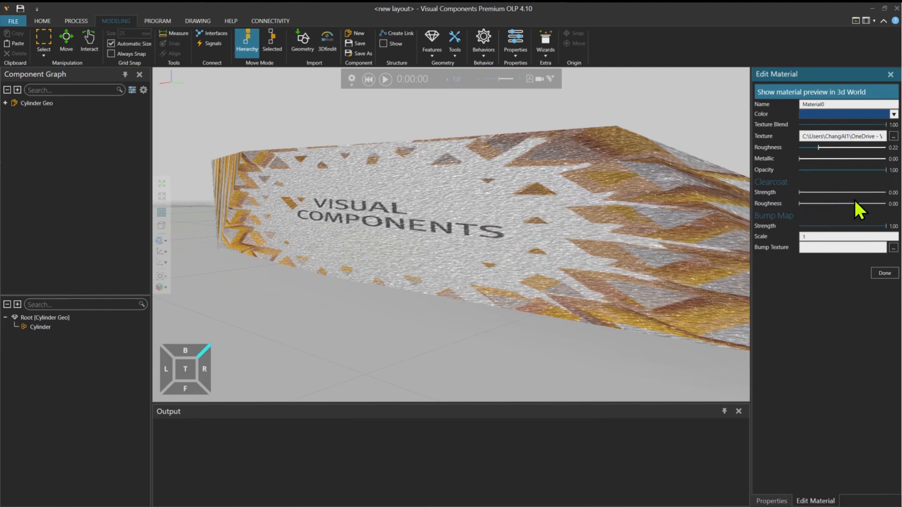
{"action": "mouse_move", "coordinate": [824, 156]}
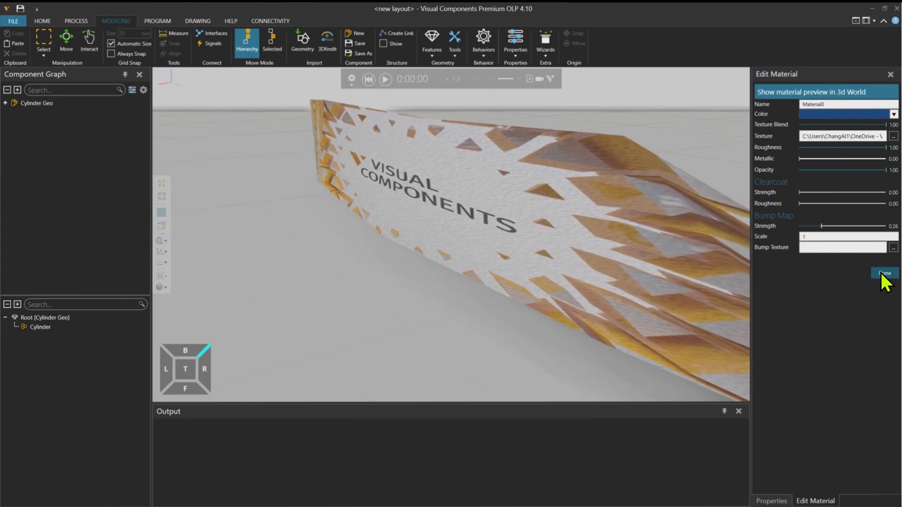
{"action": "left_click", "coordinate": [883, 274]}
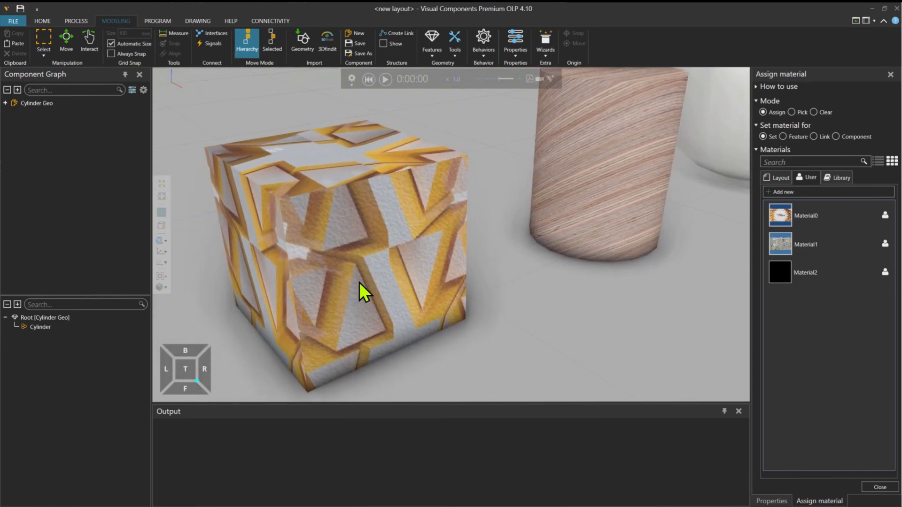
{"action": "mouse_move", "coordinate": [385, 277]}
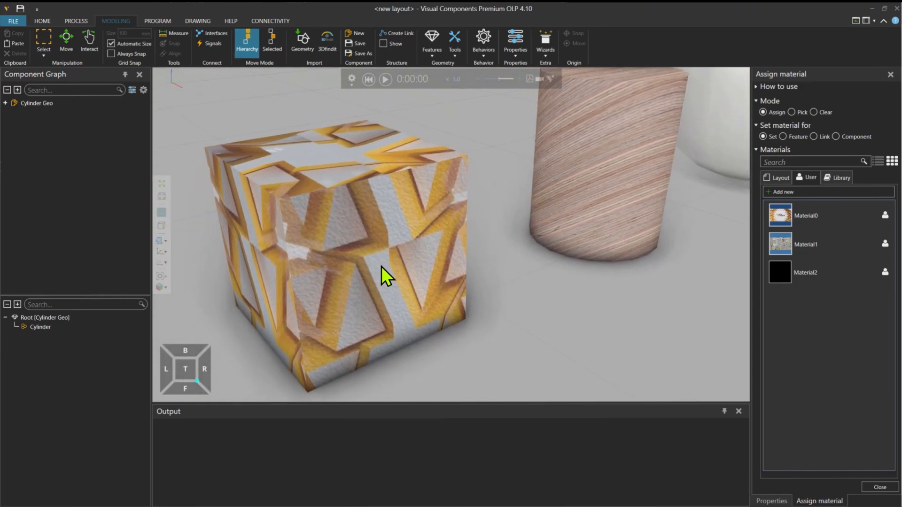
{"action": "mouse_move", "coordinate": [434, 159]}
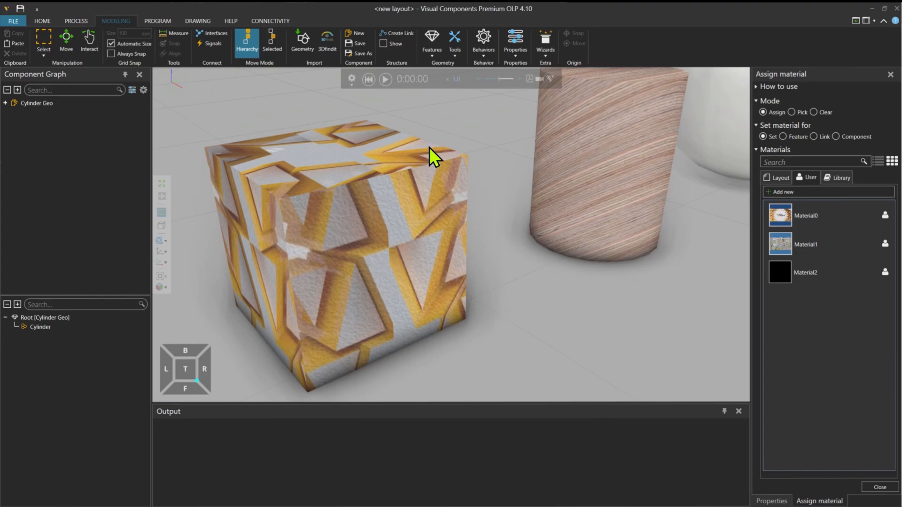
- Planar-project the photo onto the cube, moving and sizing the frame to fit the logo
{"action": "left_click", "coordinate": [454, 41]}
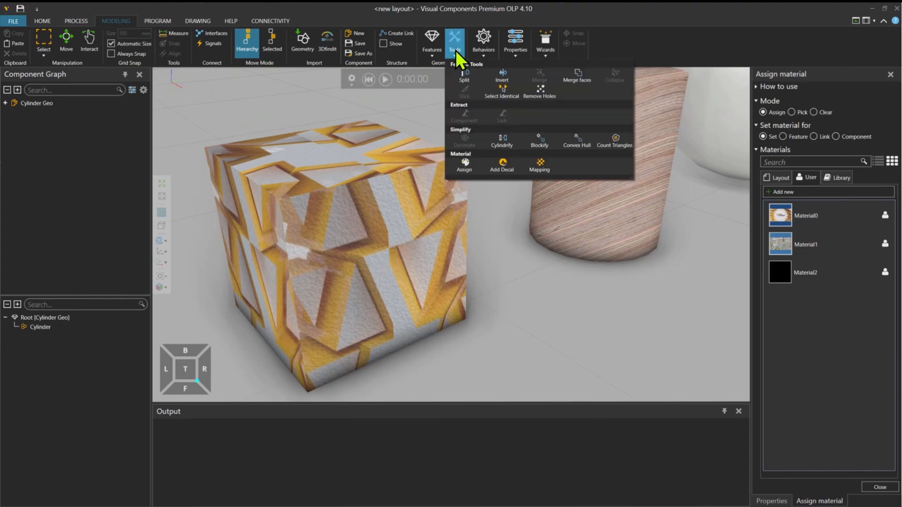
{"action": "left_click", "coordinate": [538, 165]}
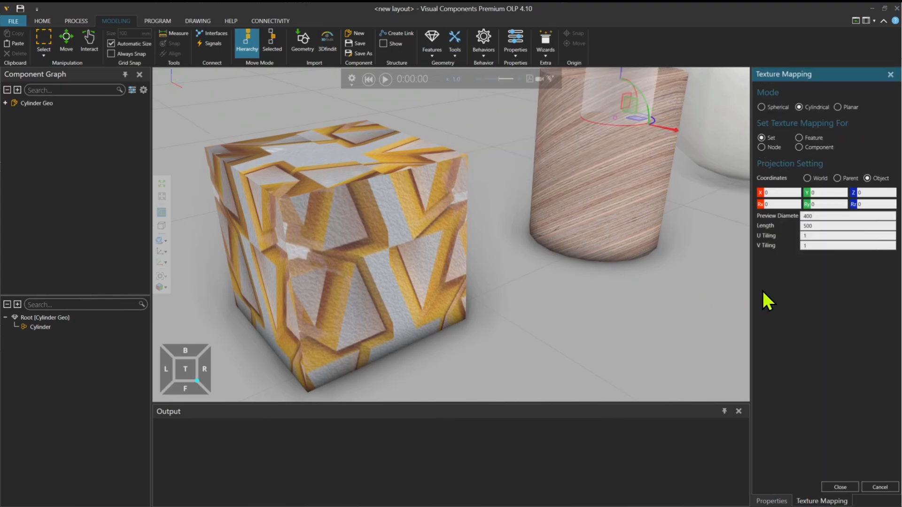
{"action": "left_click", "coordinate": [838, 107]}
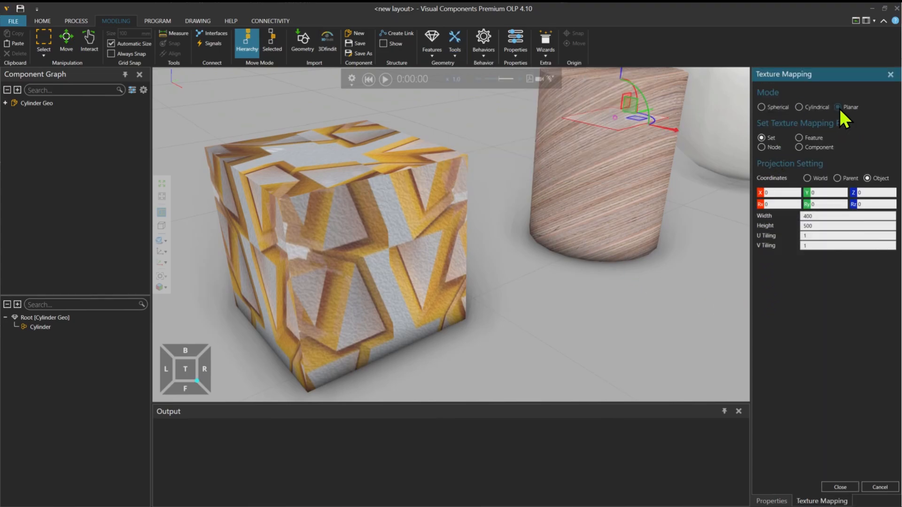
{"action": "mouse_move", "coordinate": [630, 135]}
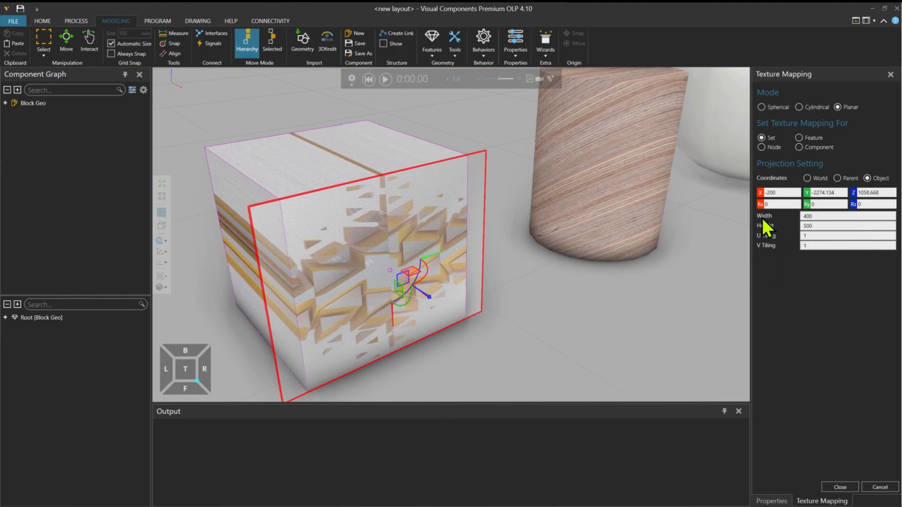
{"action": "mouse_move", "coordinate": [781, 238]}
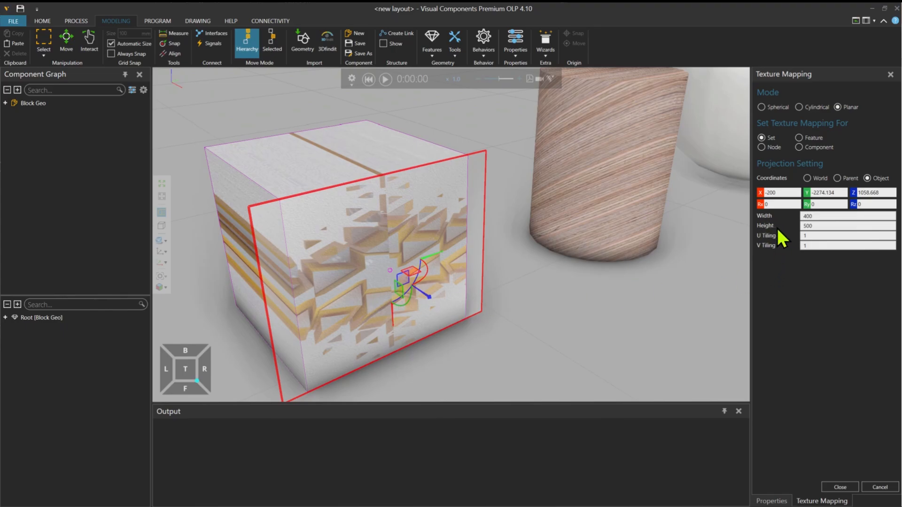
{"action": "mouse_move", "coordinate": [774, 260]}
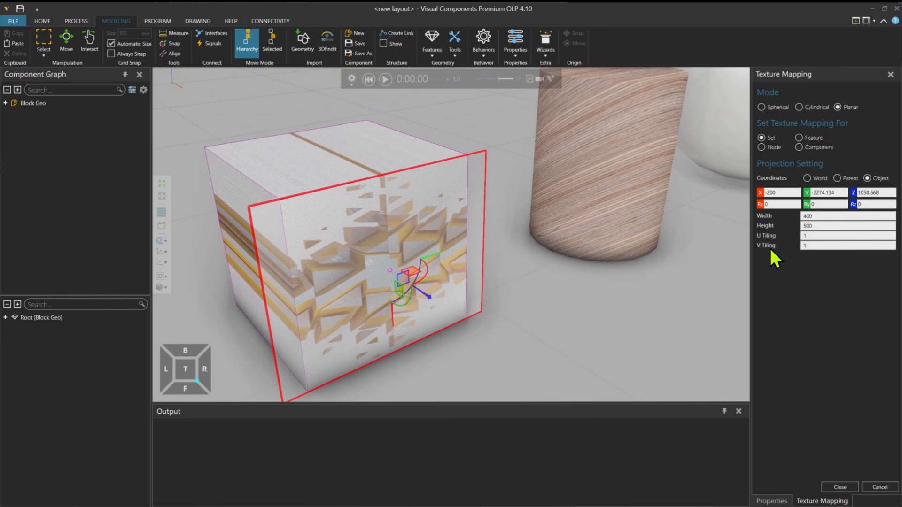
{"action": "mouse_move", "coordinate": [774, 251]}
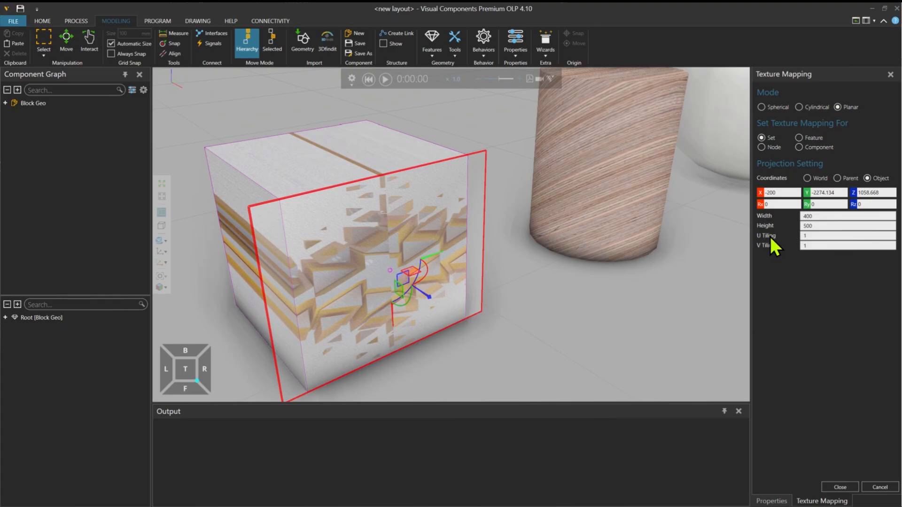
{"action": "mouse_move", "coordinate": [767, 258]}
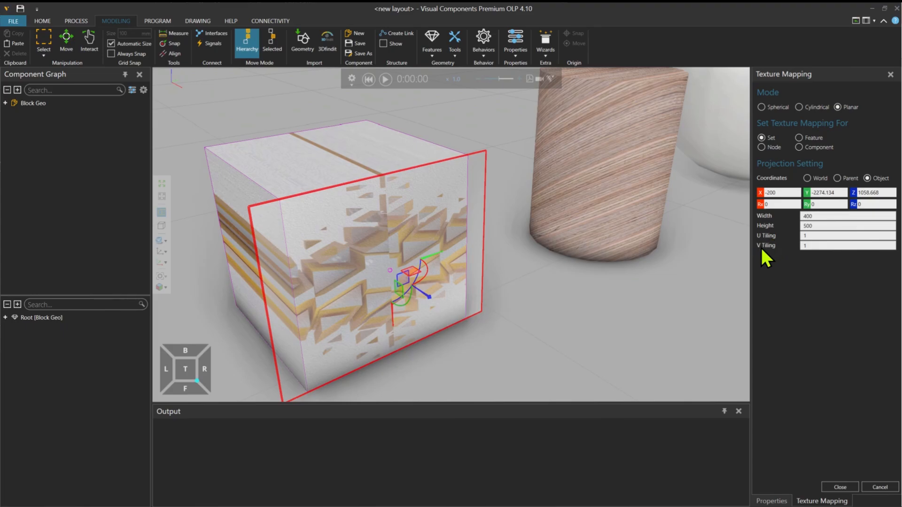
{"action": "mouse_move", "coordinate": [774, 256]}
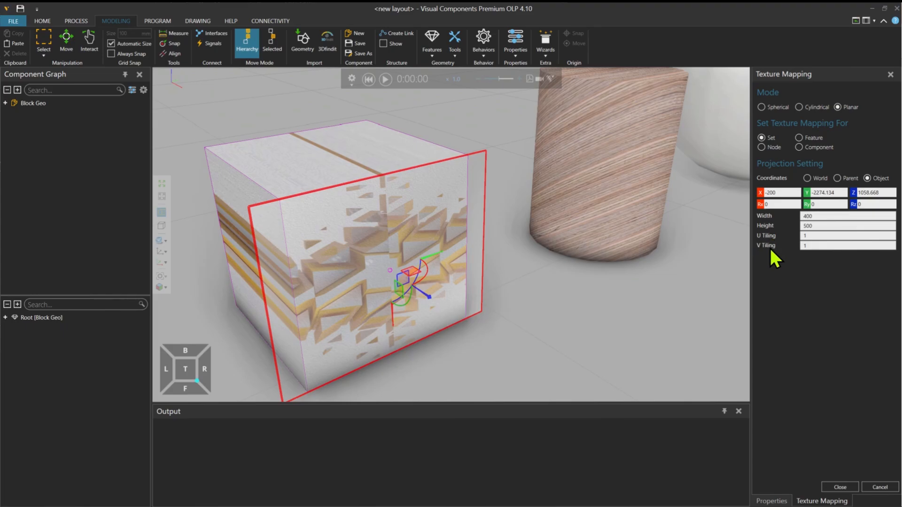
{"action": "mouse_move", "coordinate": [771, 231]}
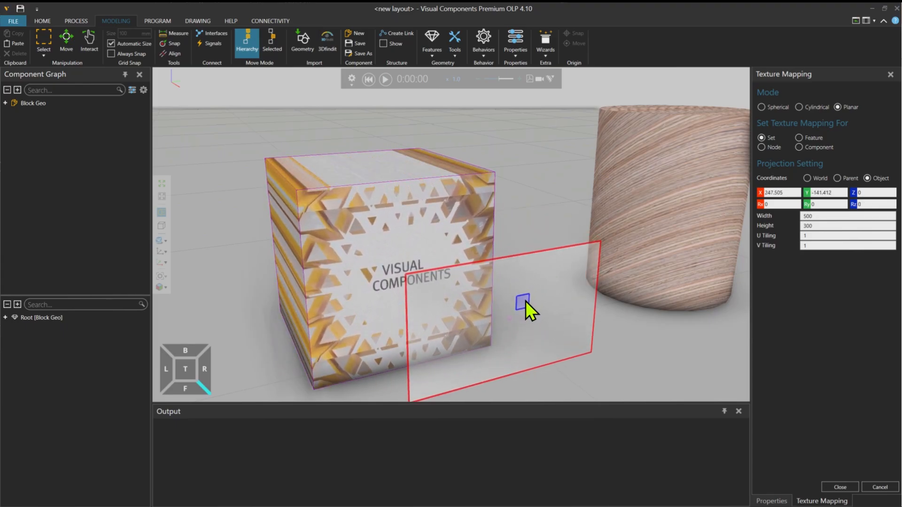
{"action": "left_click", "coordinate": [523, 303]}
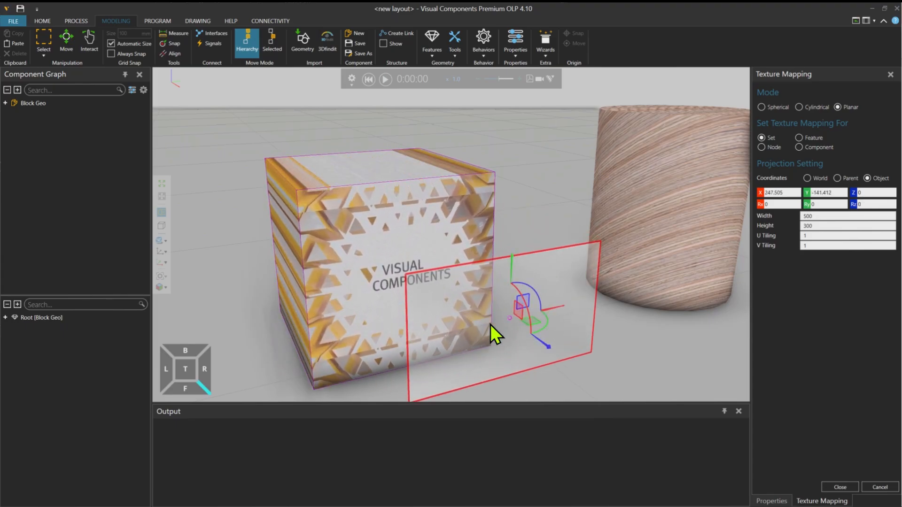
{"action": "triple_click", "coordinate": [847, 215]}
{"action": "type", "text": "800"}
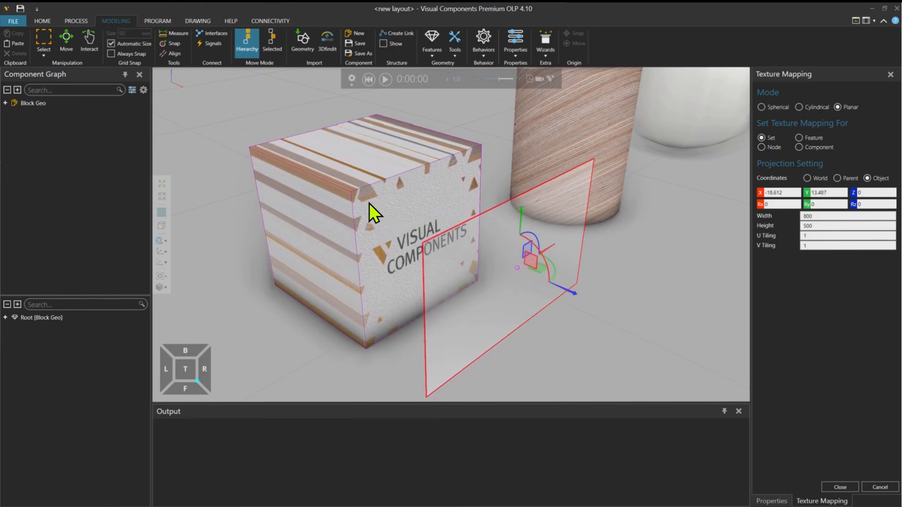
{"action": "mouse_move", "coordinate": [468, 225]}
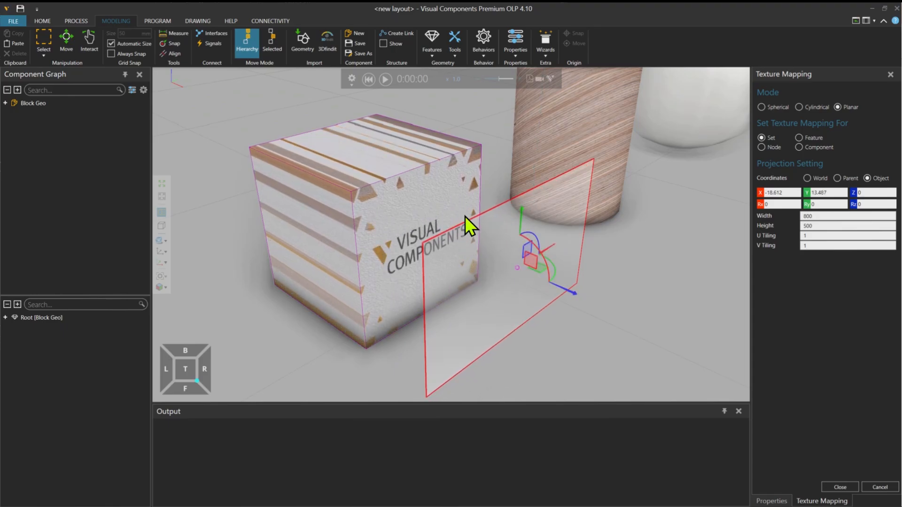
- Close texture mapping and start slicing the cube with a -50 mm plane offset
{"action": "left_click", "coordinate": [839, 487]}
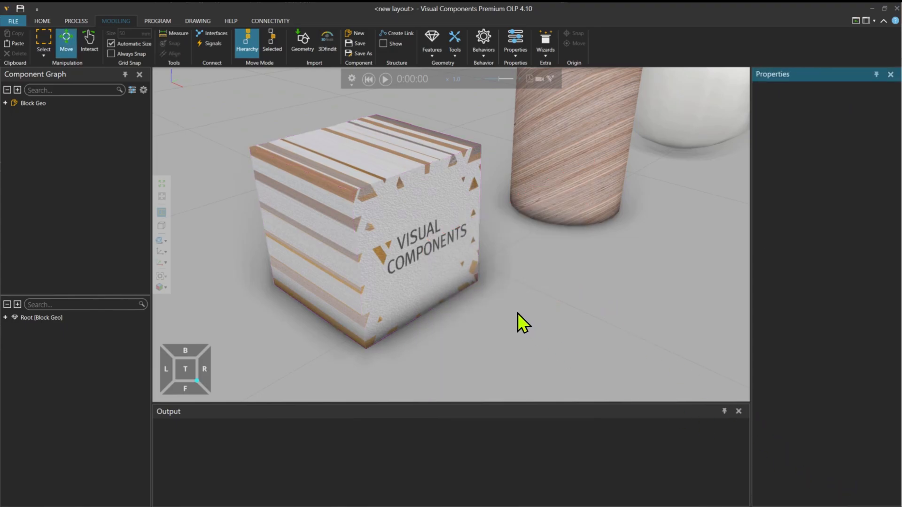
{"action": "left_click", "coordinate": [369, 231]}
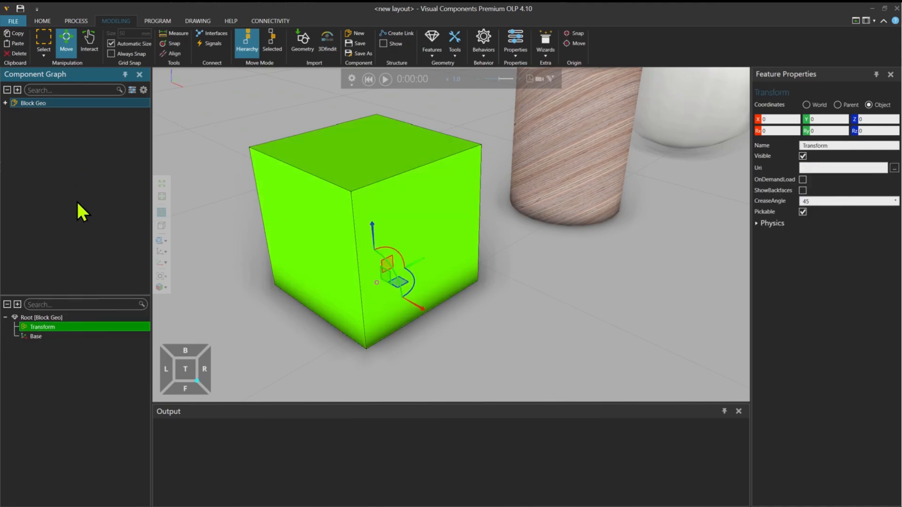
{"action": "mouse_move", "coordinate": [277, 308]}
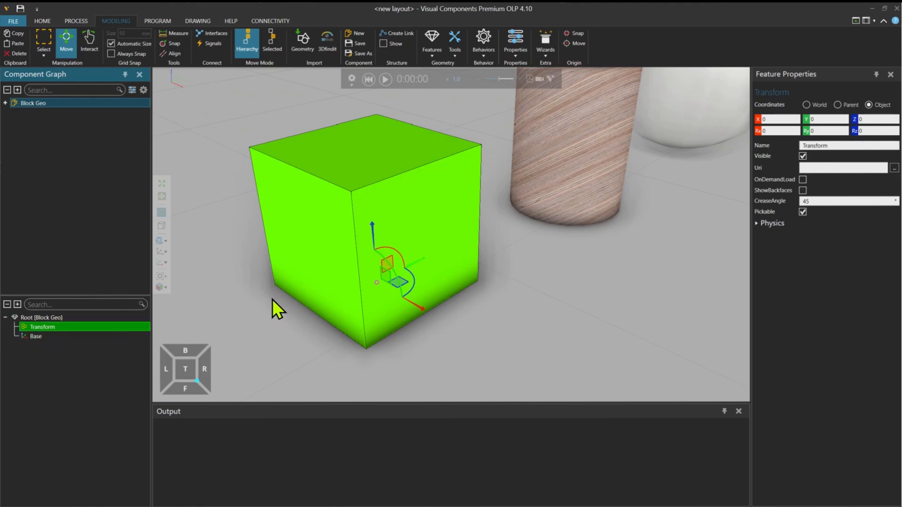
{"action": "left_click", "coordinate": [454, 41]}
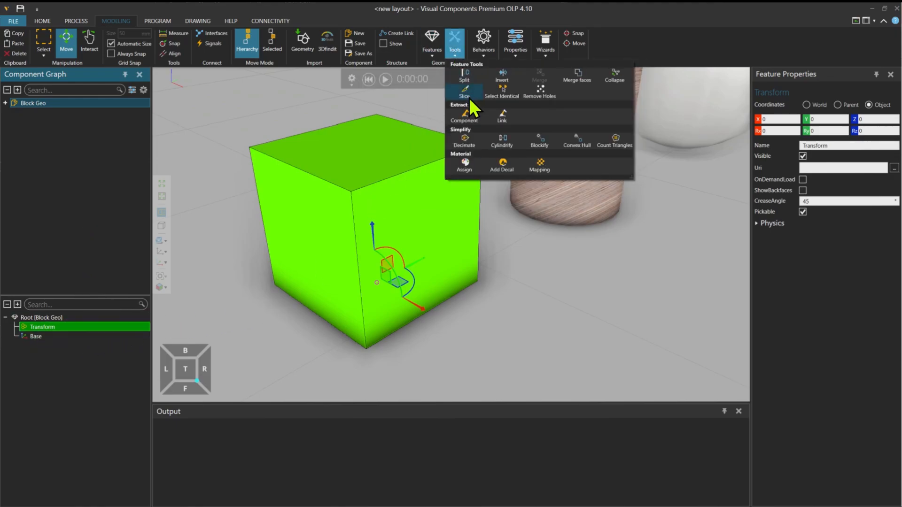
{"action": "left_click", "coordinate": [464, 92]}
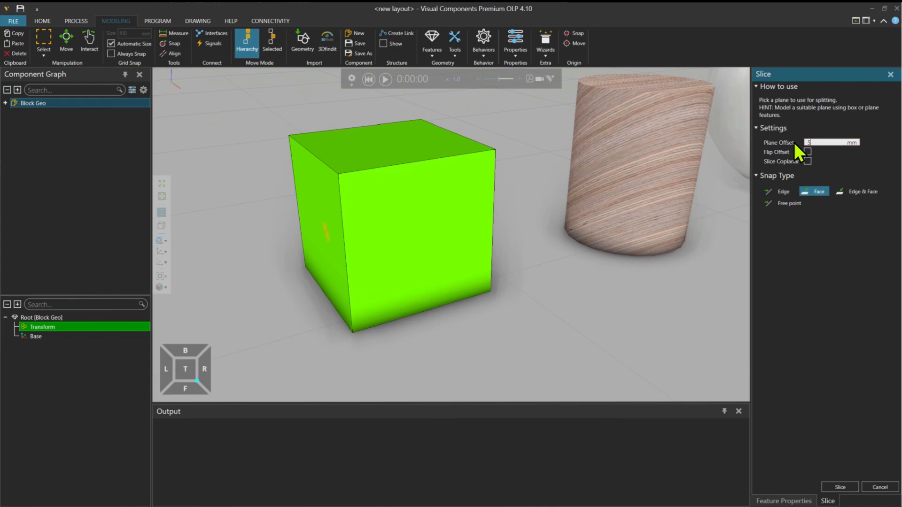
{"action": "type", "text": "50"}
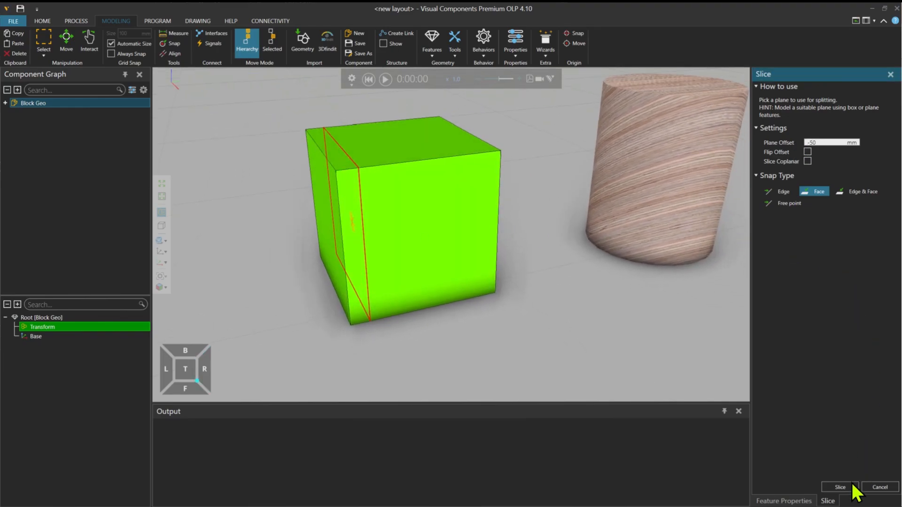
- Apply the -50 mm slice and cut the top strip off the front face
{"action": "left_click", "coordinate": [840, 487]}
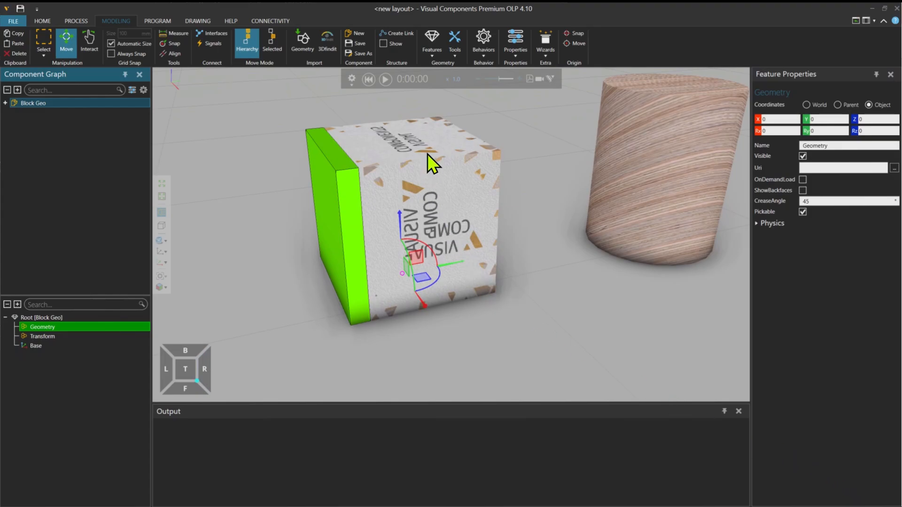
{"action": "left_click", "coordinate": [42, 336]}
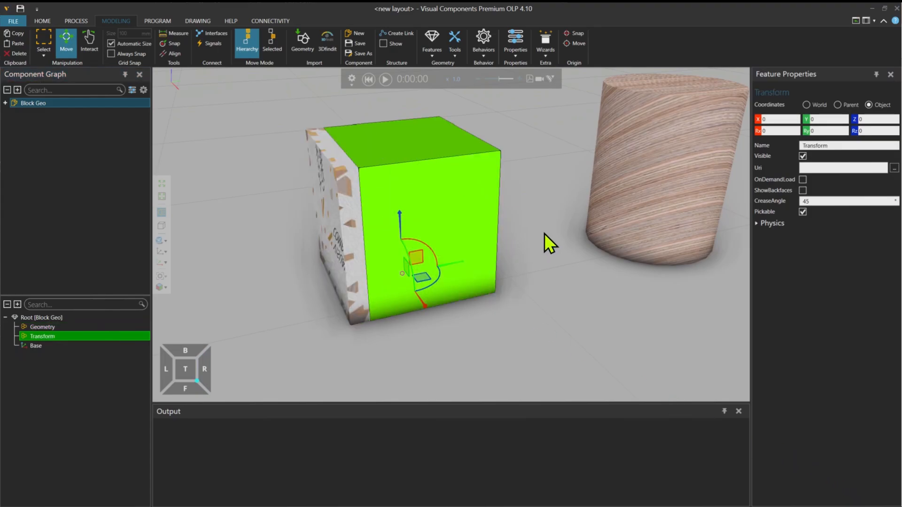
{"action": "mouse_move", "coordinate": [451, 225]}
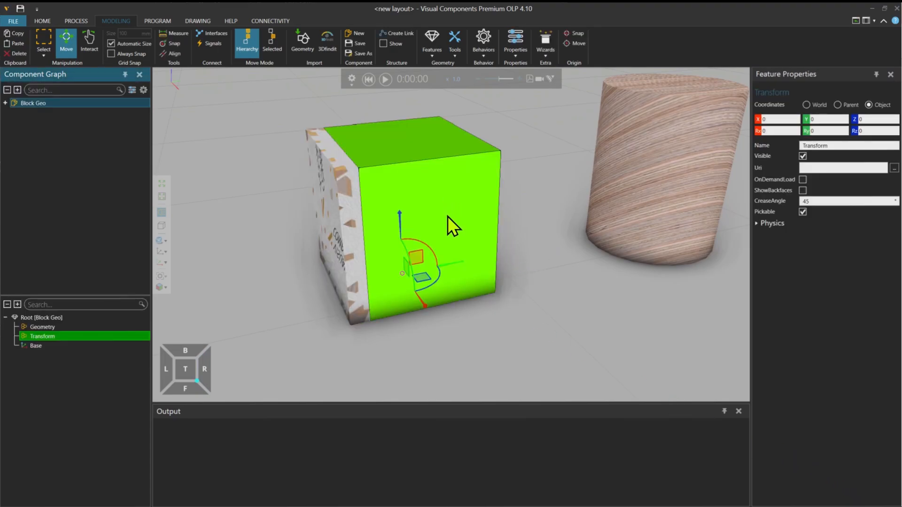
{"action": "mouse_move", "coordinate": [431, 43]}
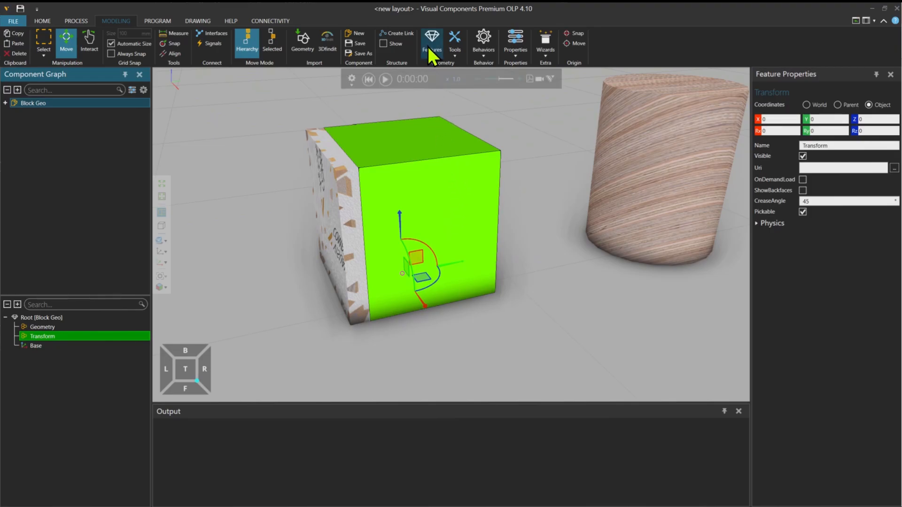
{"action": "left_click", "coordinate": [455, 41]}
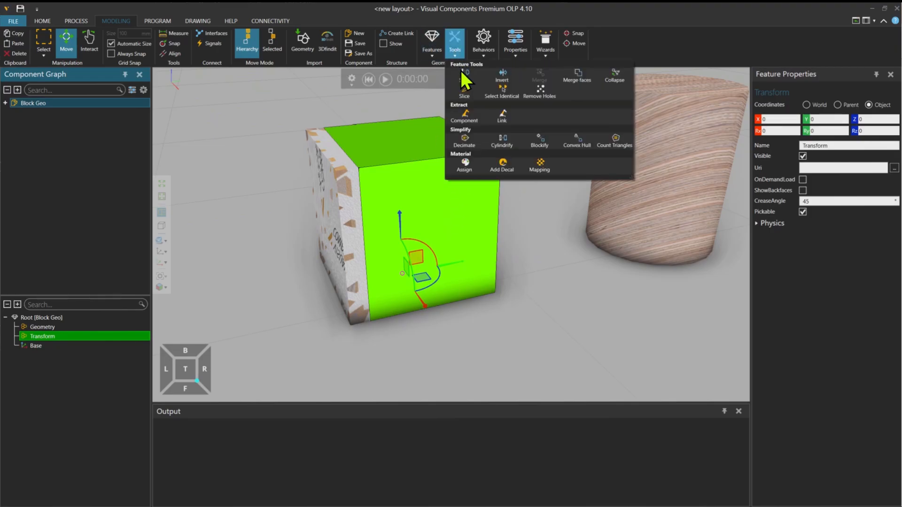
{"action": "left_click", "coordinate": [464, 77]}
{"action": "type", "text": "-50"}
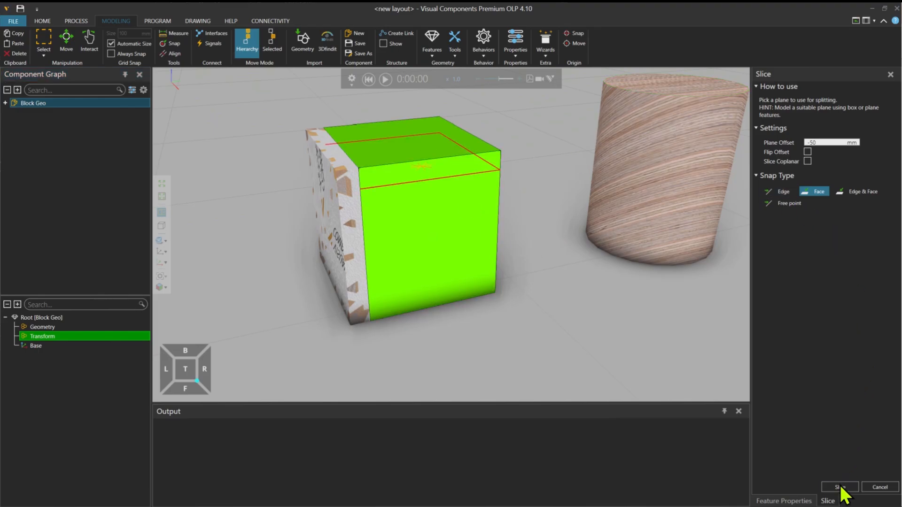
{"action": "left_click", "coordinate": [840, 487]}
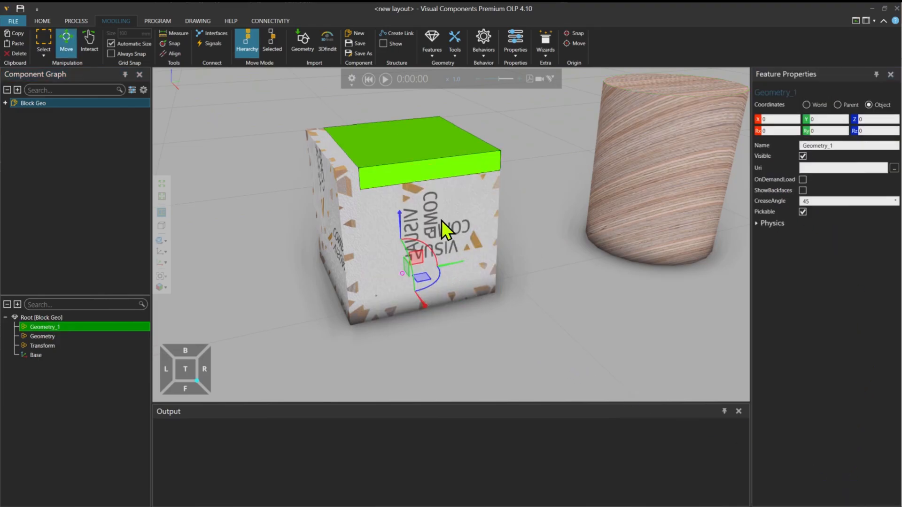
- Slice off the side and bottom strips, leaving the trimmed front panel
{"action": "left_click", "coordinate": [42, 346]}
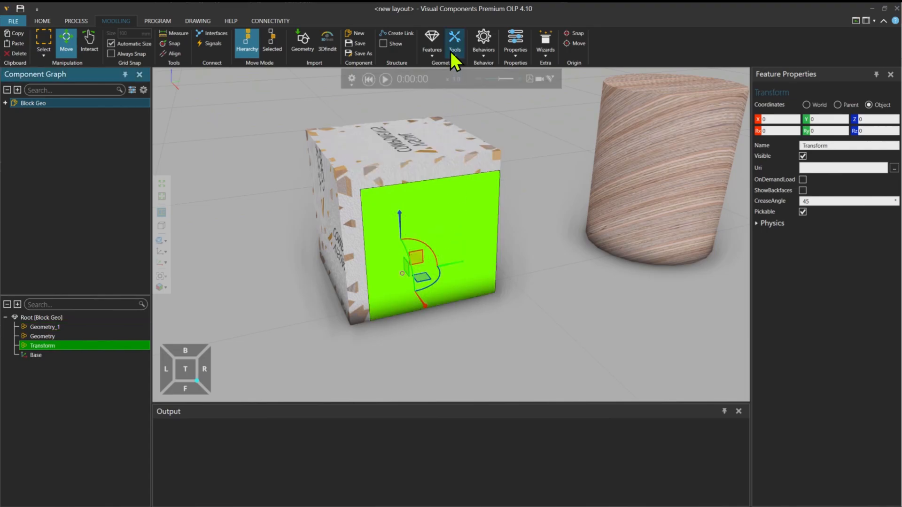
{"action": "left_click", "coordinate": [455, 37]}
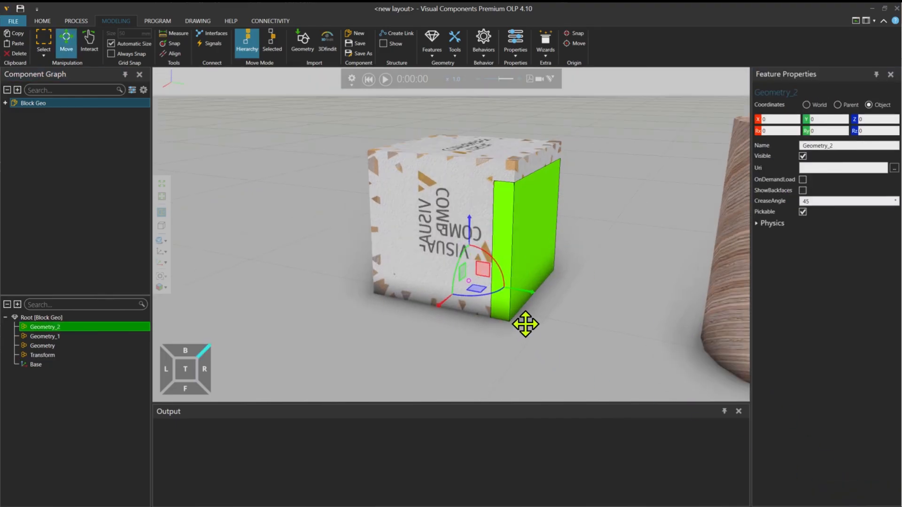
{"action": "left_click", "coordinate": [42, 355]}
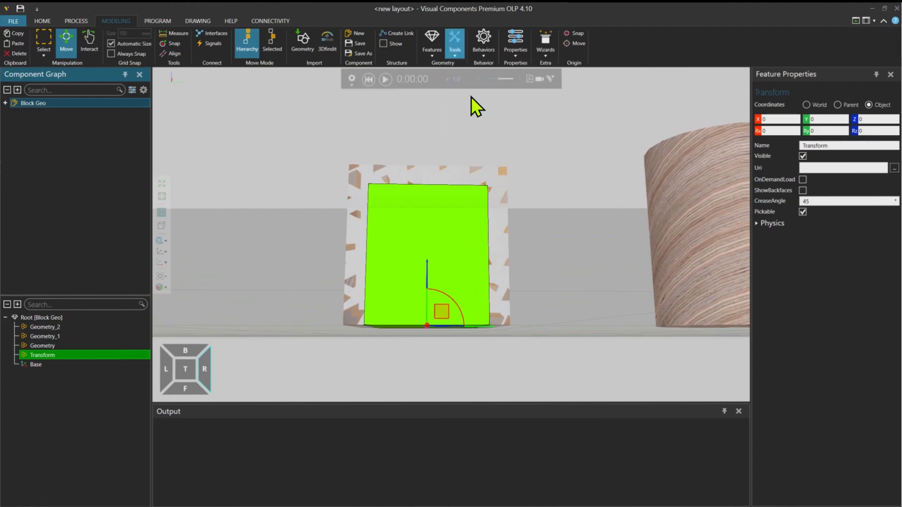
{"action": "left_click", "coordinate": [454, 40]}
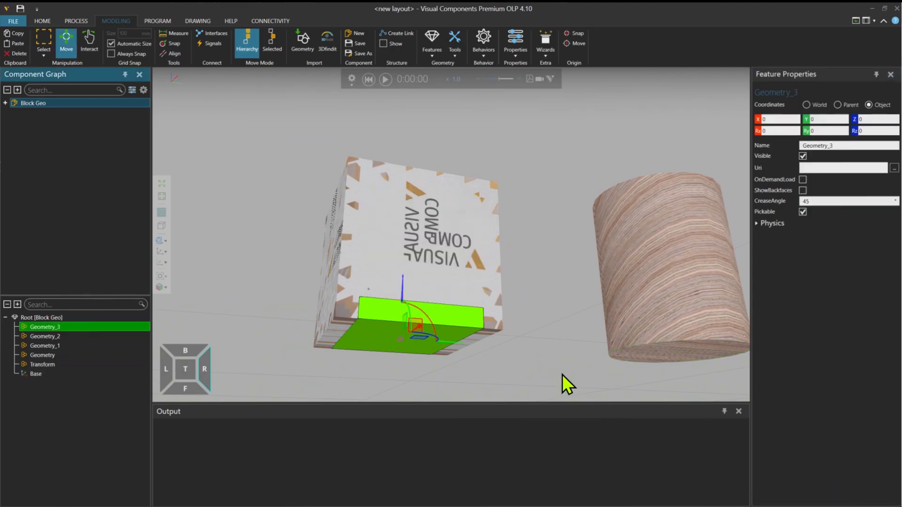
{"action": "left_click", "coordinate": [42, 364]}
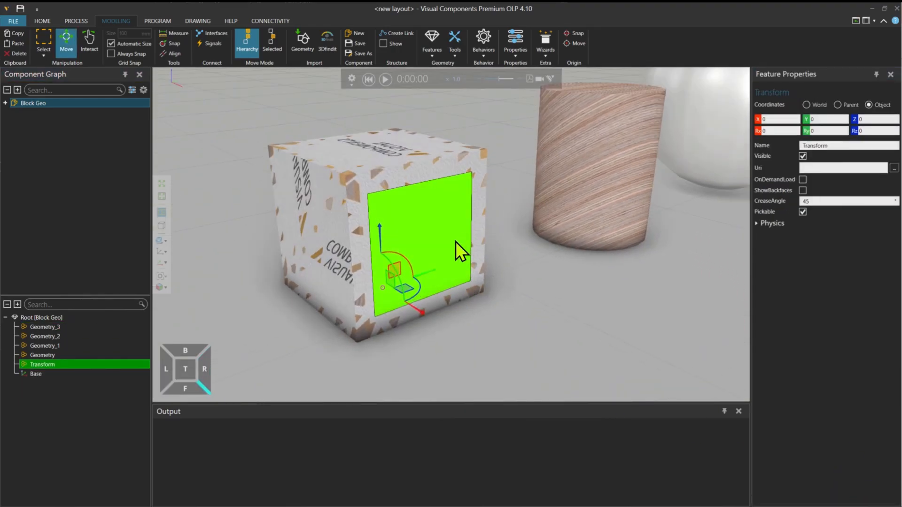
{"action": "mouse_move", "coordinate": [466, 130]}
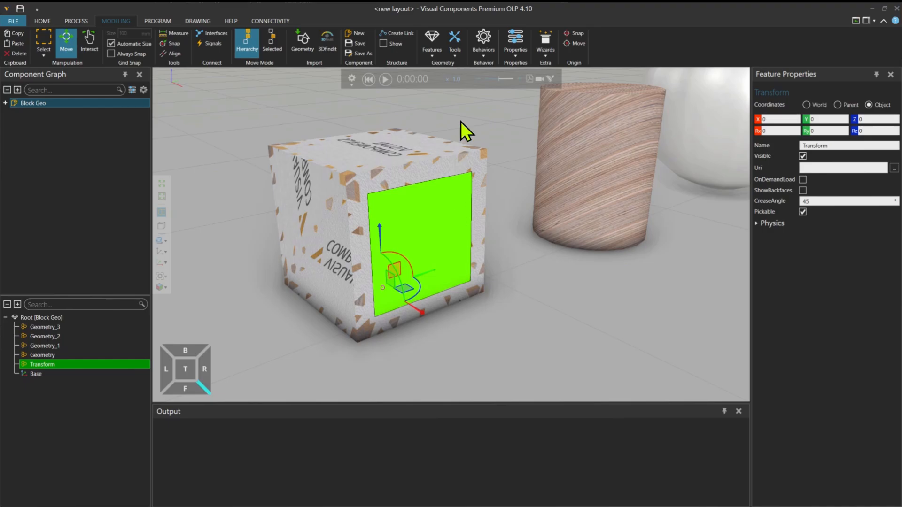
{"action": "mouse_move", "coordinate": [480, 118]}
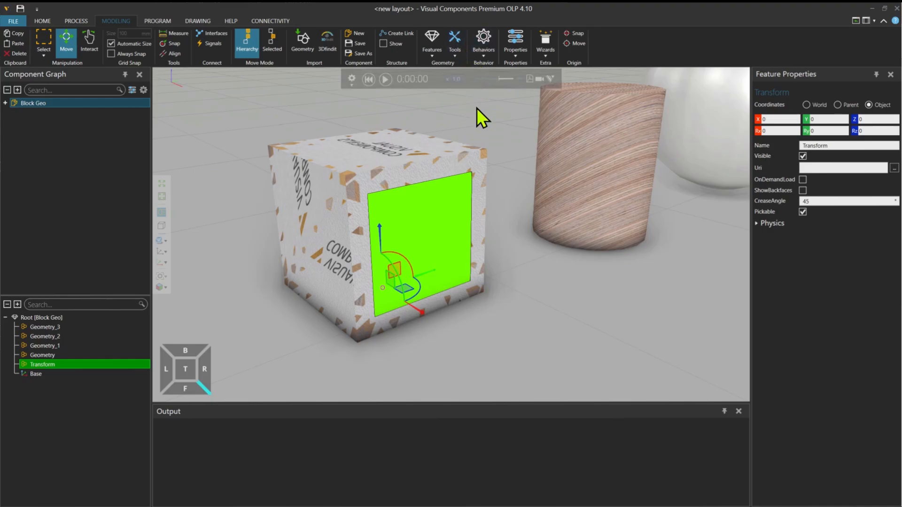
- Planar-project the VISUAL COMPONENTS logo onto the front panel at width 500, height 300
{"action": "left_click", "coordinate": [454, 41]}
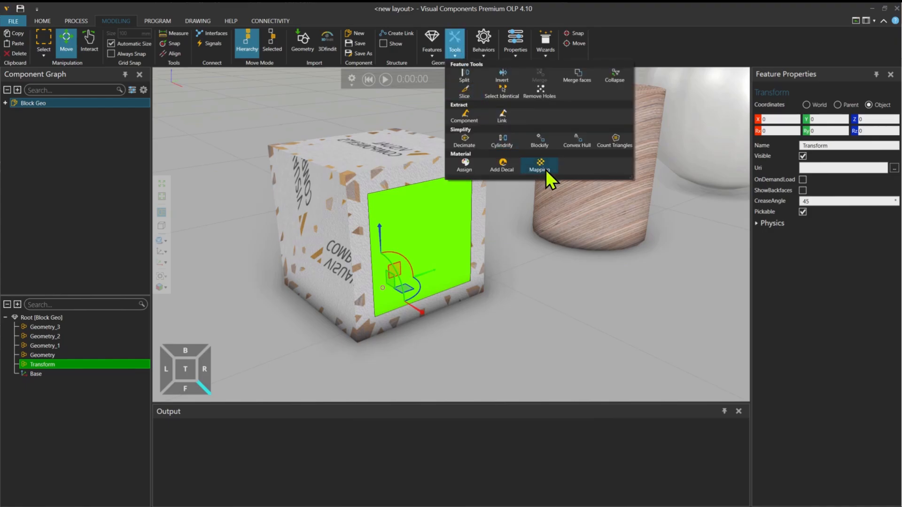
{"action": "left_click", "coordinate": [539, 165]}
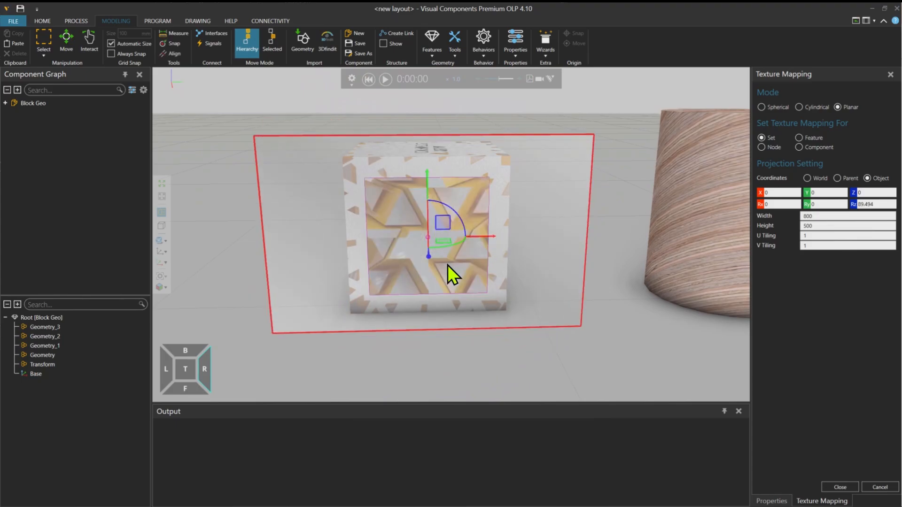
{"action": "mouse_move", "coordinate": [454, 279]}
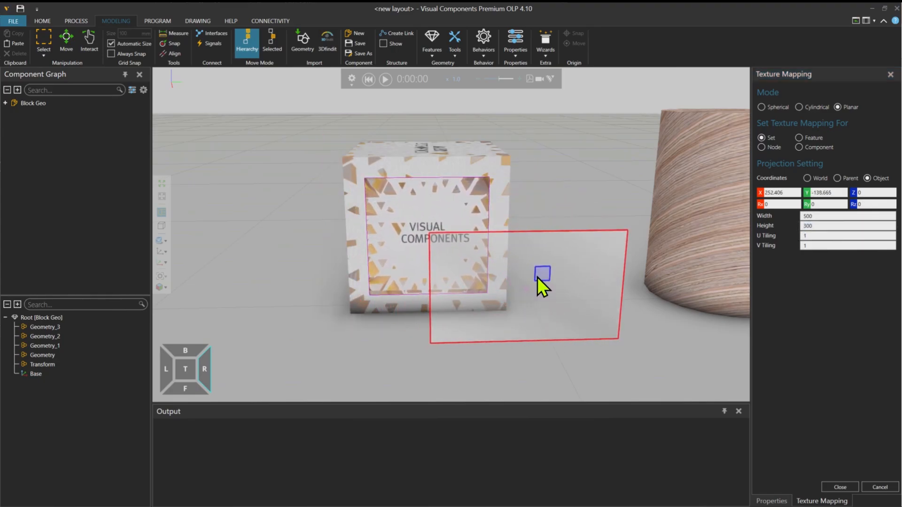
{"action": "left_click", "coordinate": [541, 273]}
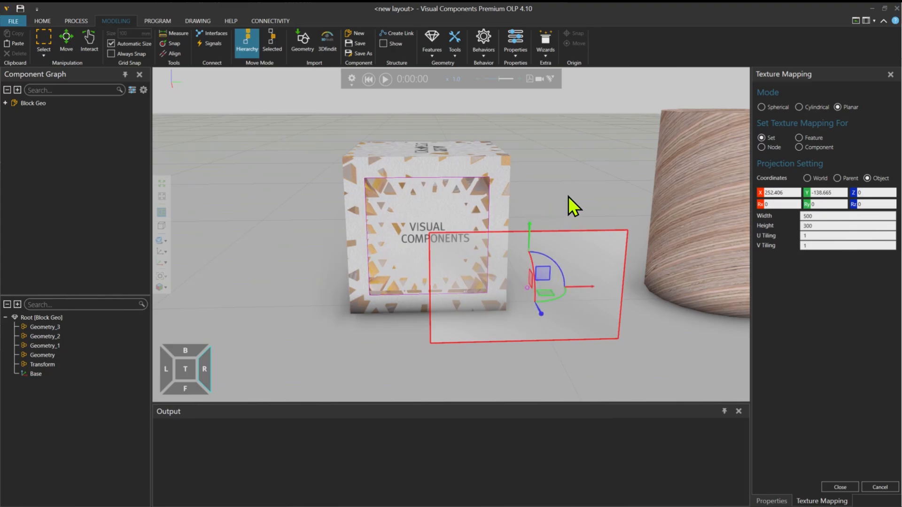
{"action": "mouse_move", "coordinate": [840, 487]}
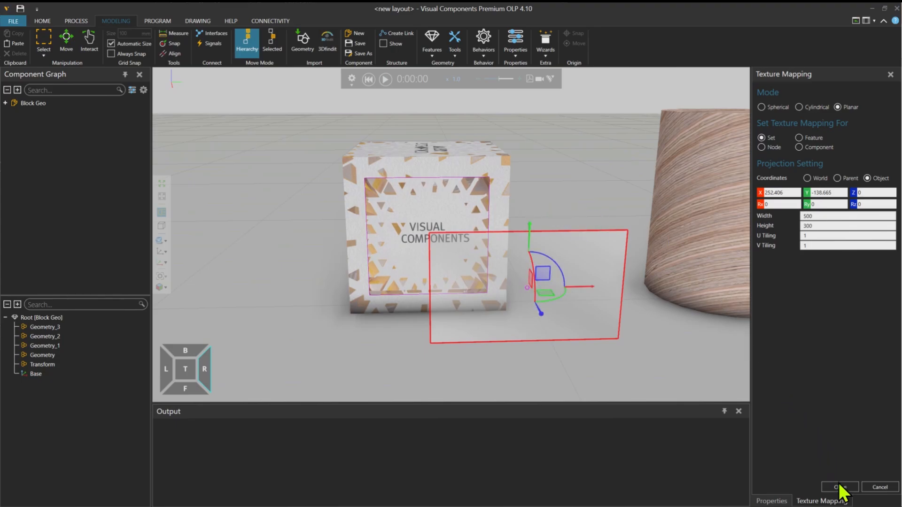
{"action": "left_click", "coordinate": [839, 487]}
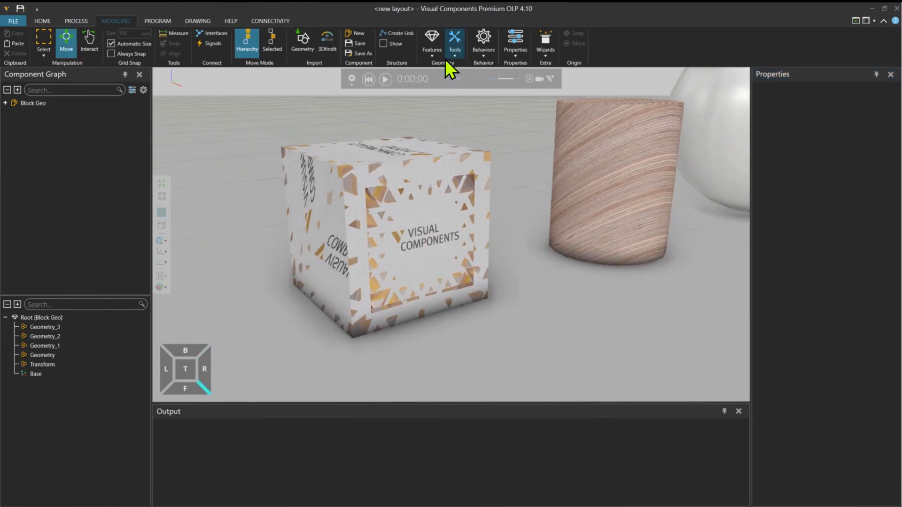
{"action": "mouse_move", "coordinate": [346, 223]}
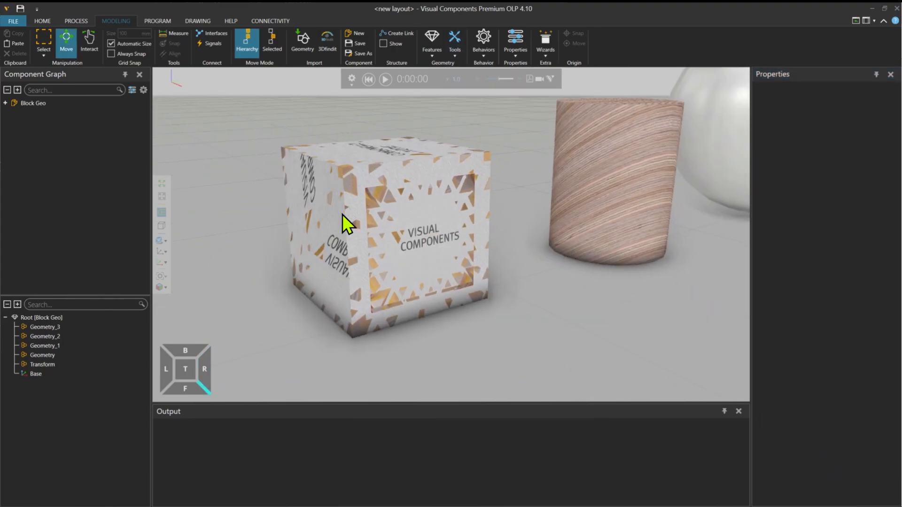
- Assign a white Library material to the box's outer top, side and bottom strips
{"action": "left_click", "coordinate": [455, 42]}
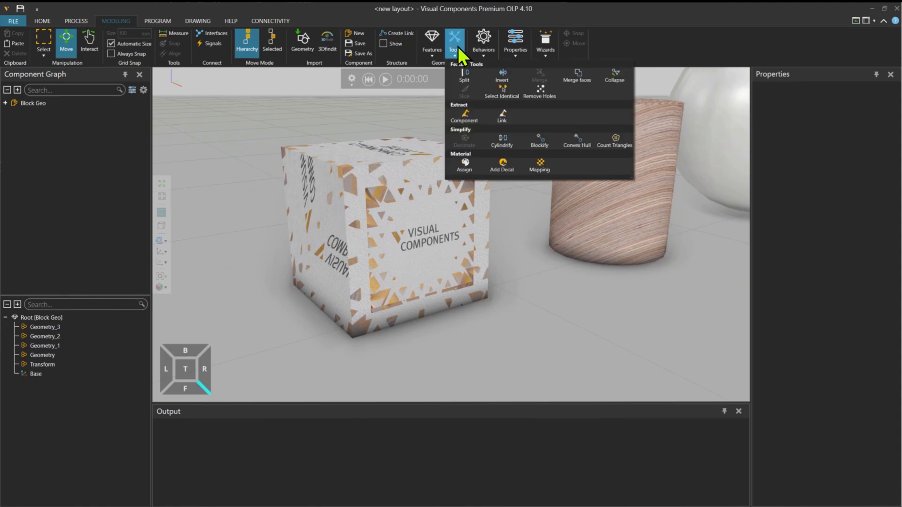
{"action": "left_click", "coordinate": [464, 166]}
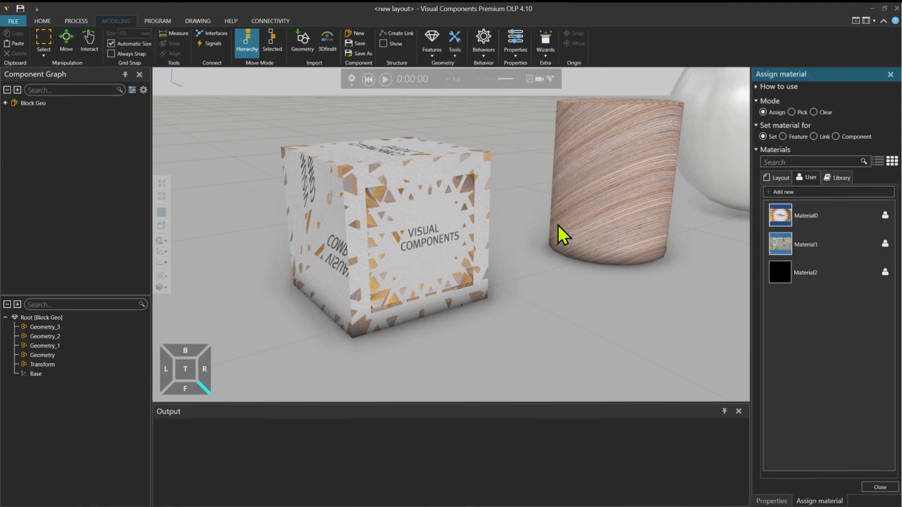
{"action": "left_click", "coordinate": [838, 177]}
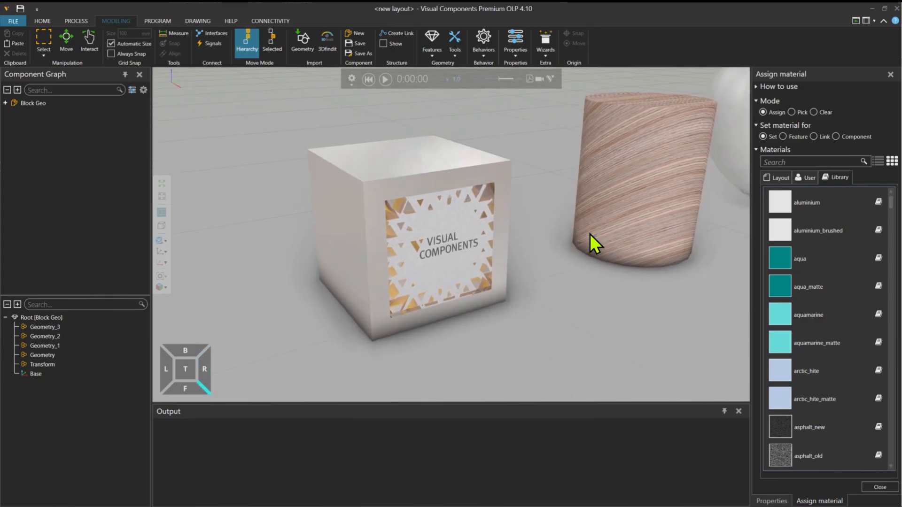
{"action": "mouse_move", "coordinate": [584, 283]}
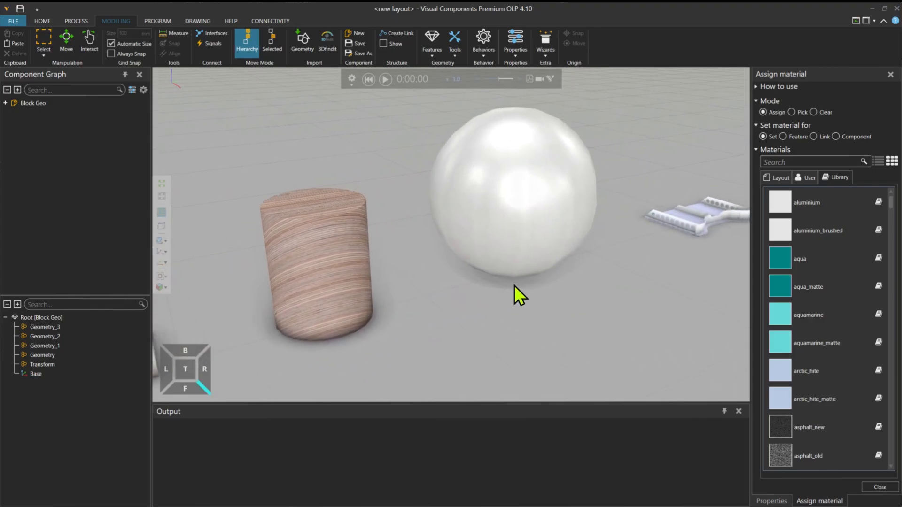
{"action": "scroll", "scroll_direction": "down", "scroll_amount": 3}
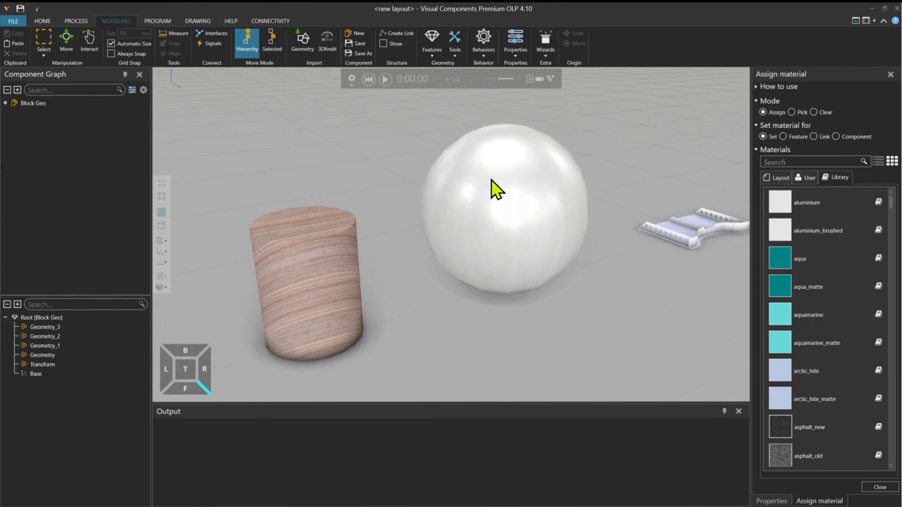
{"action": "left_click", "coordinate": [454, 40]}
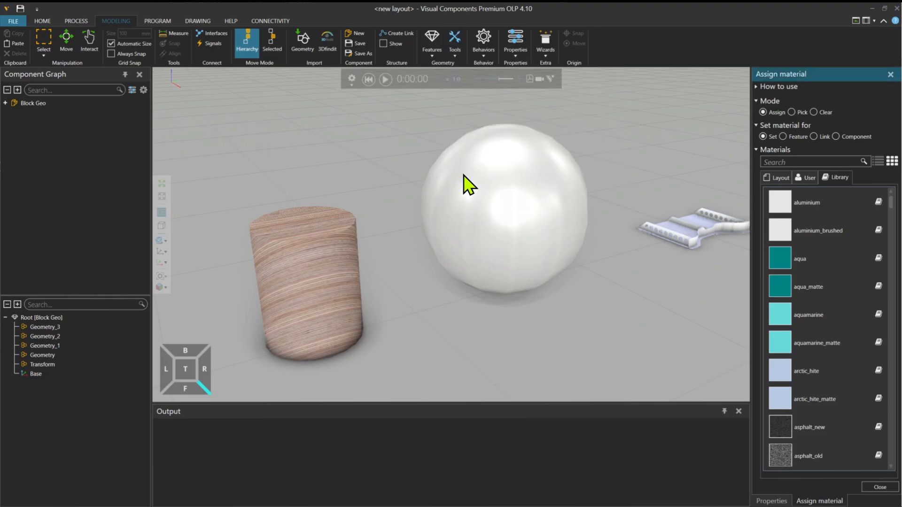
- Apply the User material Material1 factory photo texture to the sphere
{"action": "left_click", "coordinate": [805, 177]}
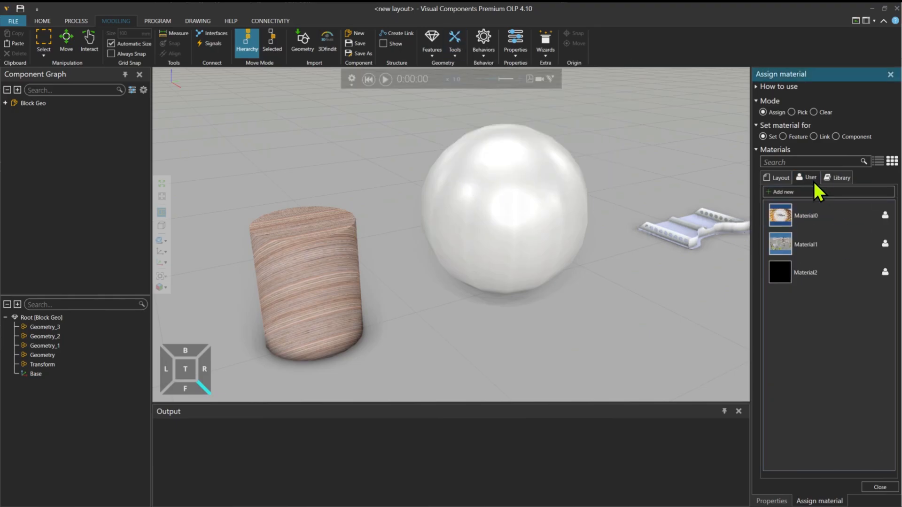
{"action": "left_click", "coordinate": [805, 244]}
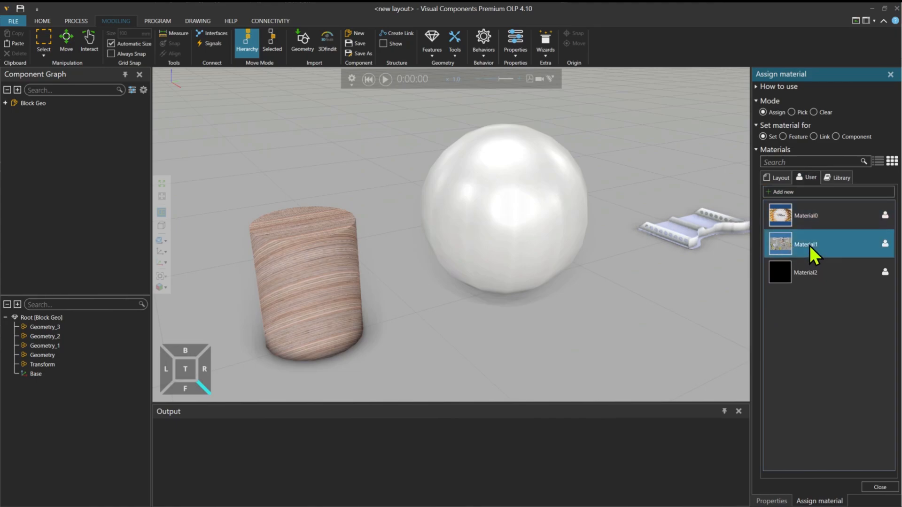
{"action": "mouse_move", "coordinate": [521, 230]}
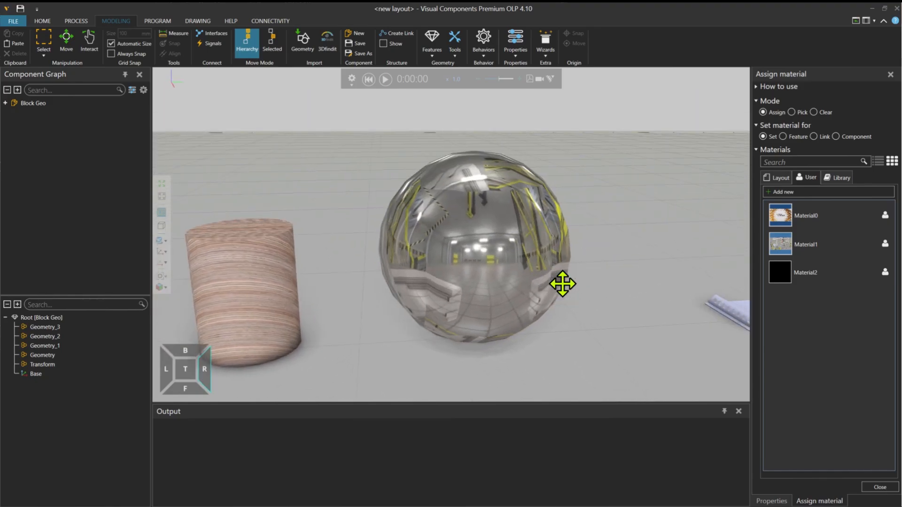
{"action": "left_click", "coordinate": [454, 40]}
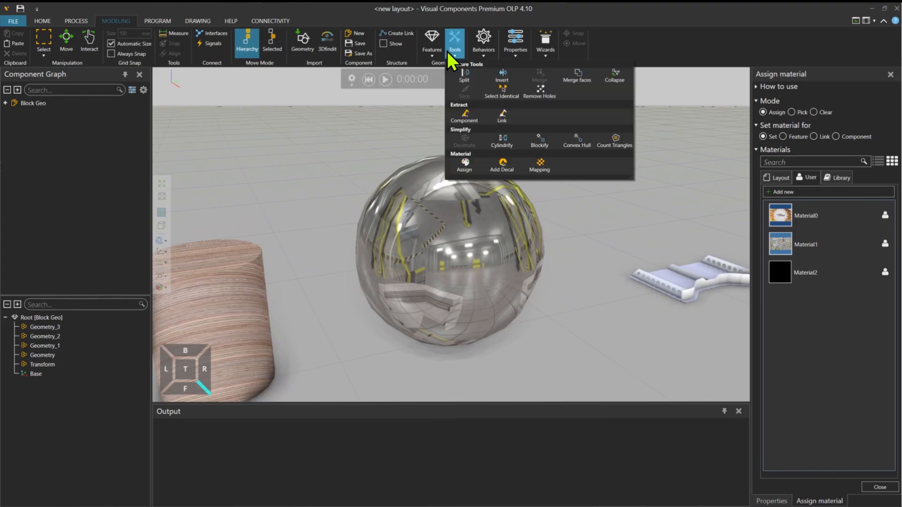
- Switch the sphere's texture mapping to a Spherical projection
{"action": "left_click", "coordinate": [539, 165]}
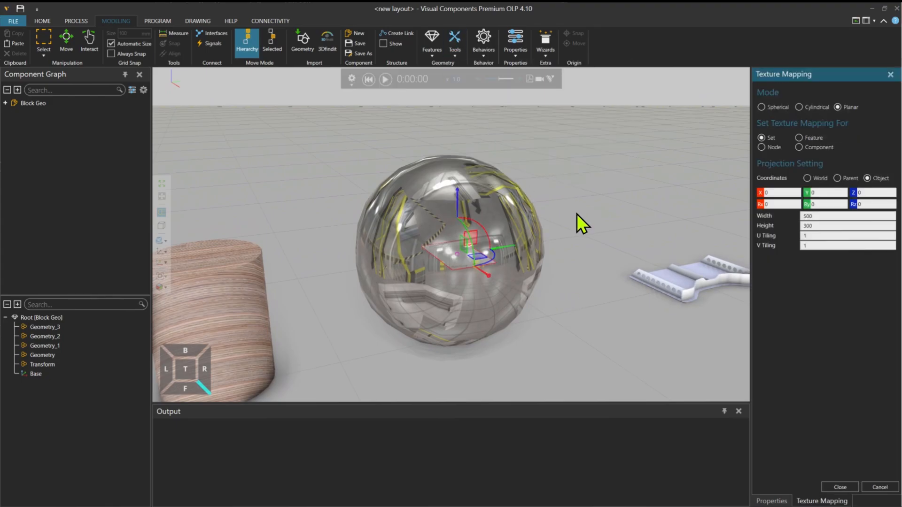
{"action": "left_click", "coordinate": [762, 107]}
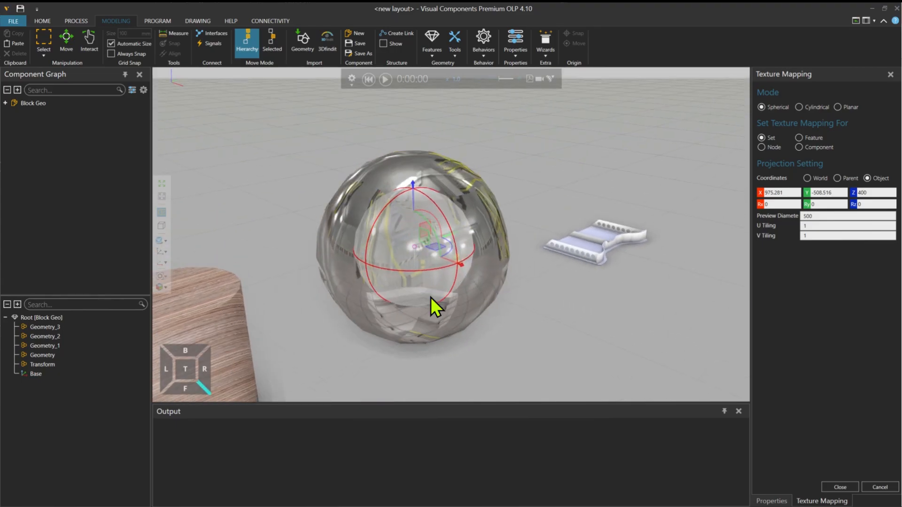
{"action": "mouse_move", "coordinate": [471, 151]}
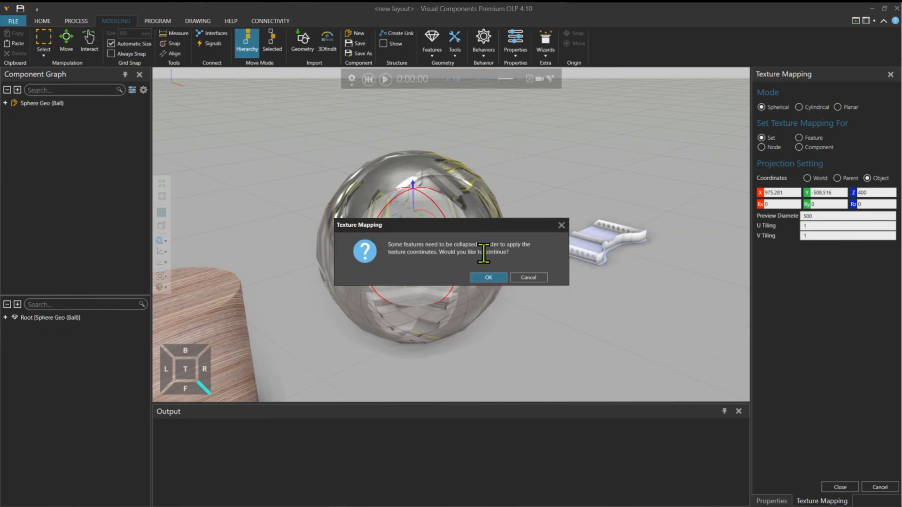
{"action": "mouse_move", "coordinate": [408, 241]}
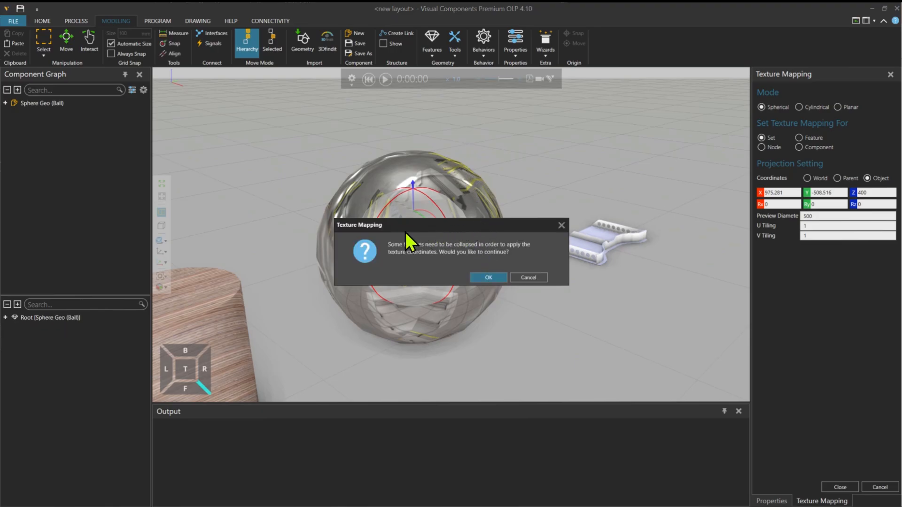
{"action": "mouse_move", "coordinate": [466, 245]}
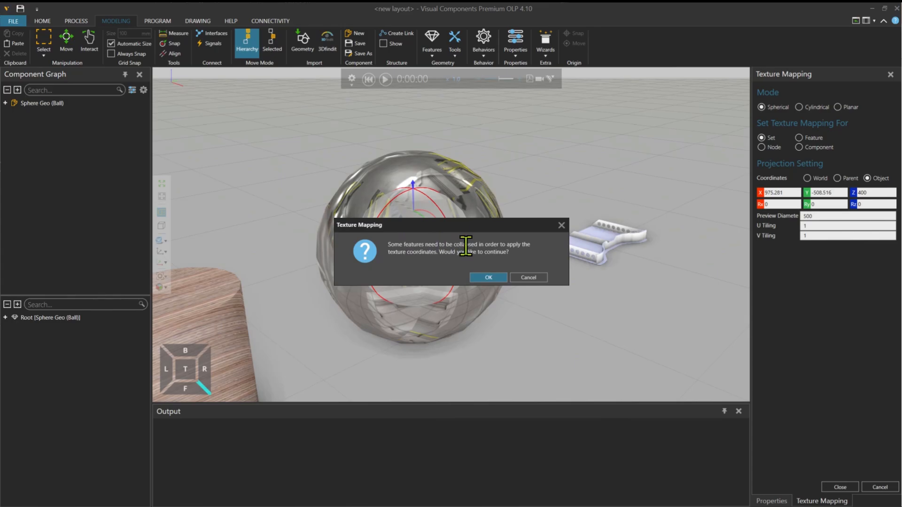
{"action": "mouse_move", "coordinate": [431, 254]}
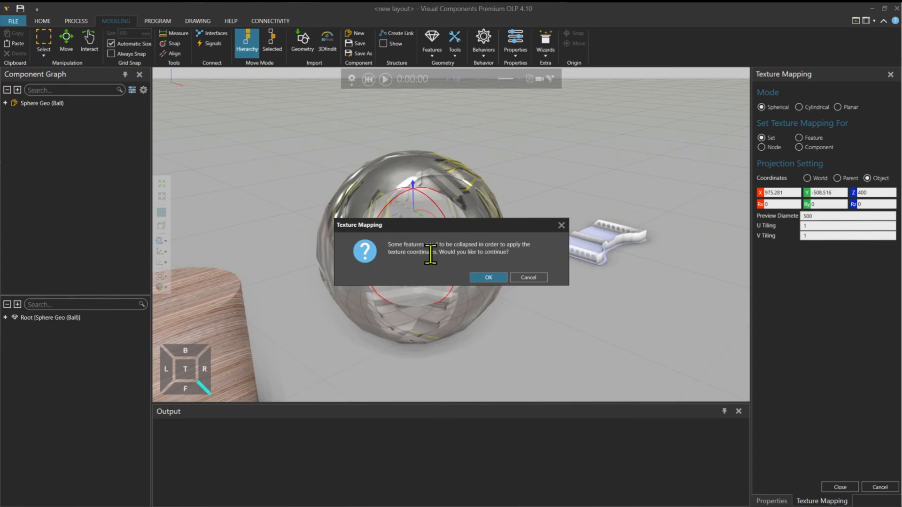
- Confirm collapsing features and finish the spherical projection tilted to Rx -12.92, Ry -12.226
{"action": "left_click", "coordinate": [487, 277]}
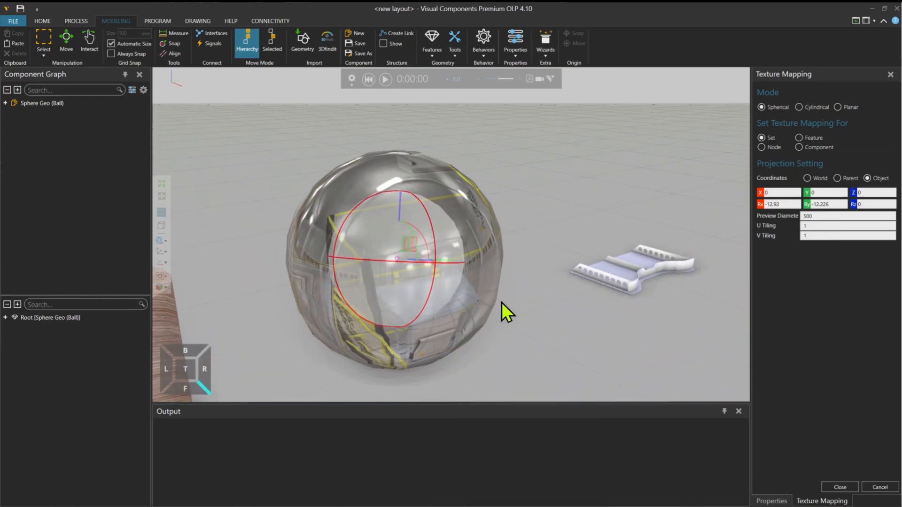
{"action": "mouse_move", "coordinate": [489, 305]}
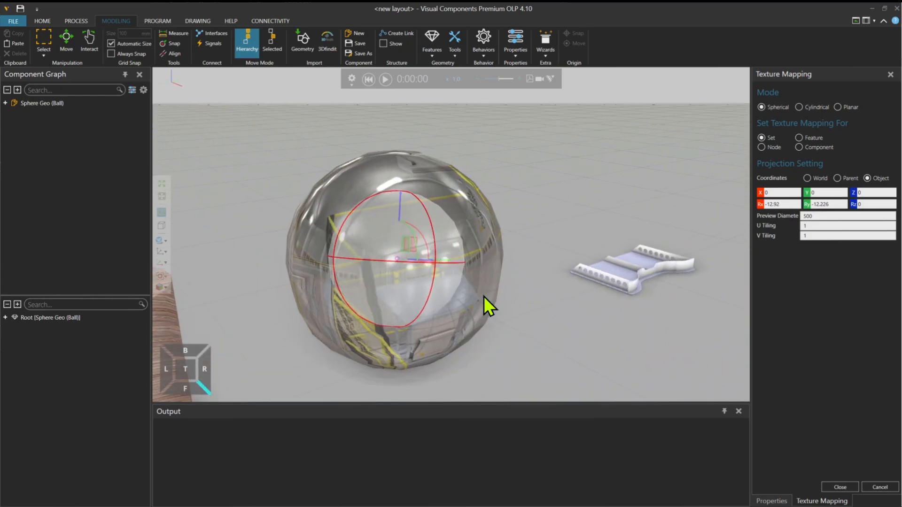
{"action": "left_click", "coordinate": [839, 487]}
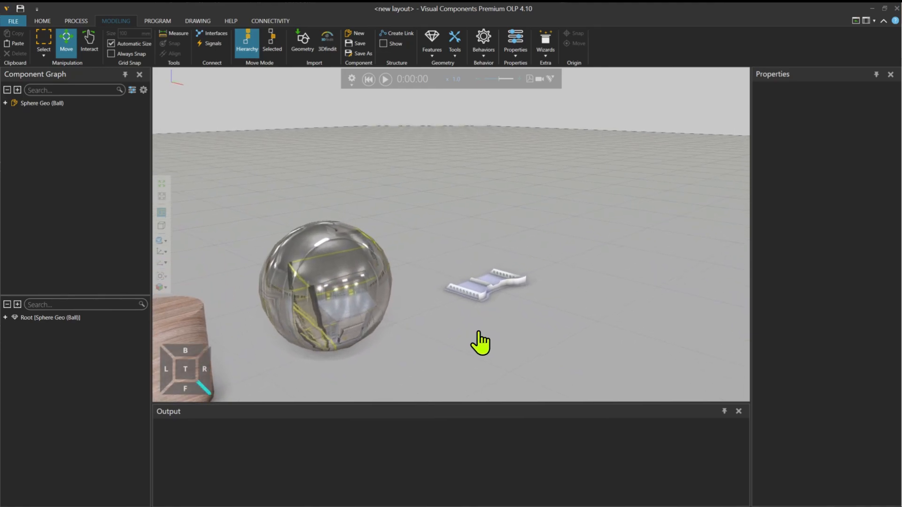
- Add a Transform under Root above the weld part geometry with expression Sz(10)
{"action": "scroll", "scroll_direction": "down", "scroll_amount": 3}
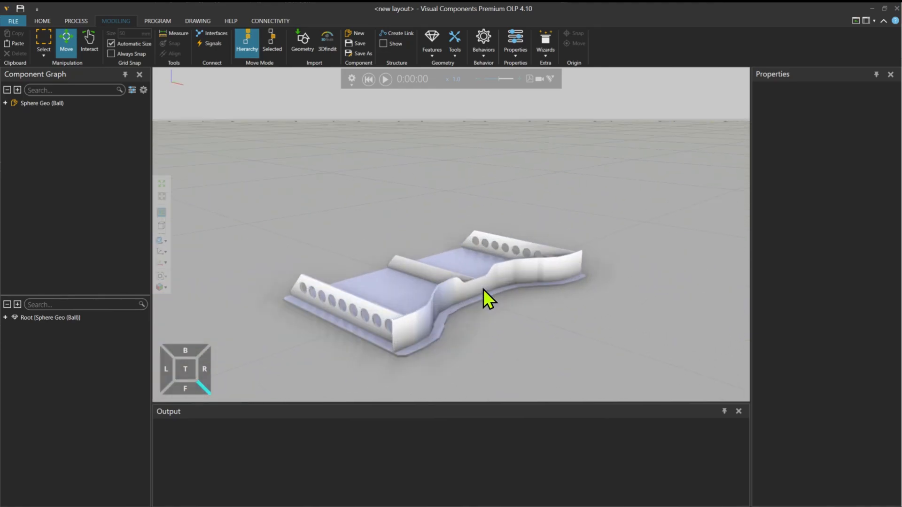
{"action": "mouse_move", "coordinate": [500, 292]}
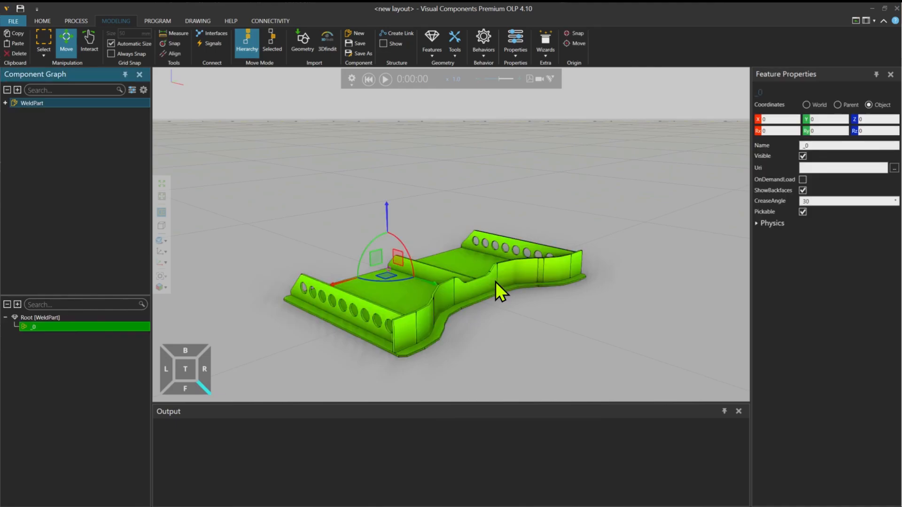
{"action": "mouse_move", "coordinate": [456, 91]}
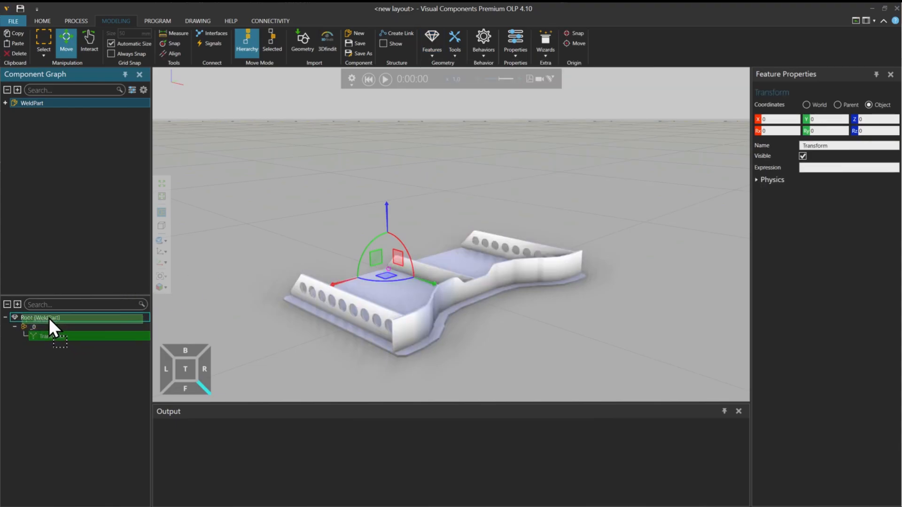
{"action": "left_click", "coordinate": [34, 327]}
{"action": "type", "text": "Sz("}
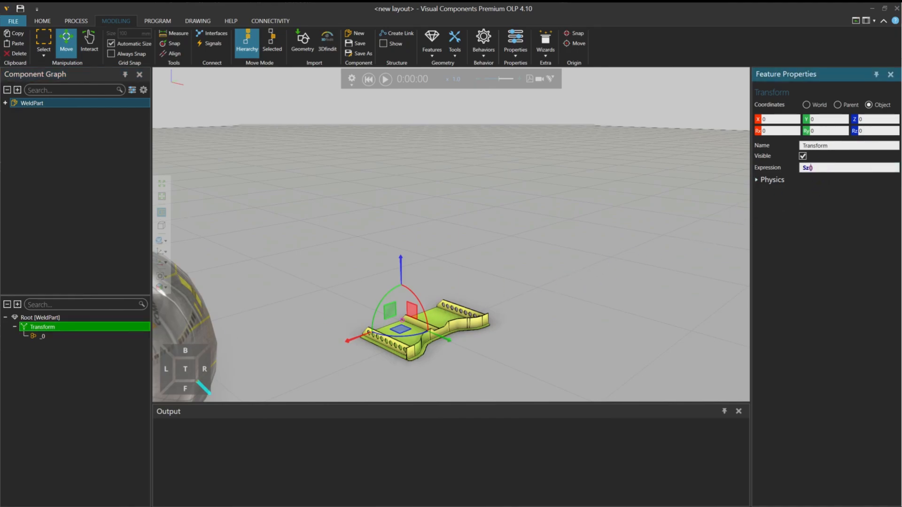
{"action": "type", "text": "10"}
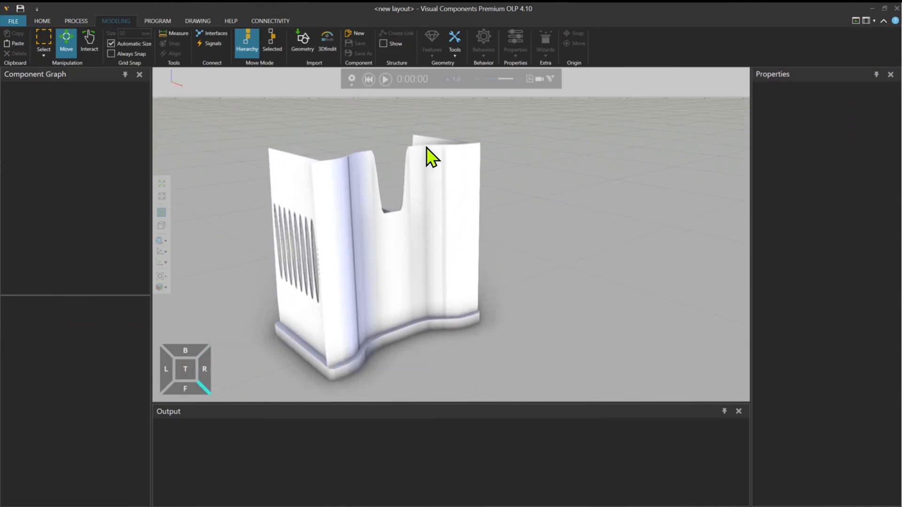
- Assign the User material Material1 to the stretched weld part
{"action": "left_click", "coordinate": [455, 41]}
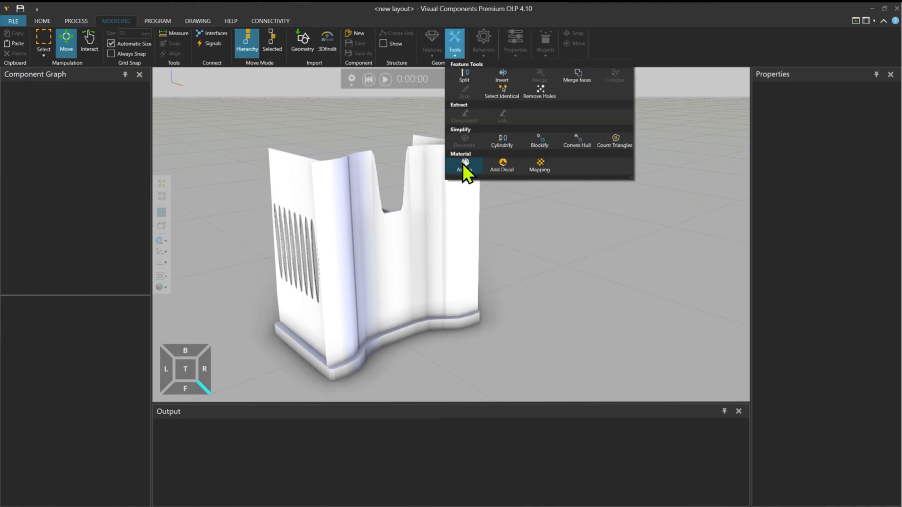
{"action": "left_click", "coordinate": [464, 165]}
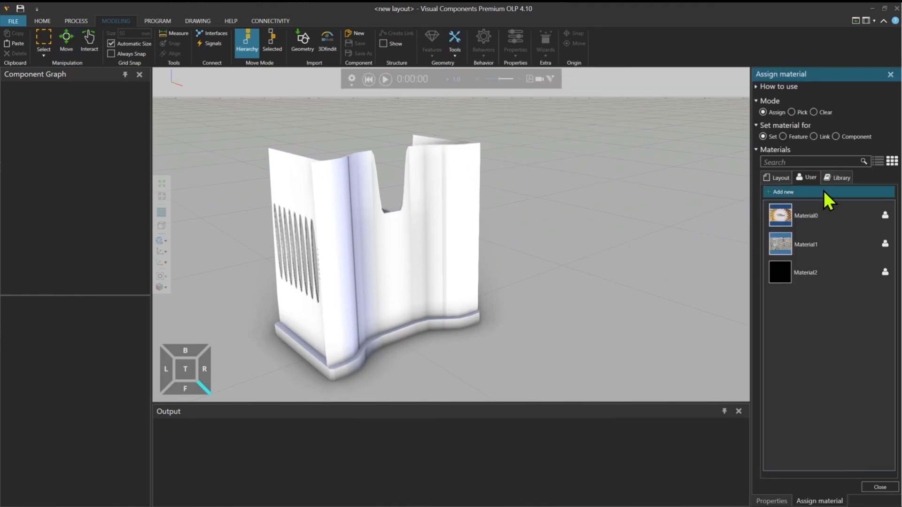
{"action": "left_click", "coordinate": [817, 244]}
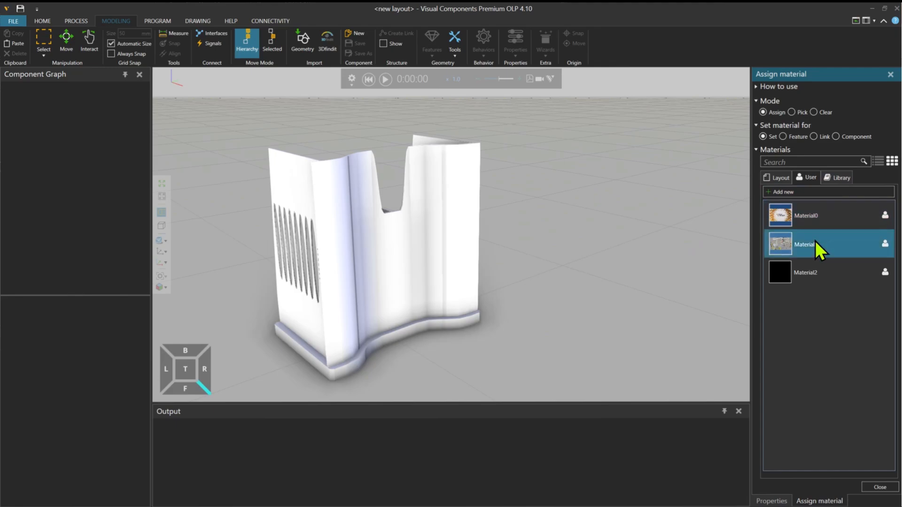
{"action": "left_click", "coordinate": [419, 275]}
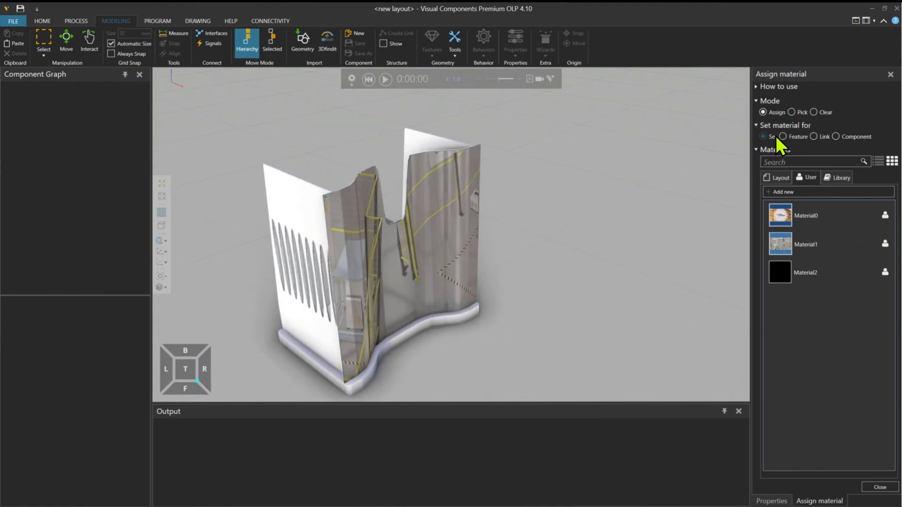
{"action": "left_click", "coordinate": [454, 40]}
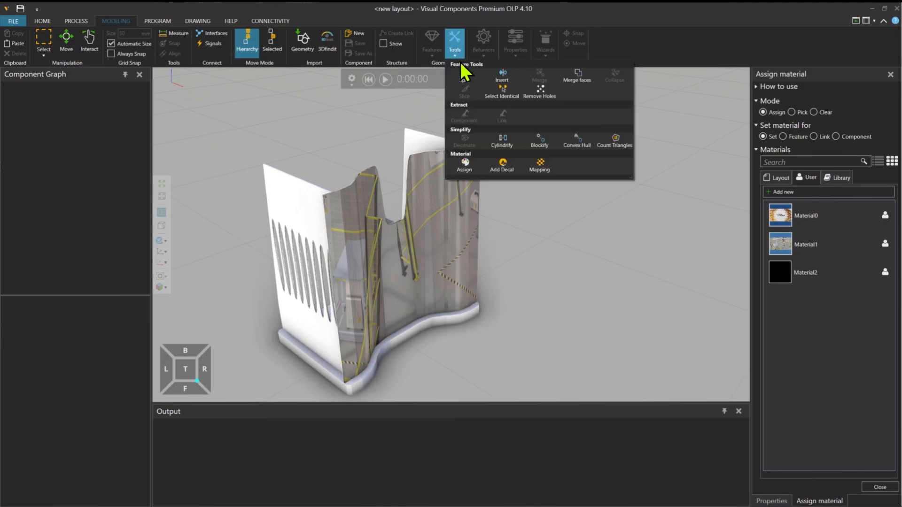
- Begin texture mapping on the WeldPart, trying Cylindrical then Planar projection mode
{"action": "left_click", "coordinate": [539, 164]}
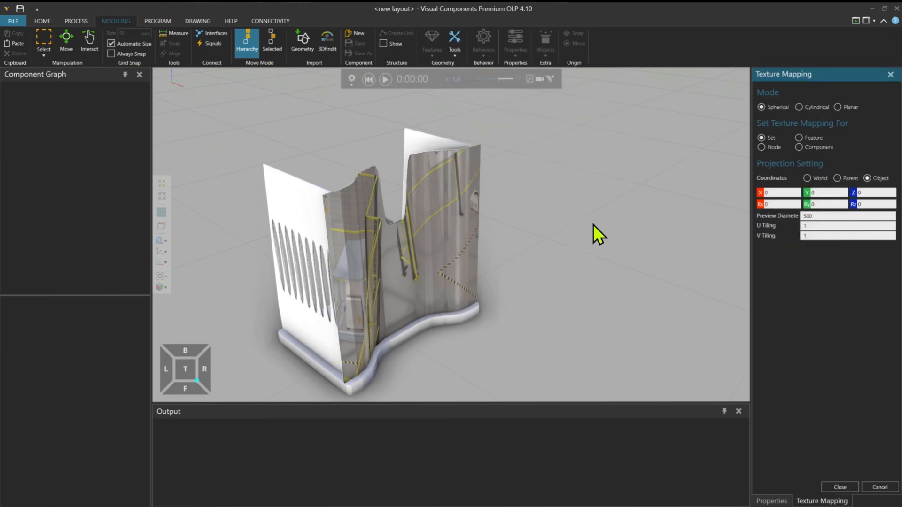
{"action": "mouse_move", "coordinate": [746, 140]}
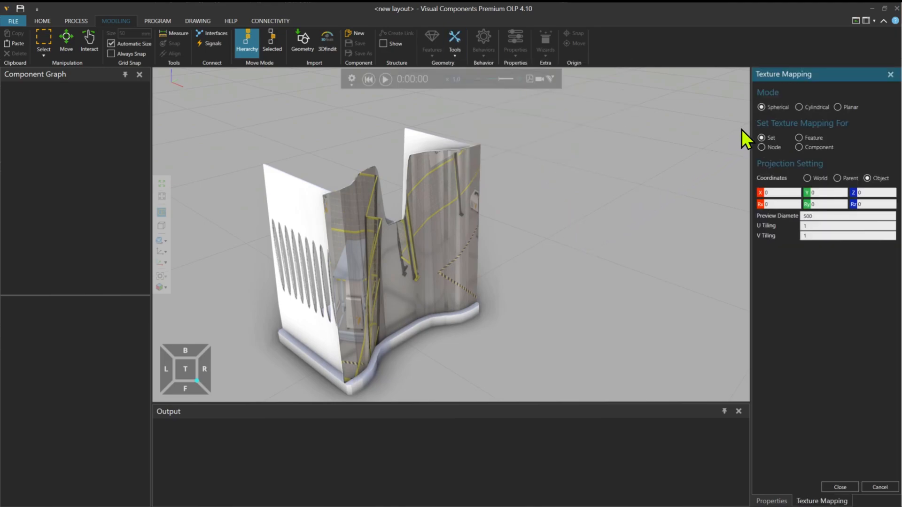
{"action": "mouse_move", "coordinate": [776, 118]}
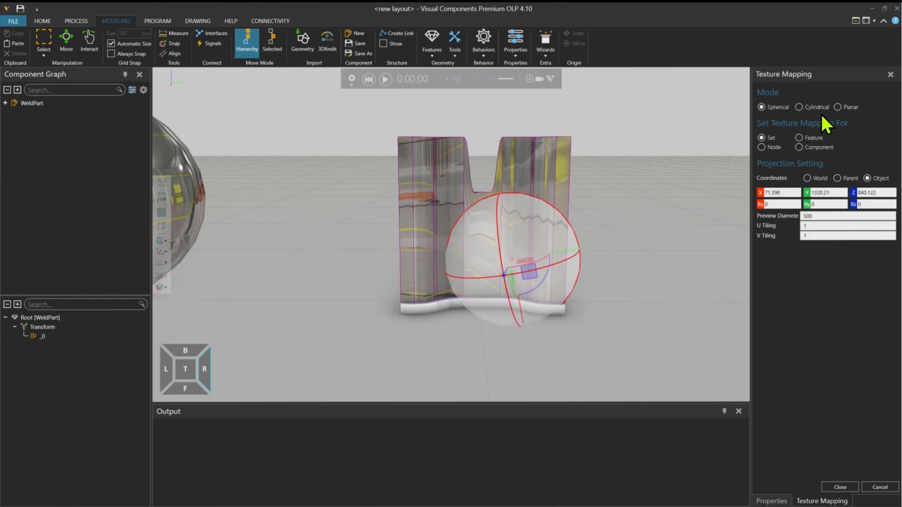
{"action": "left_click", "coordinate": [800, 108]}
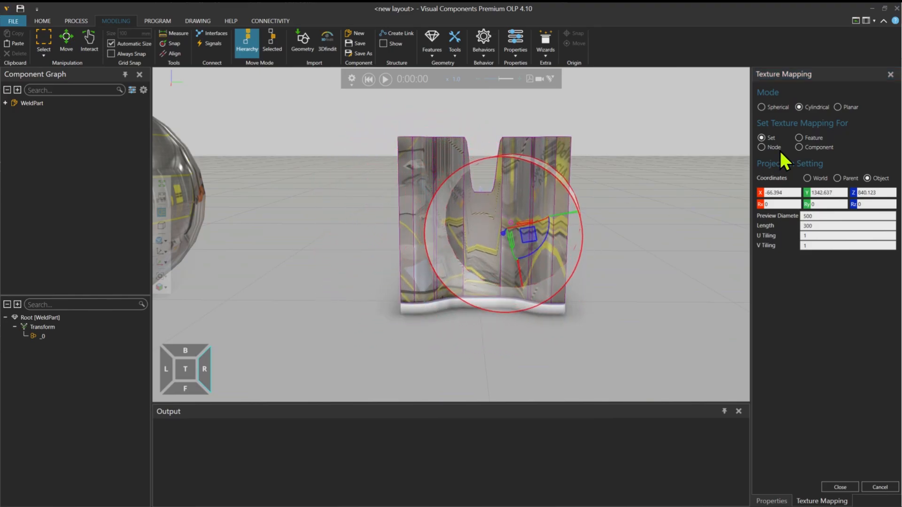
{"action": "left_click", "coordinate": [838, 107]}
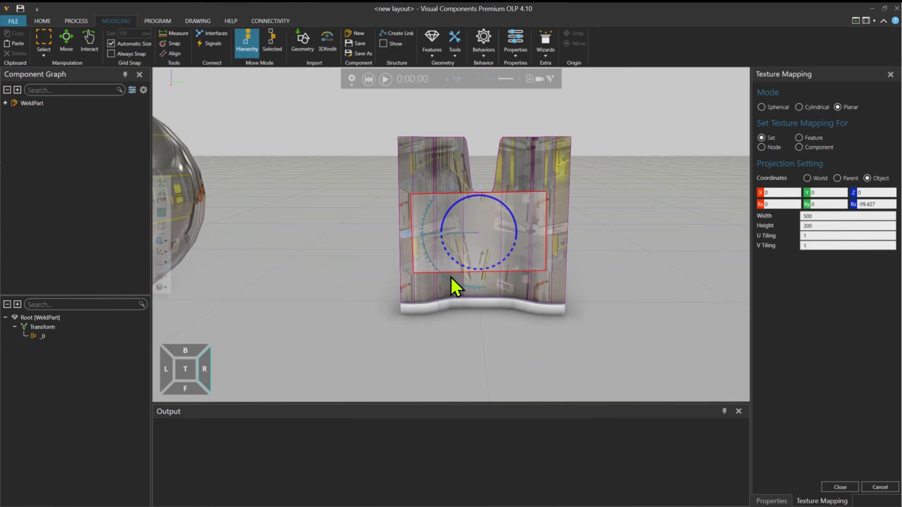
- Drag the projection plane beside the weld part, then close texture mapping
{"action": "scroll", "scroll_direction": "up", "scroll_amount": 3}
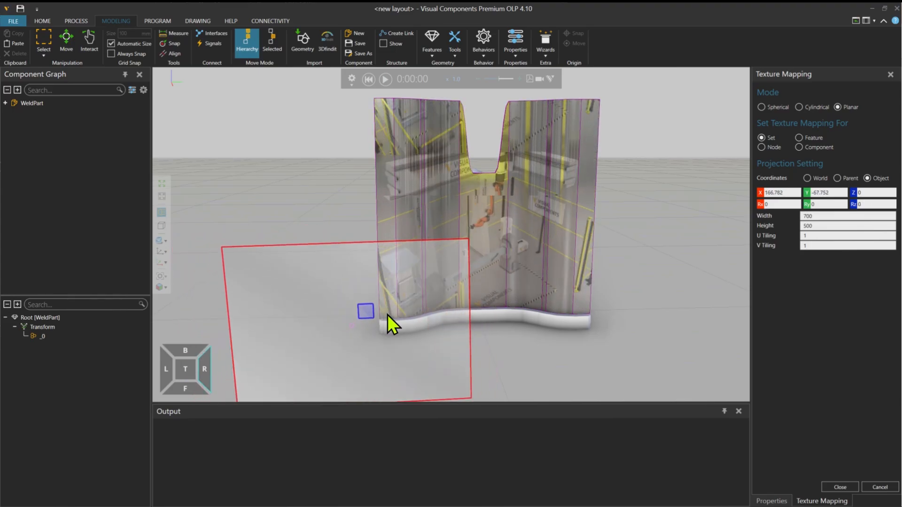
{"action": "left_click_drag", "start_coordinate": [365, 311], "coordinate": [438, 328]}
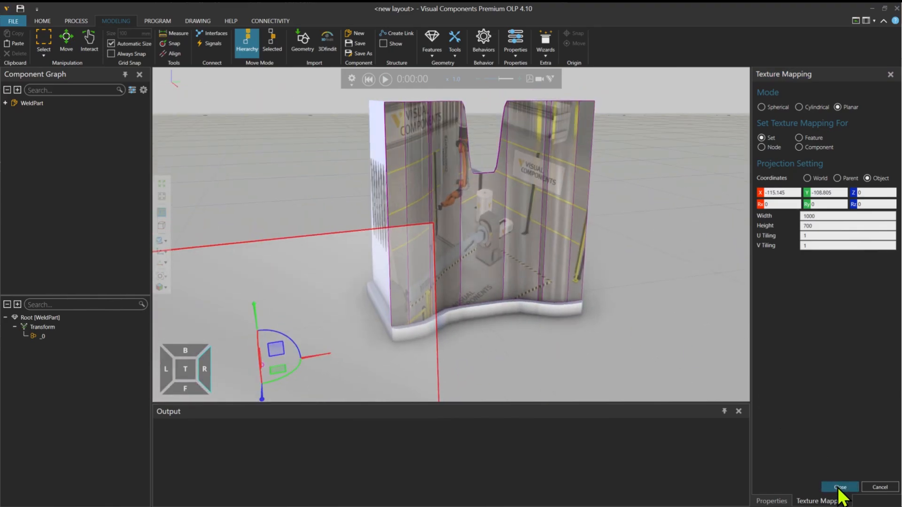
{"action": "left_click", "coordinate": [839, 488]}
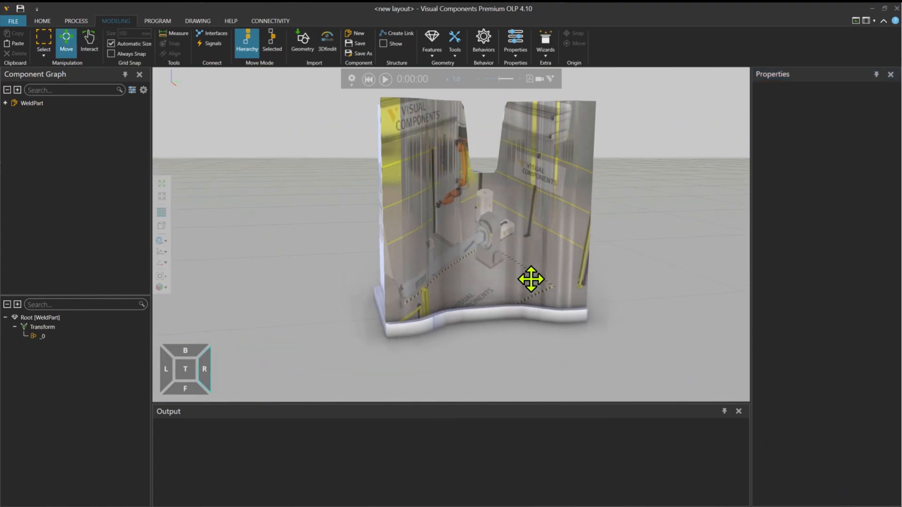